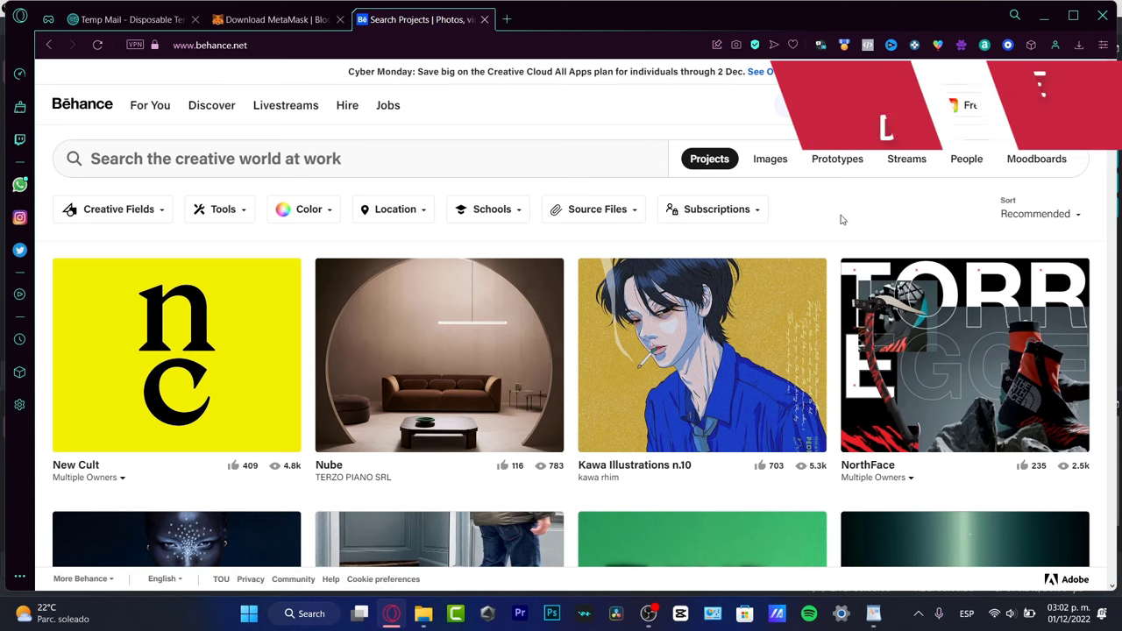
- Scroll through the Behance gallery home page, then go to Log In
scroll(down, 3)
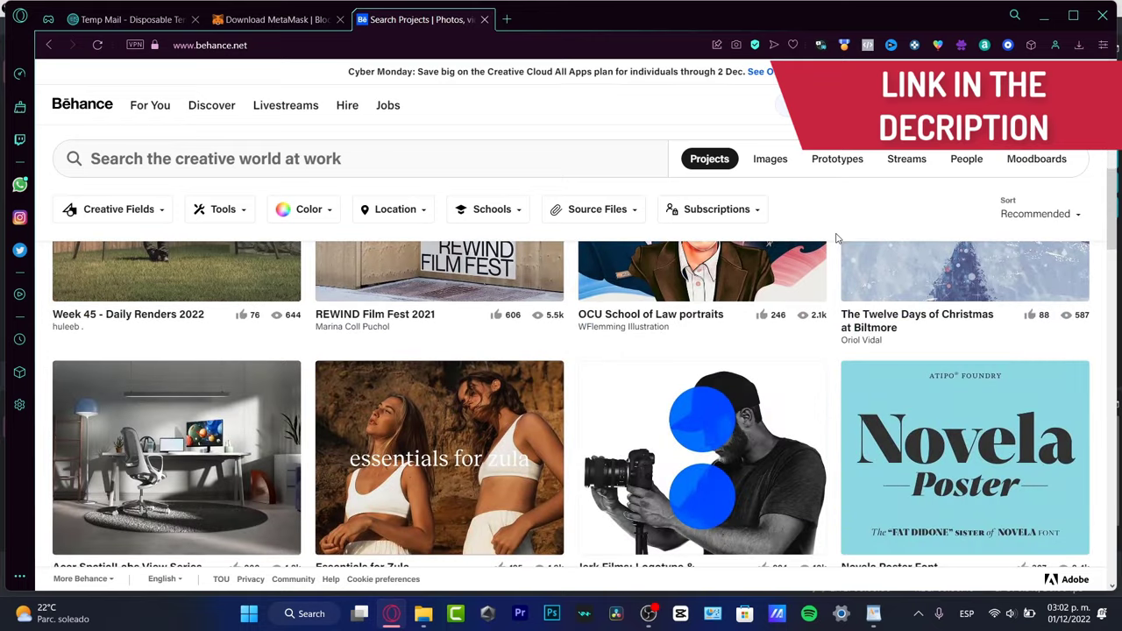
scroll(down, 3)
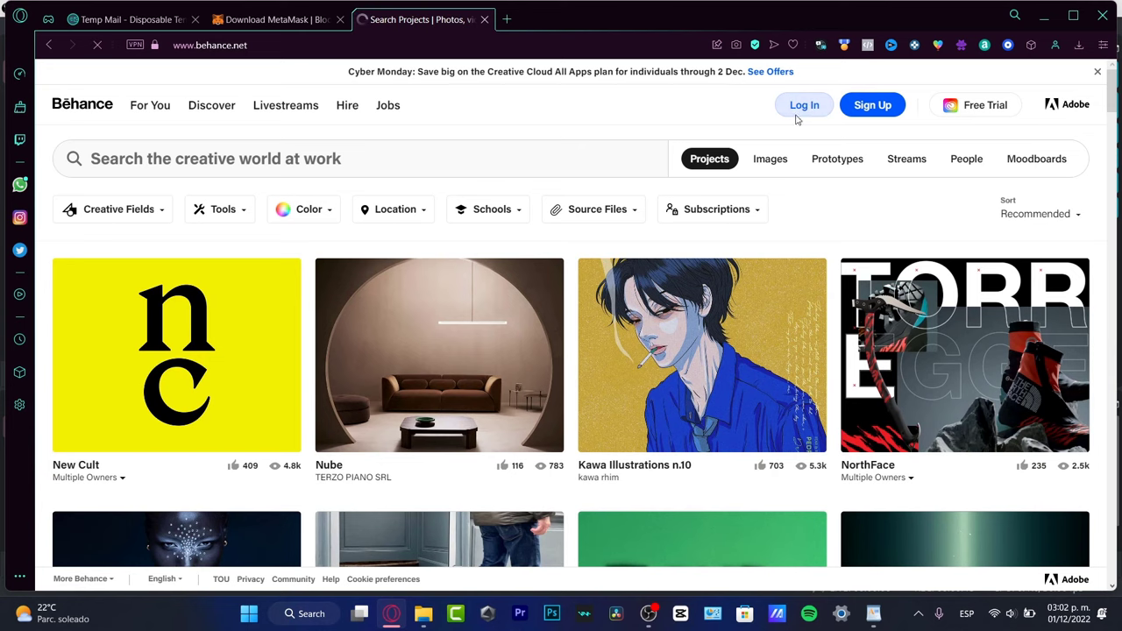
click(803, 104)
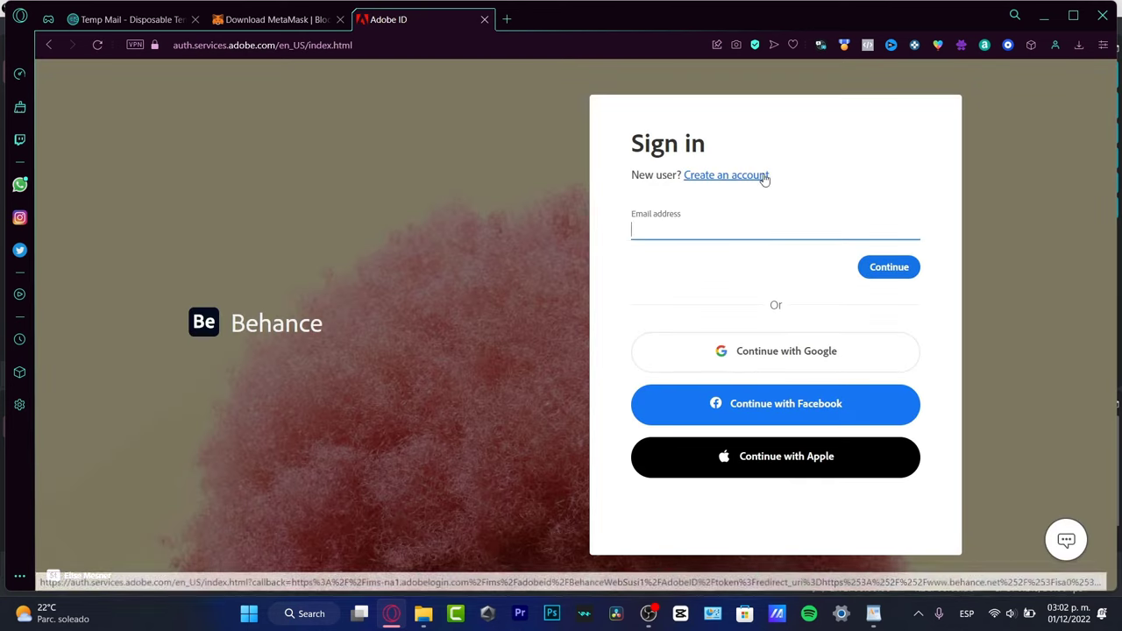
- Create a new Behance account by signing up with Google
click(726, 174)
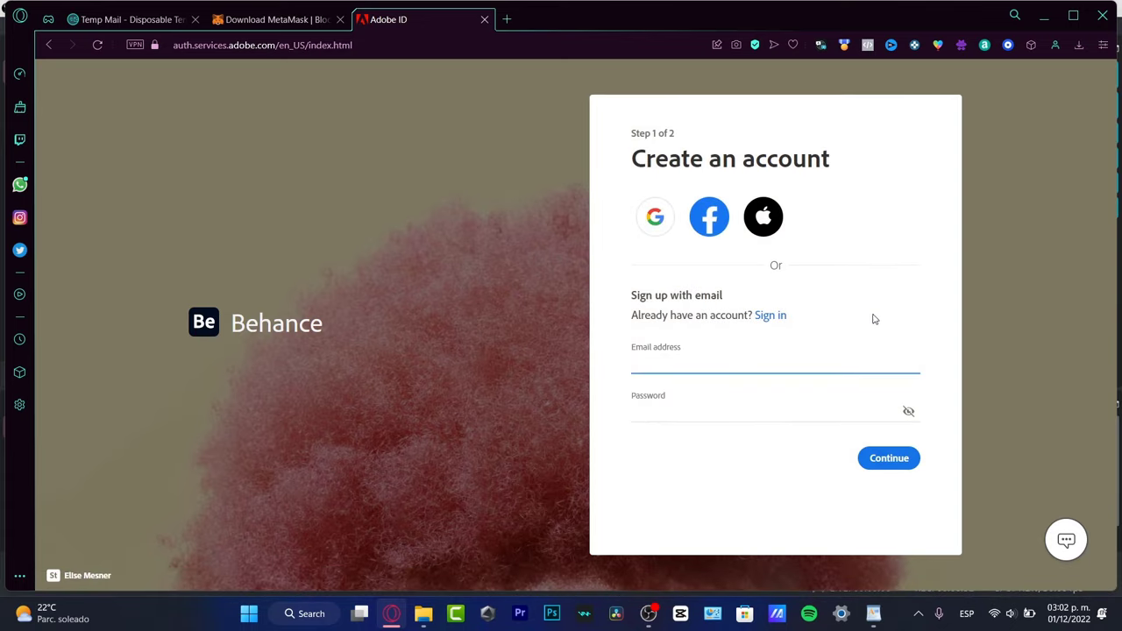
mouse_move(710, 217)
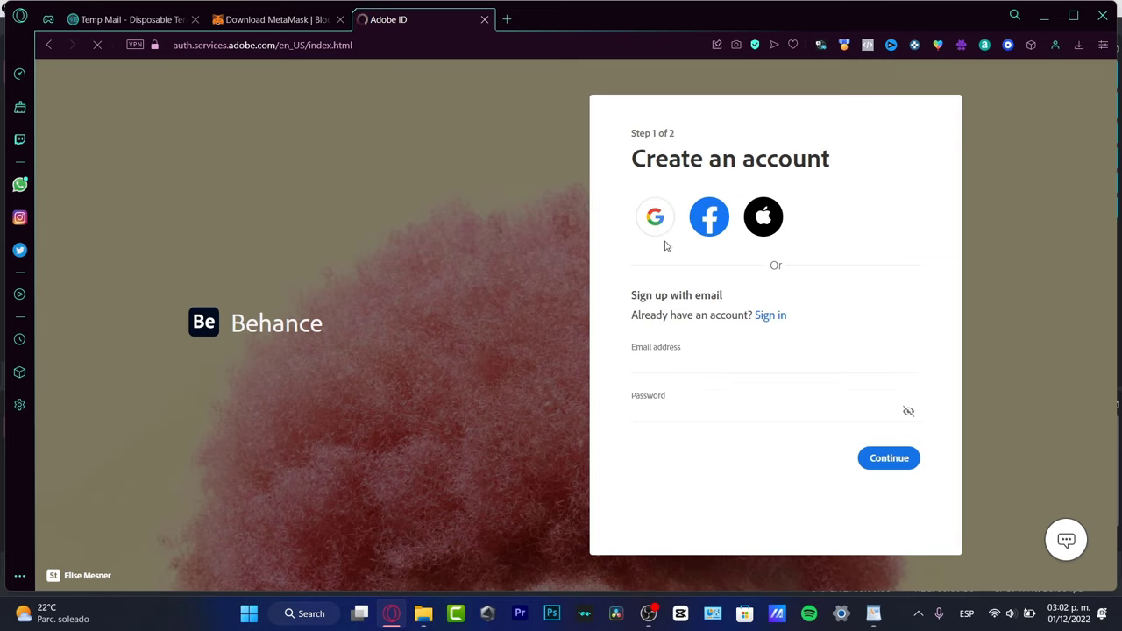
click(655, 216)
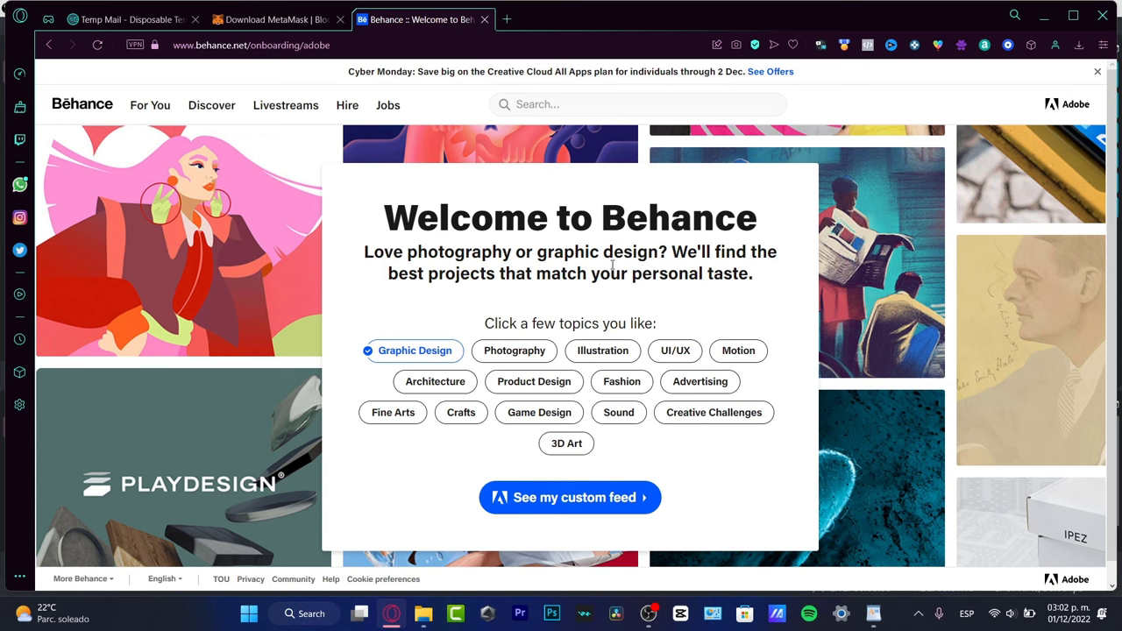
mouse_move(432, 358)
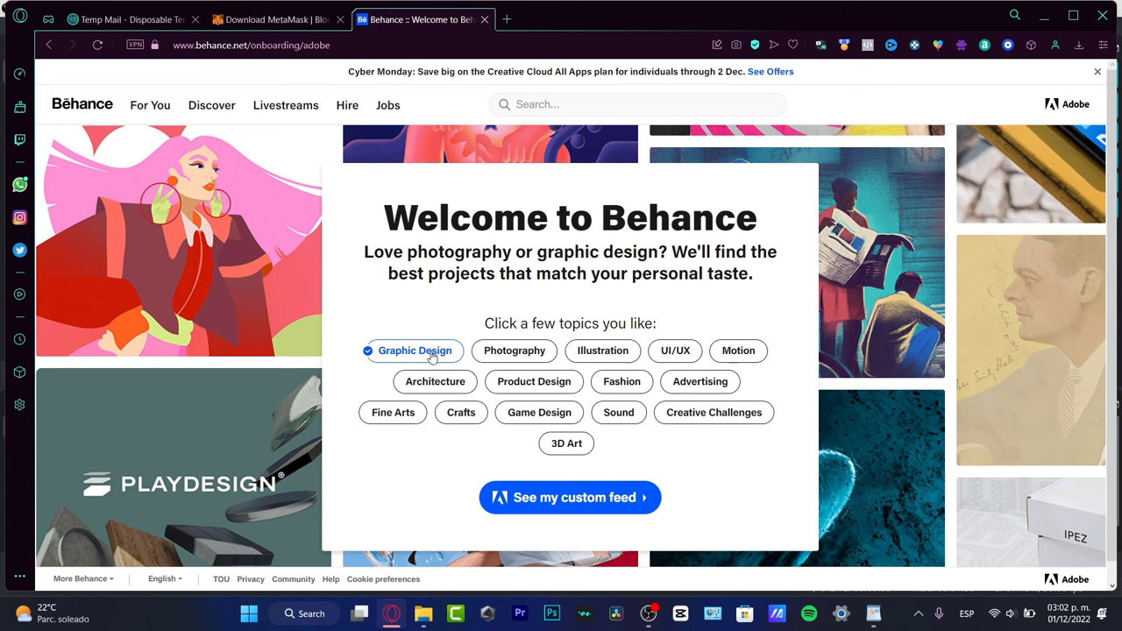
- Add Sound and Product Design as topics, dropping Game Design, and load the custom feed
click(618, 412)
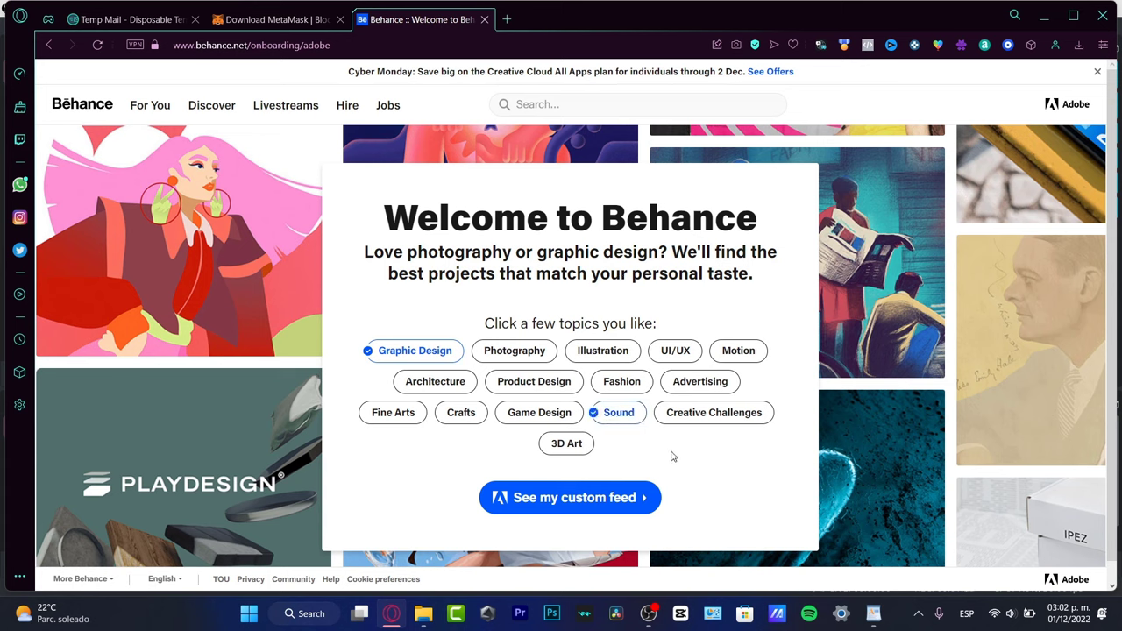
click(540, 412)
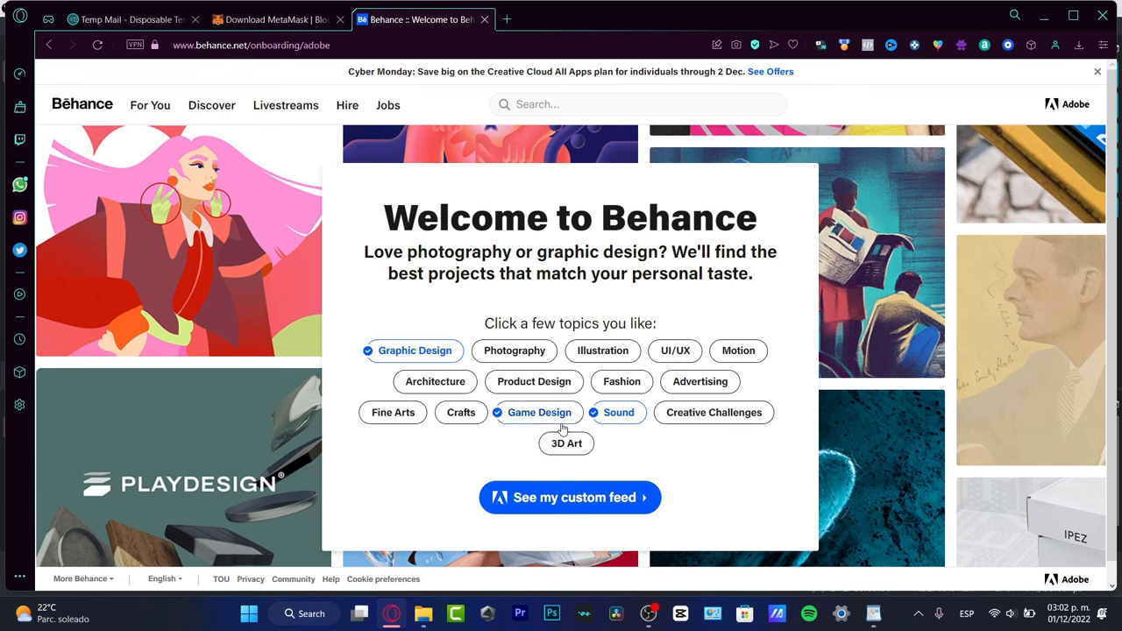
click(534, 382)
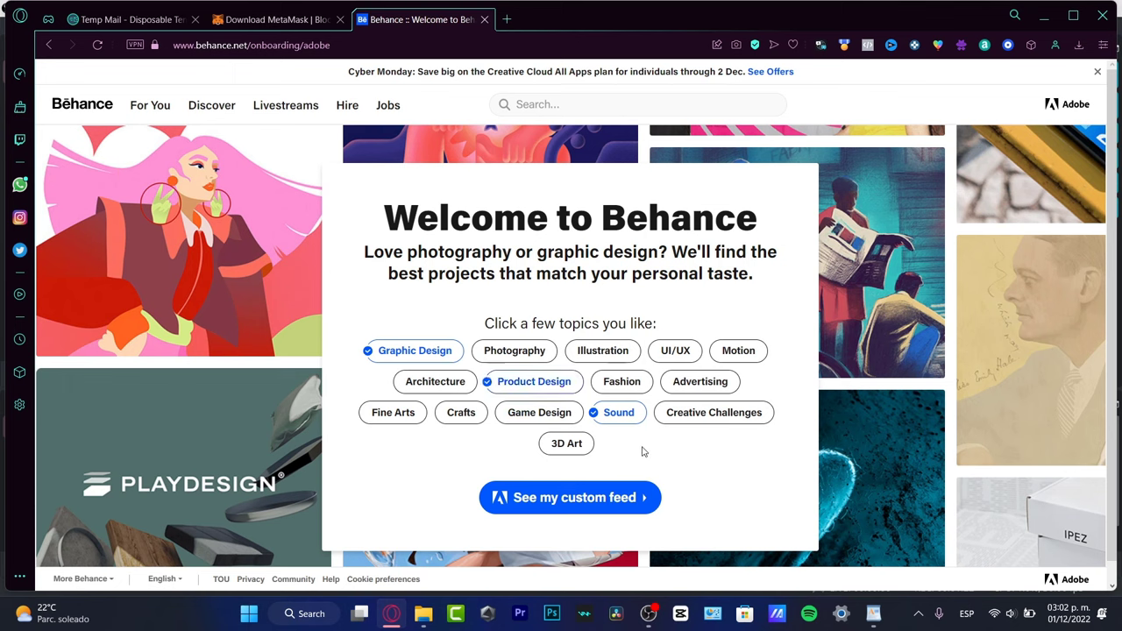
click(570, 497)
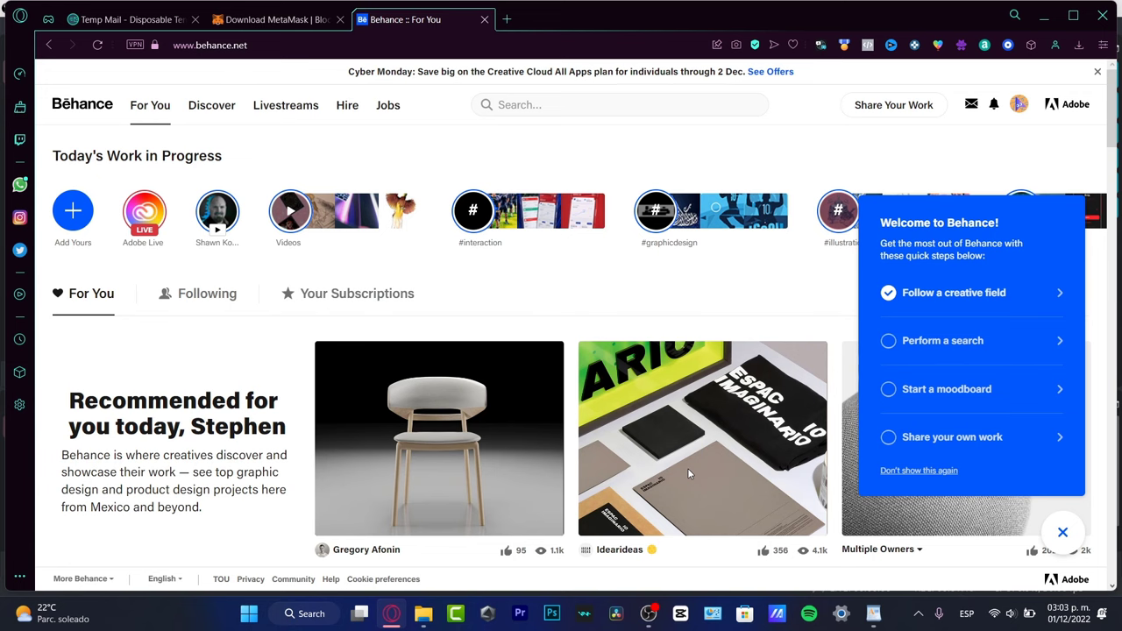
mouse_move(702, 382)
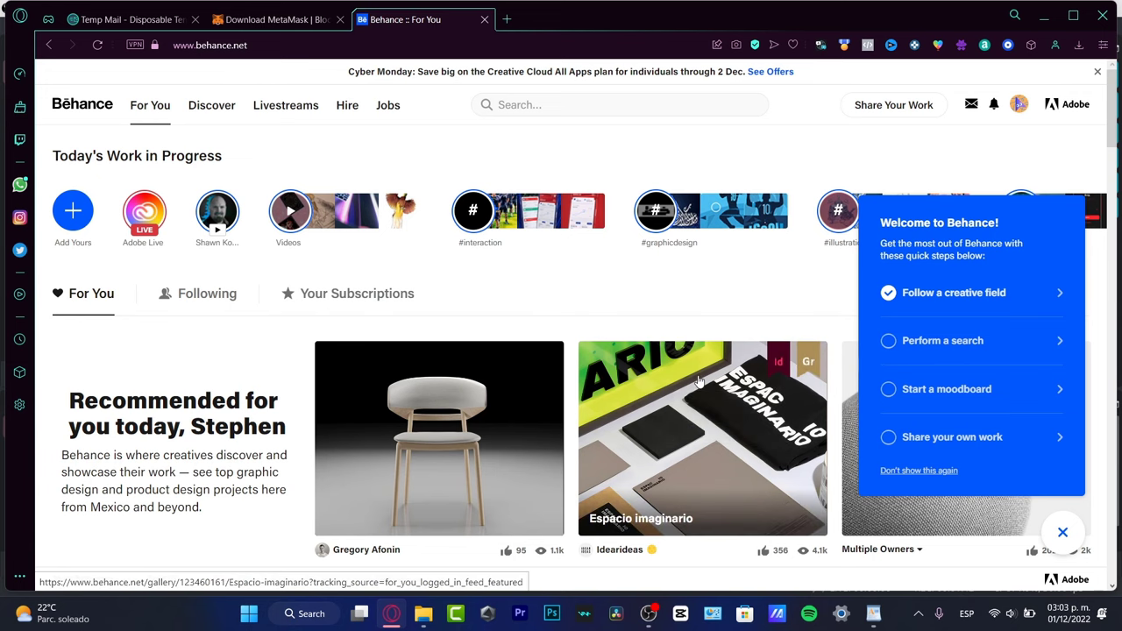
scroll(down, 3)
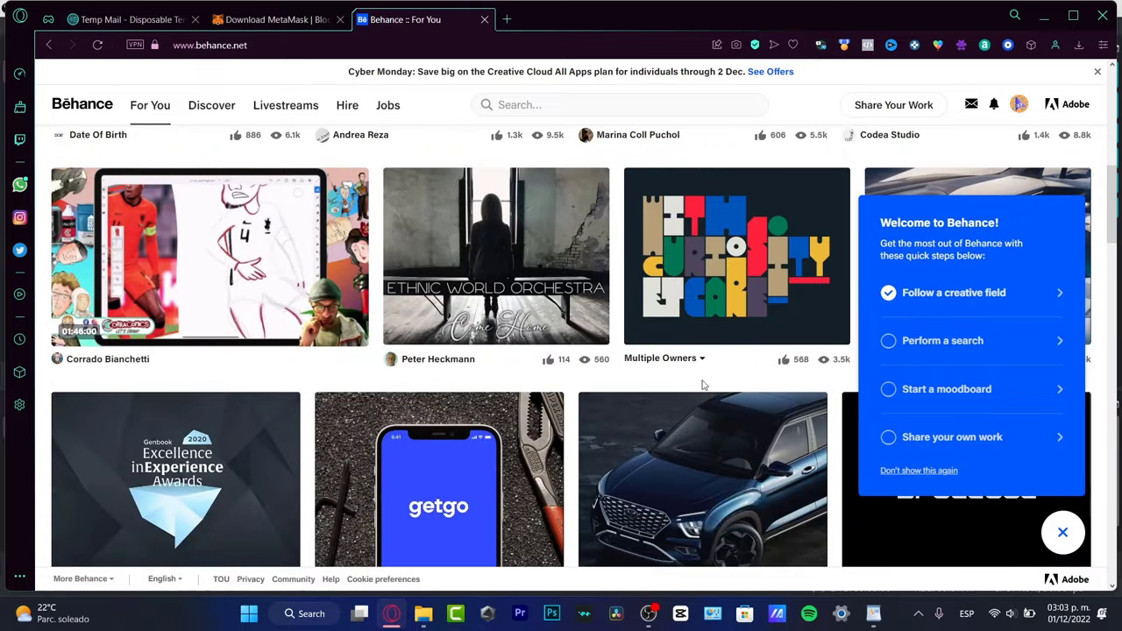
scroll(down, 3)
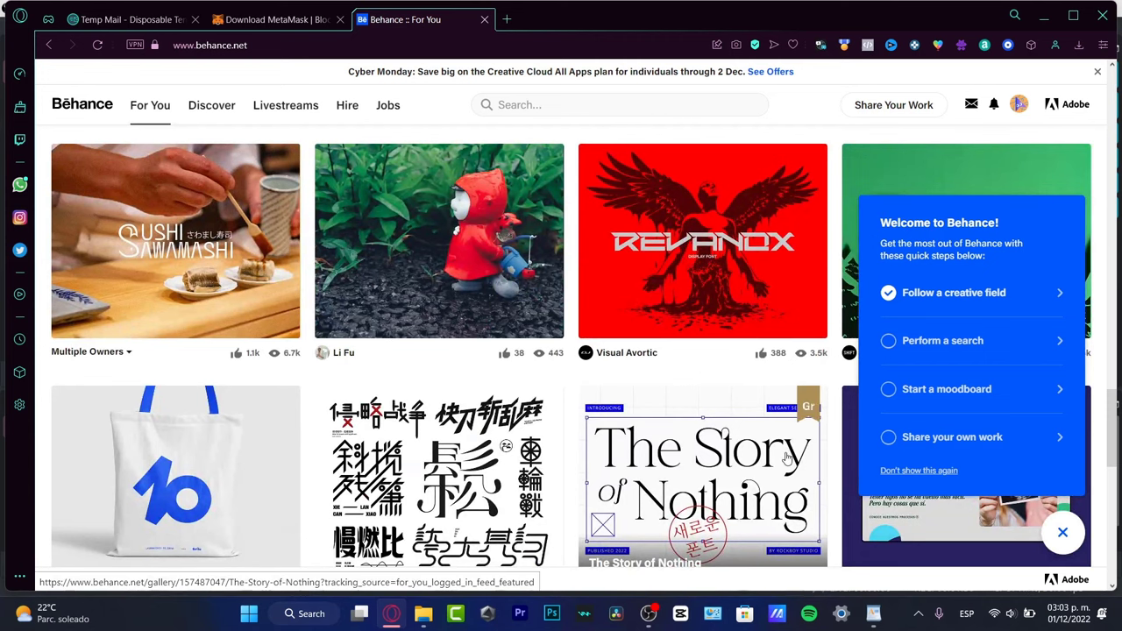
scroll(down, 3)
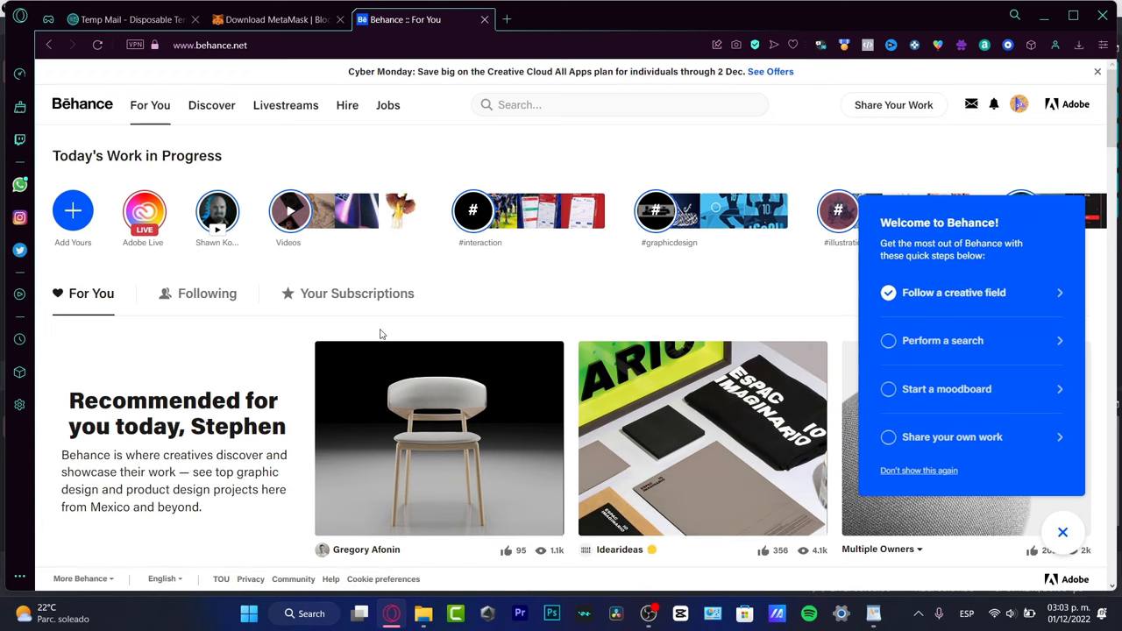
mouse_move(874, 166)
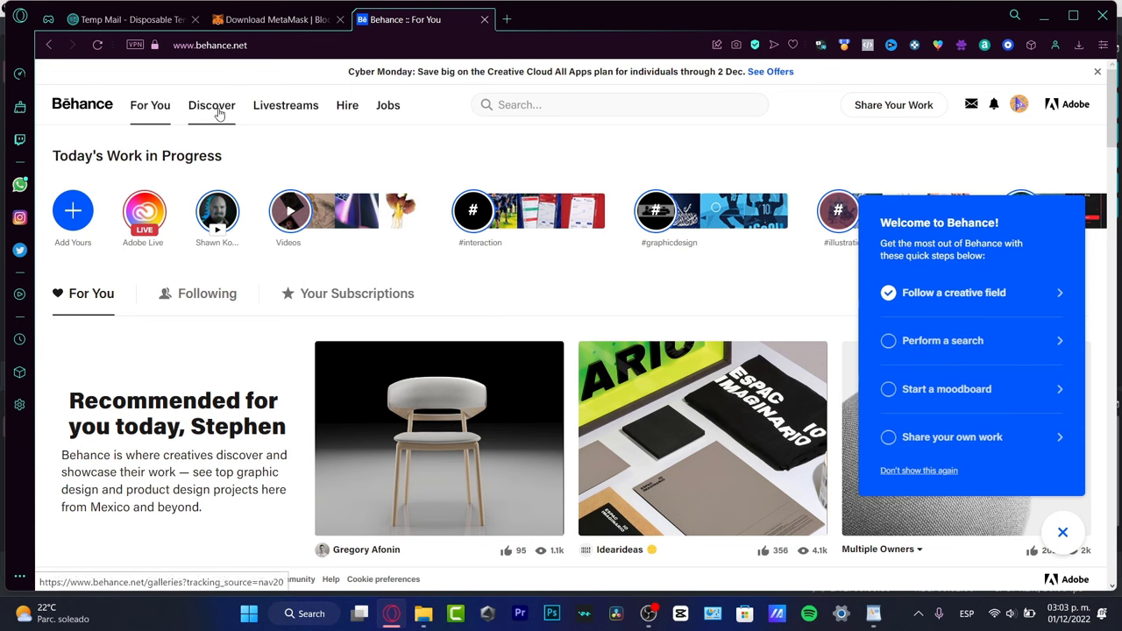
- Open Hire from Discover, filter availability to Freelance, and scroll the Creative Fields list
click(212, 105)
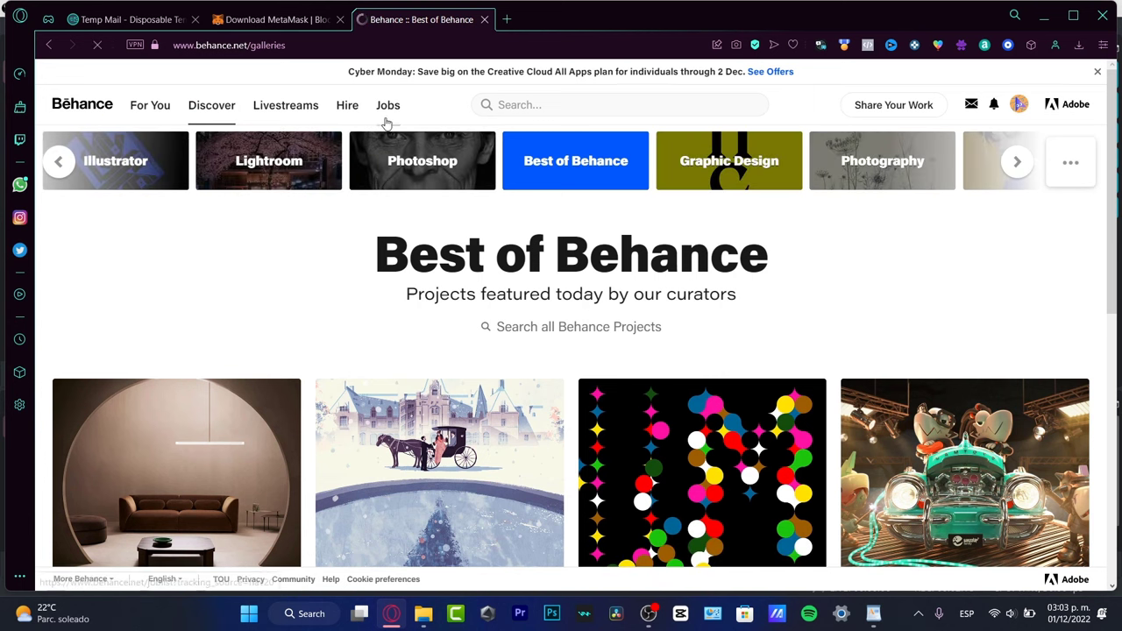
click(347, 104)
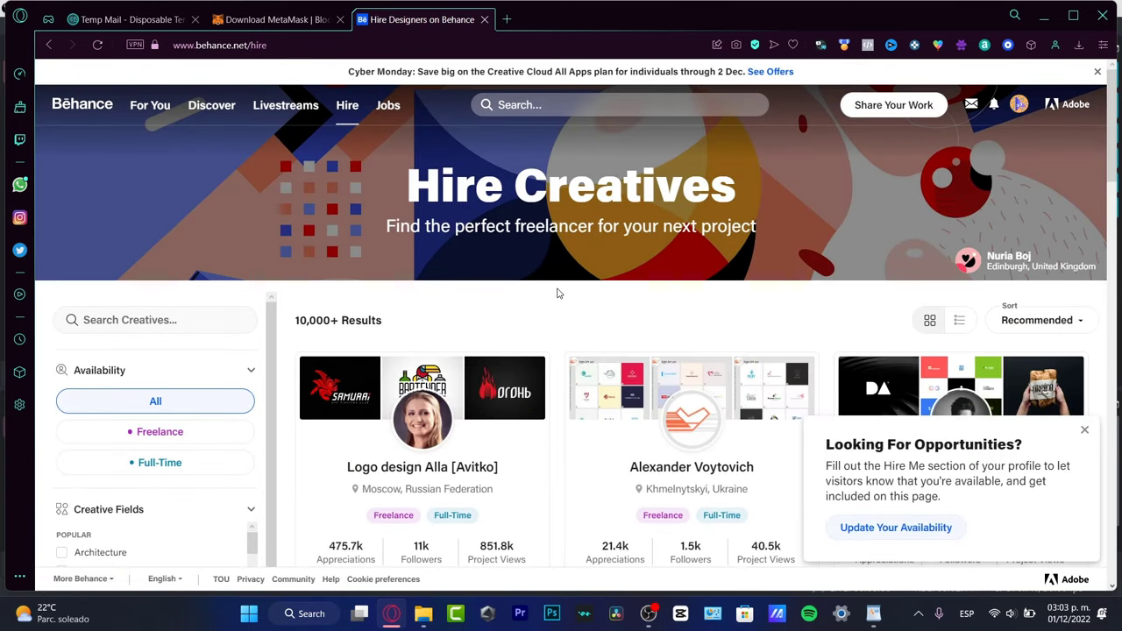
scroll(down, 3)
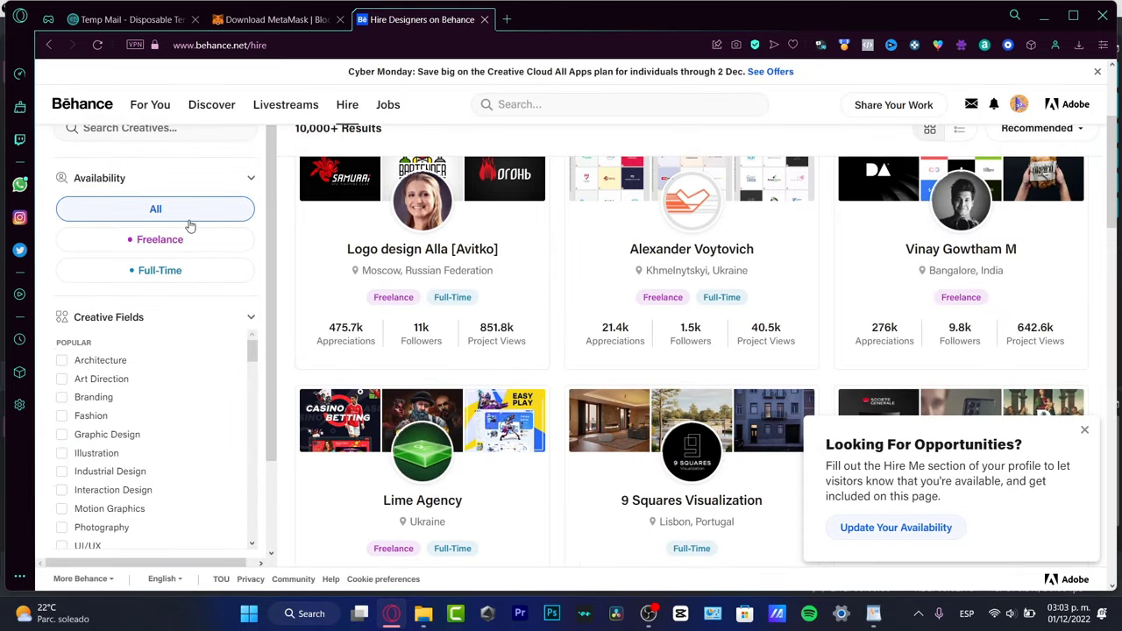
click(160, 239)
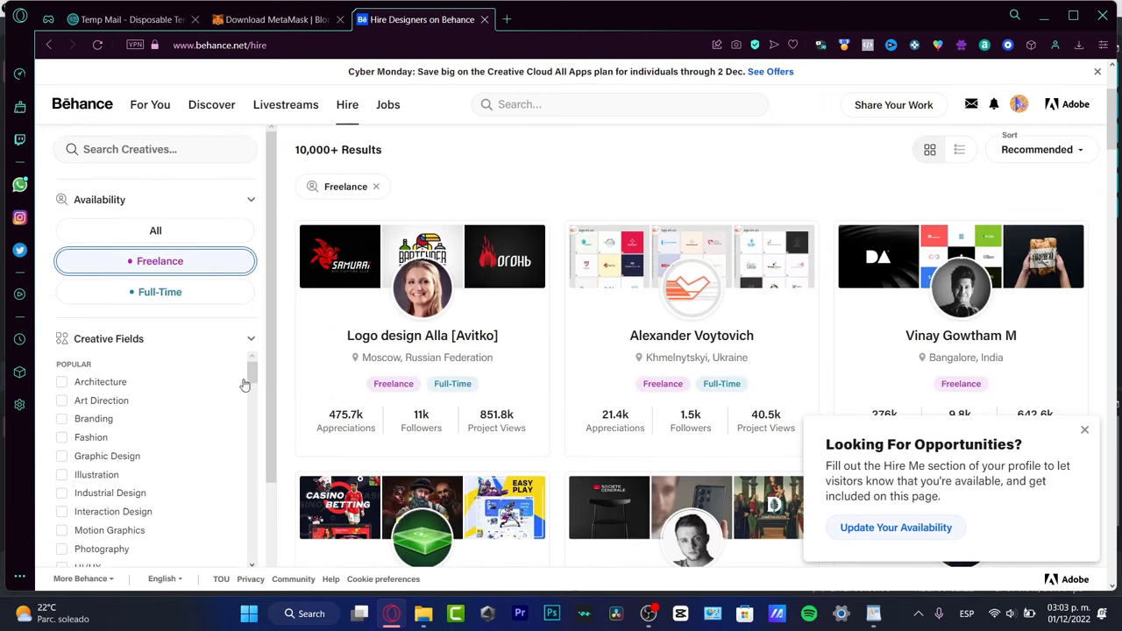
scroll(down, 3)
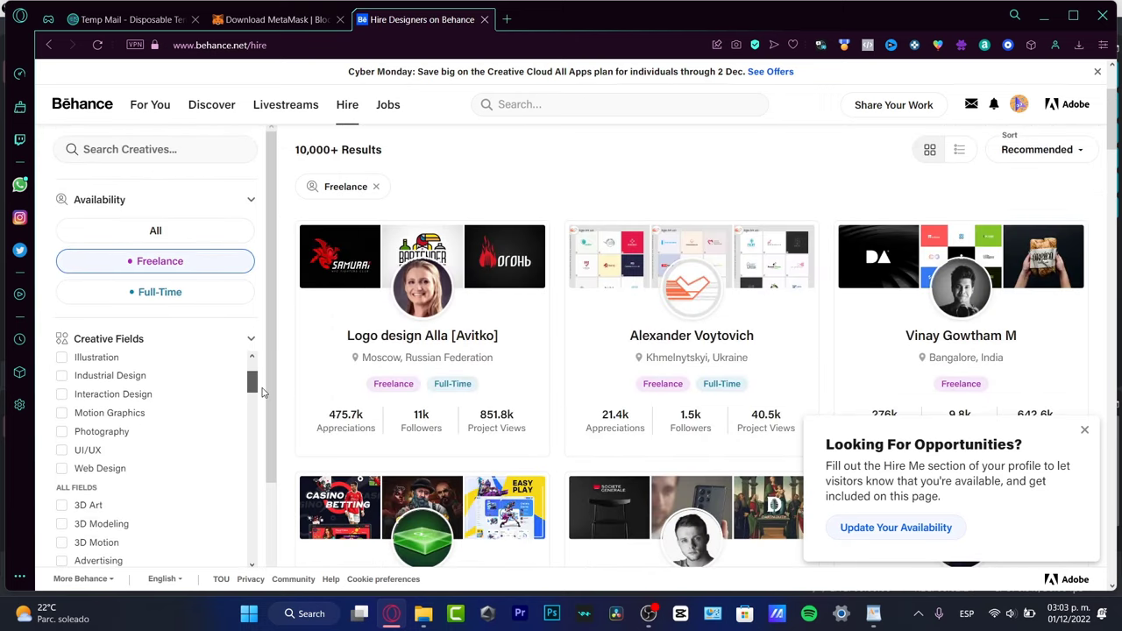
scroll(down, 3)
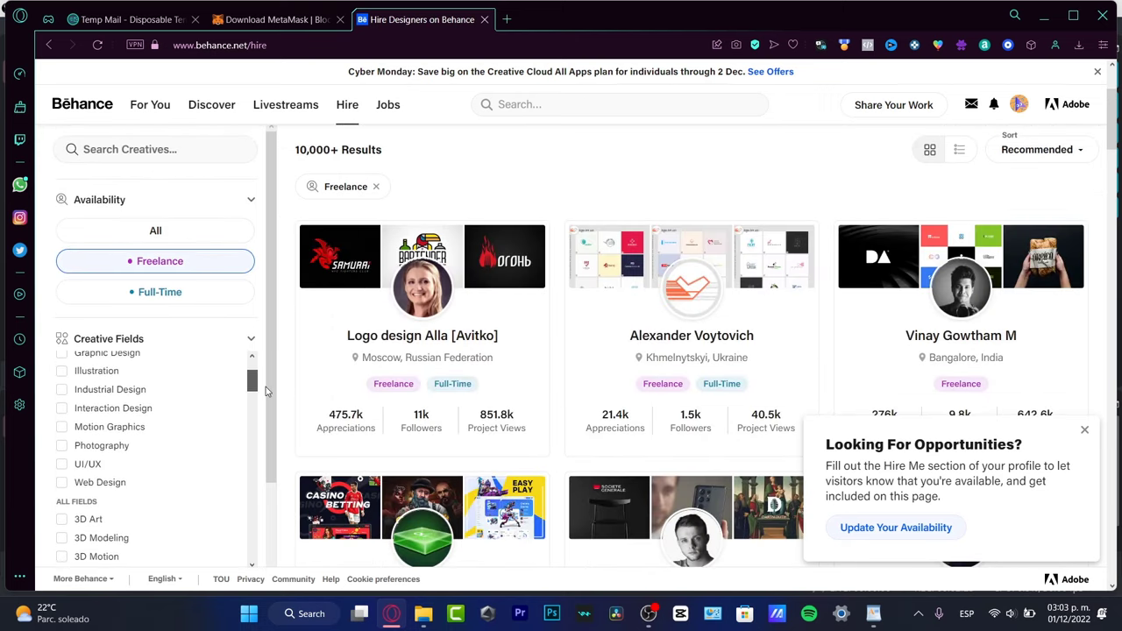
scroll(down, 3)
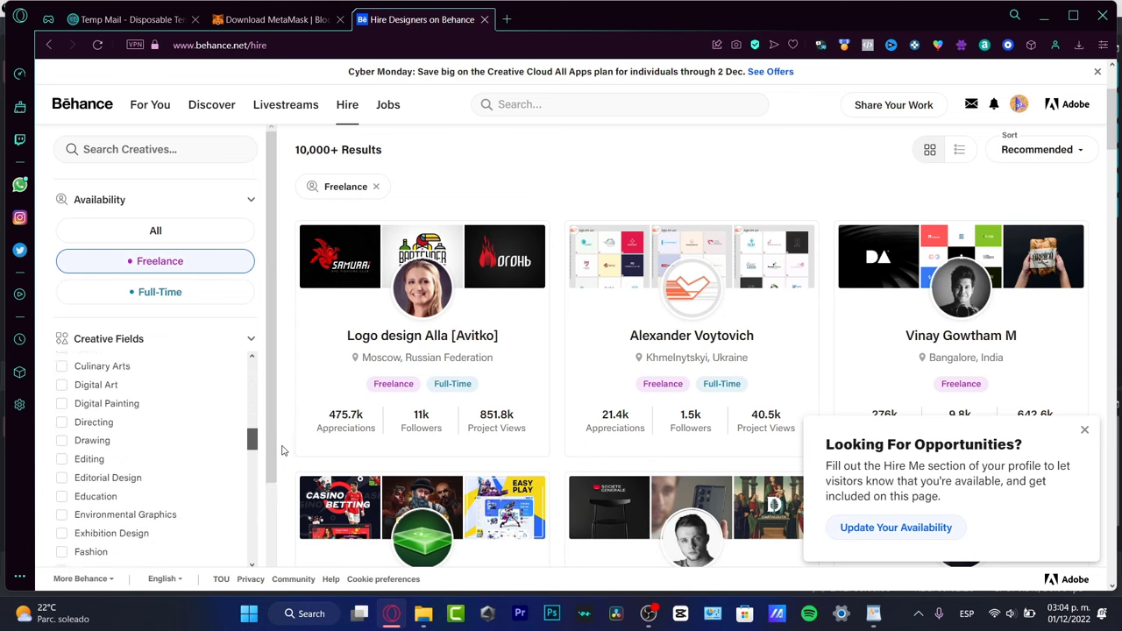
scroll(down, 3)
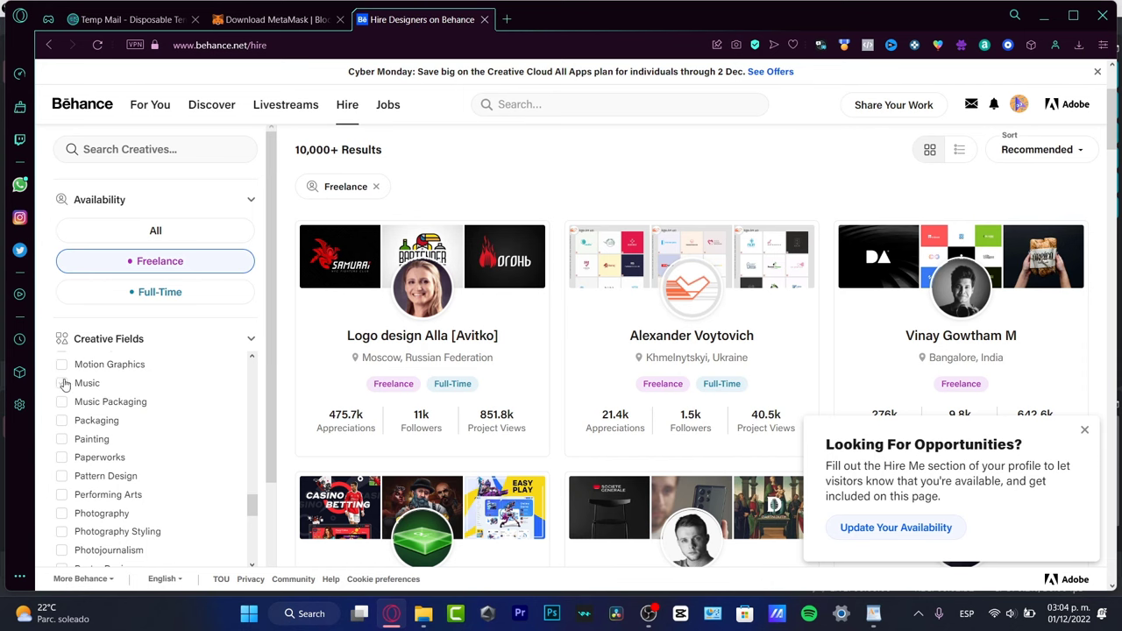
click(87, 383)
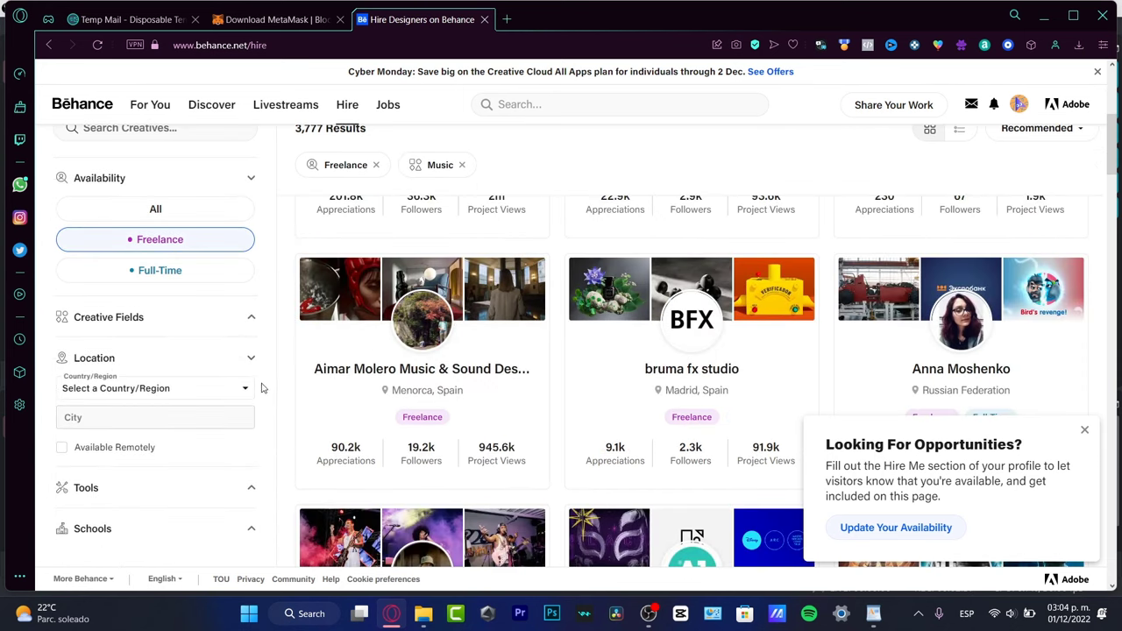
click(155, 387)
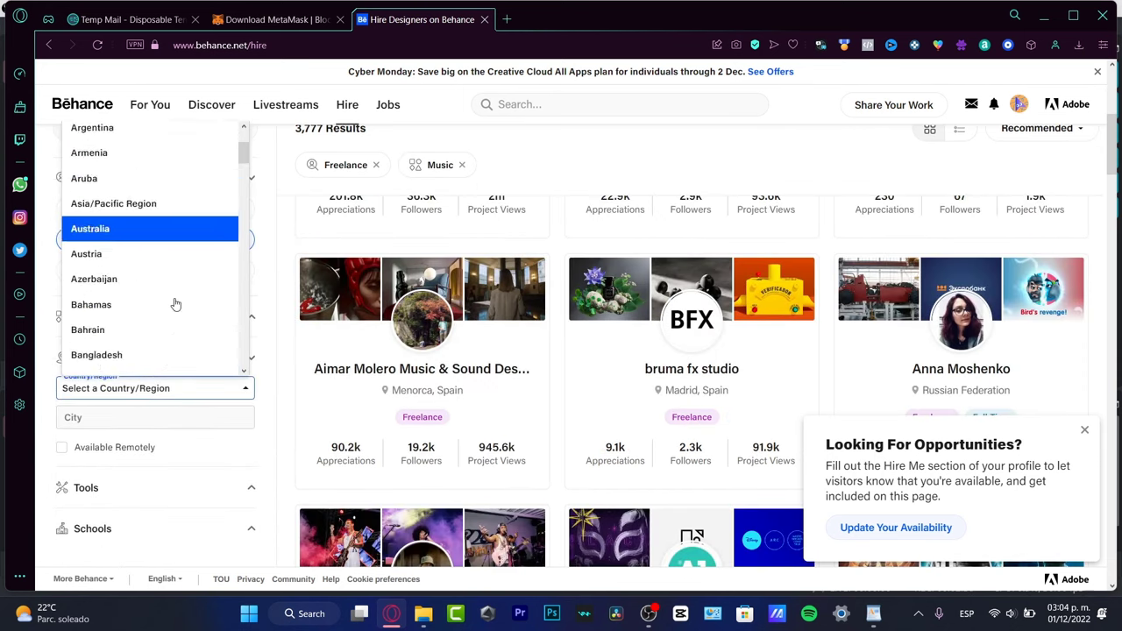
scroll(down, 3)
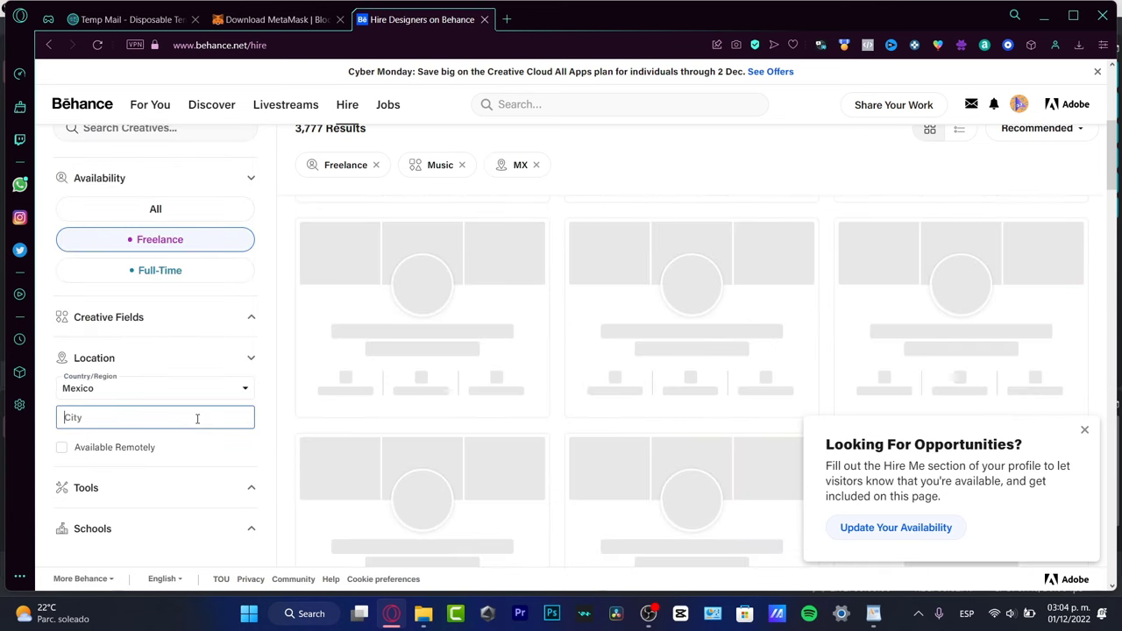
click(61, 468)
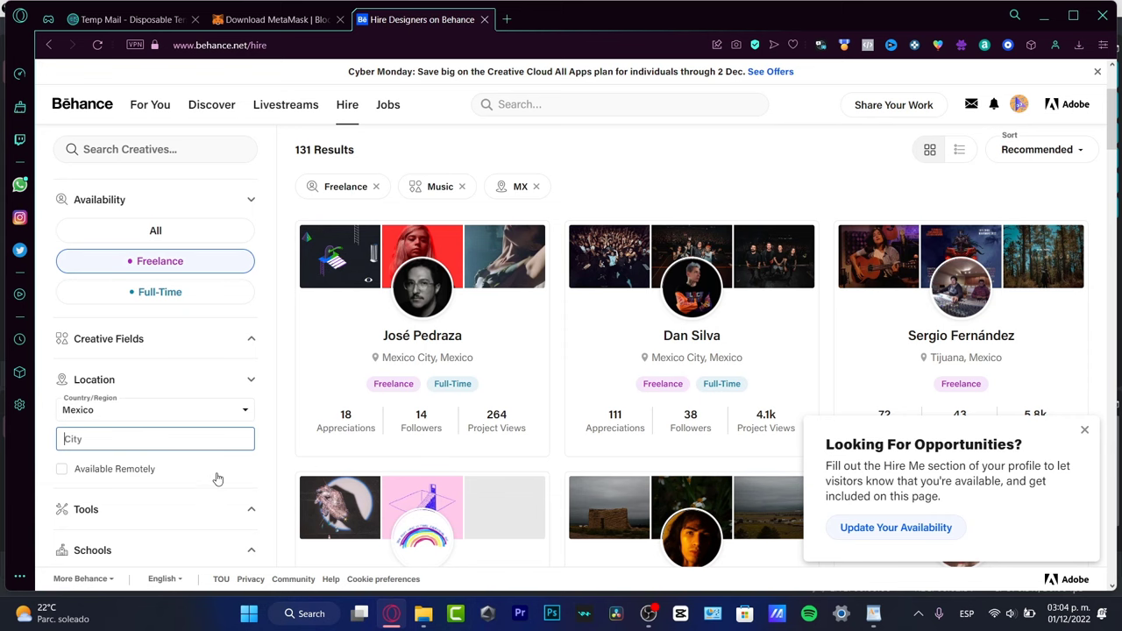
scroll(down, 3)
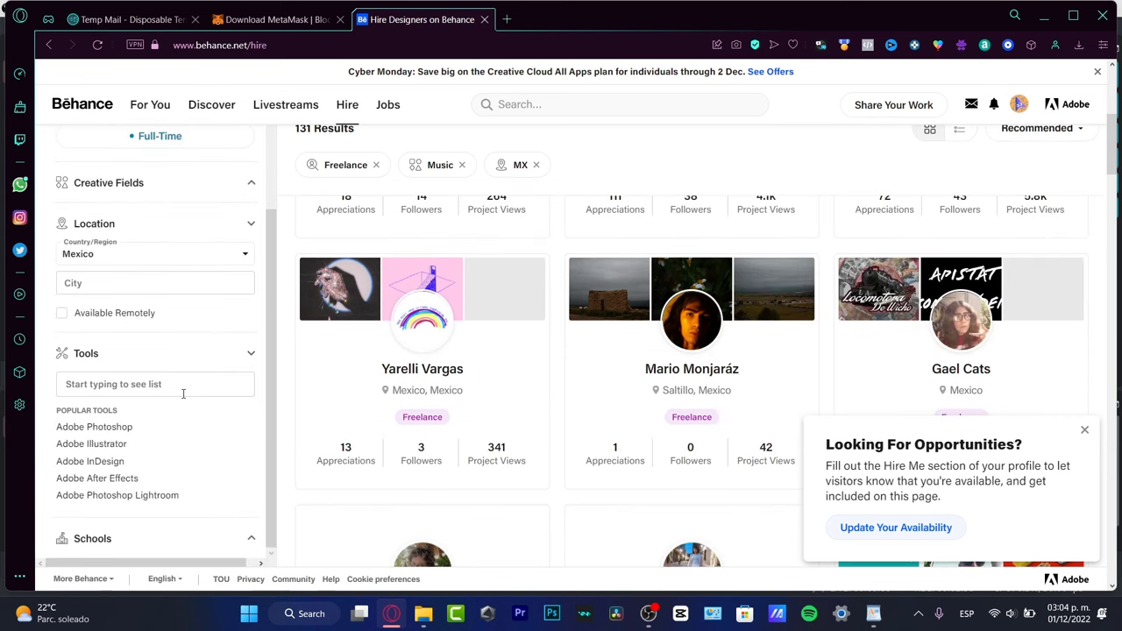
scroll(down, 3)
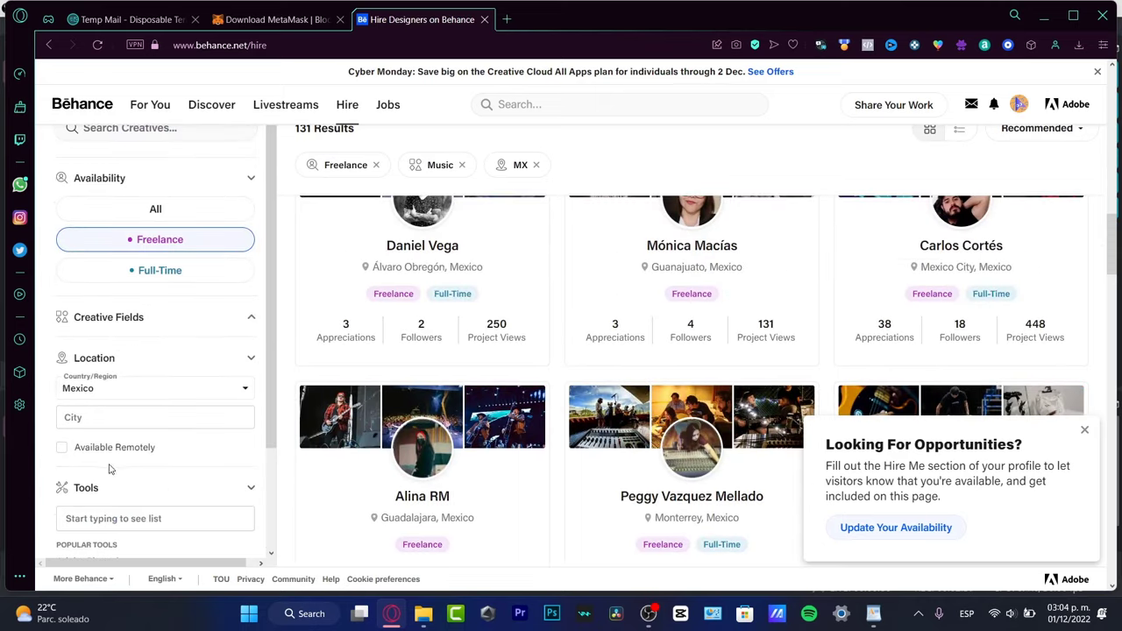
scroll(down, 3)
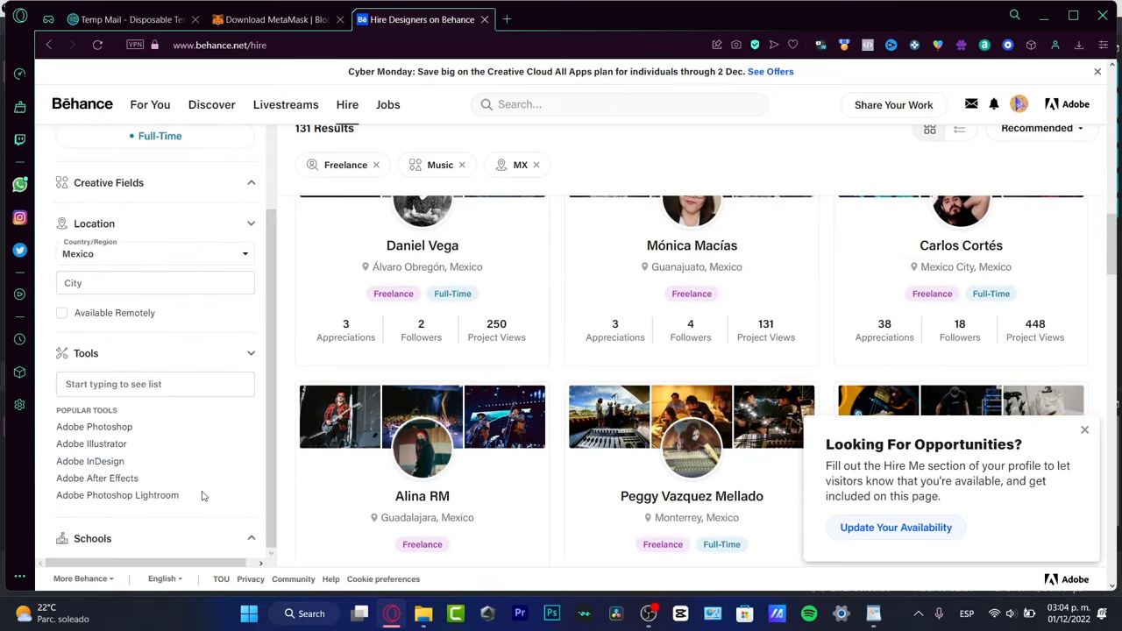
mouse_move(114, 495)
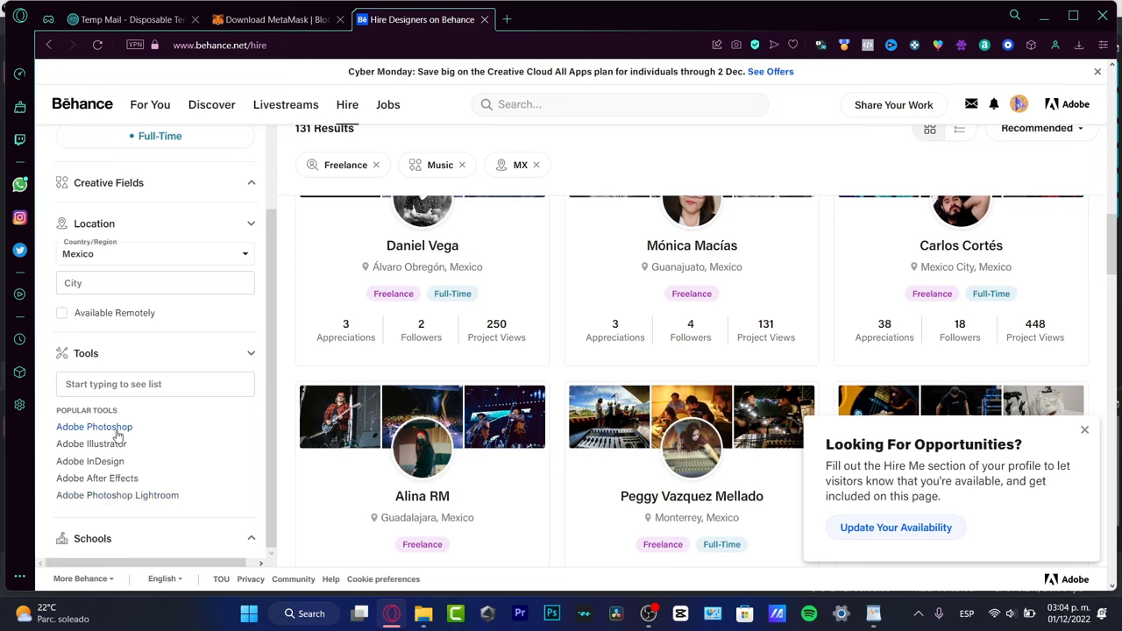
mouse_move(259, 438)
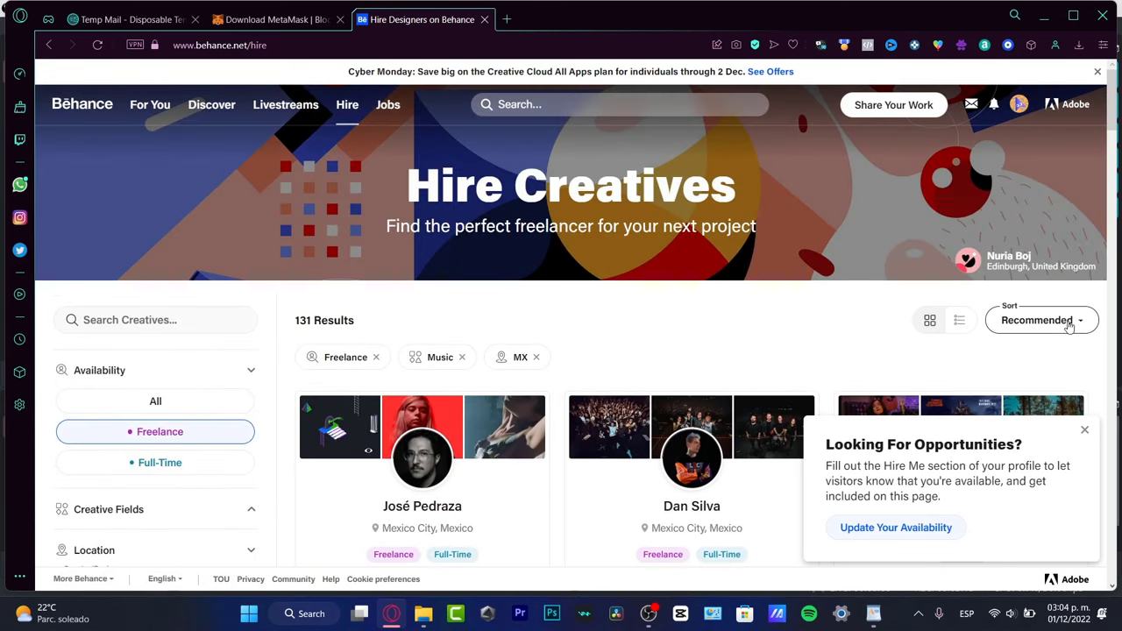
- Sort the freelance creatives by Most Followed
click(1041, 320)
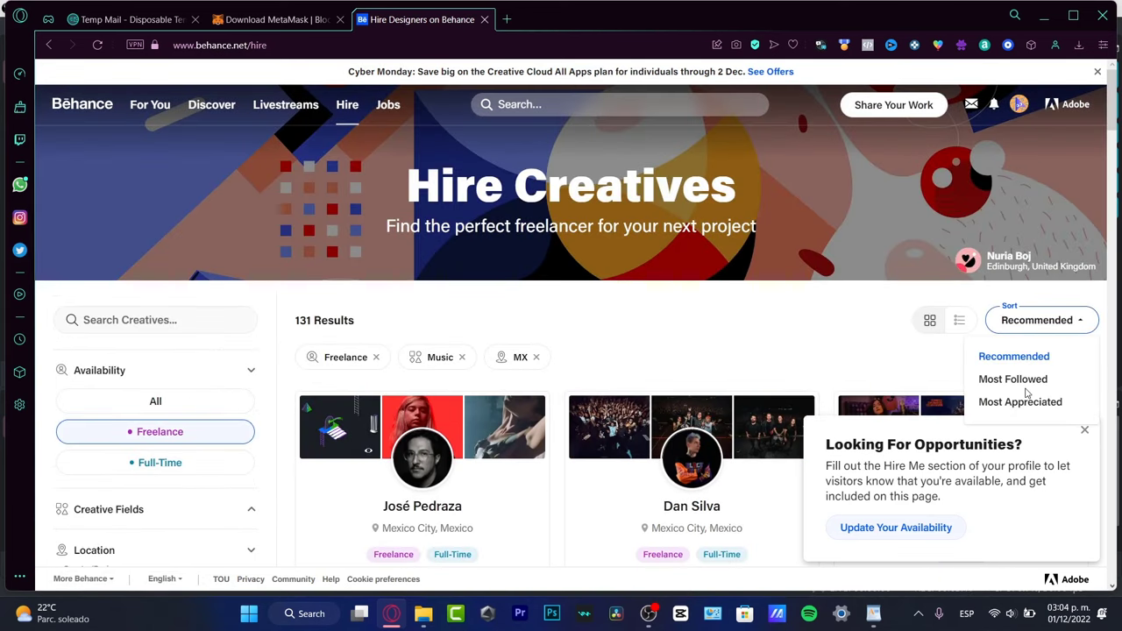
click(1013, 378)
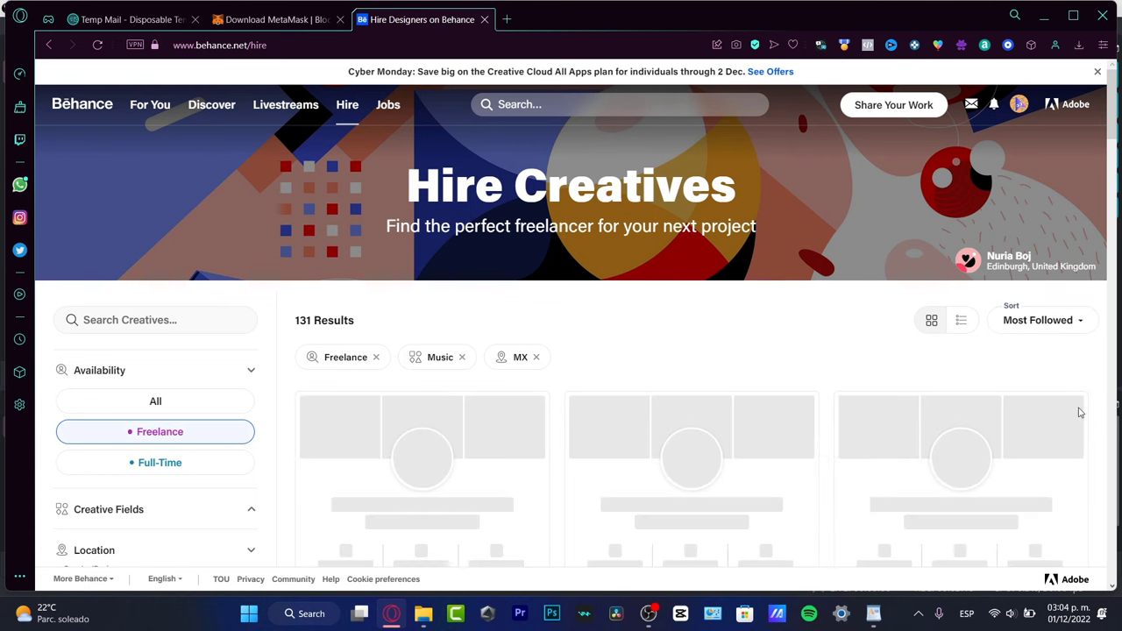
scroll(down, 3)
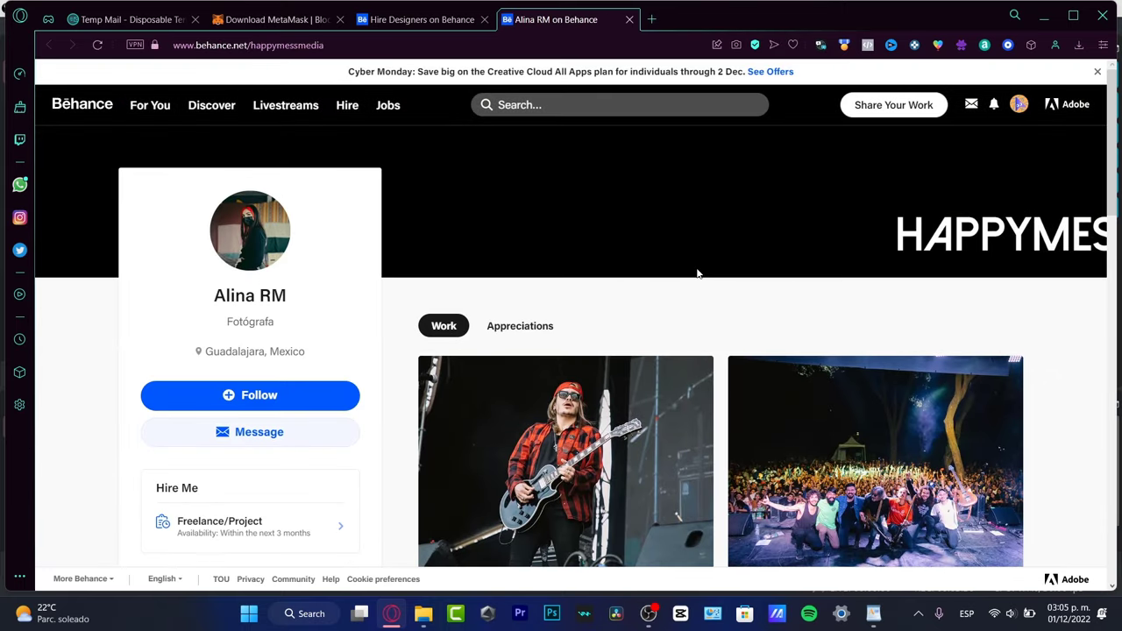
mouse_move(373, 340)
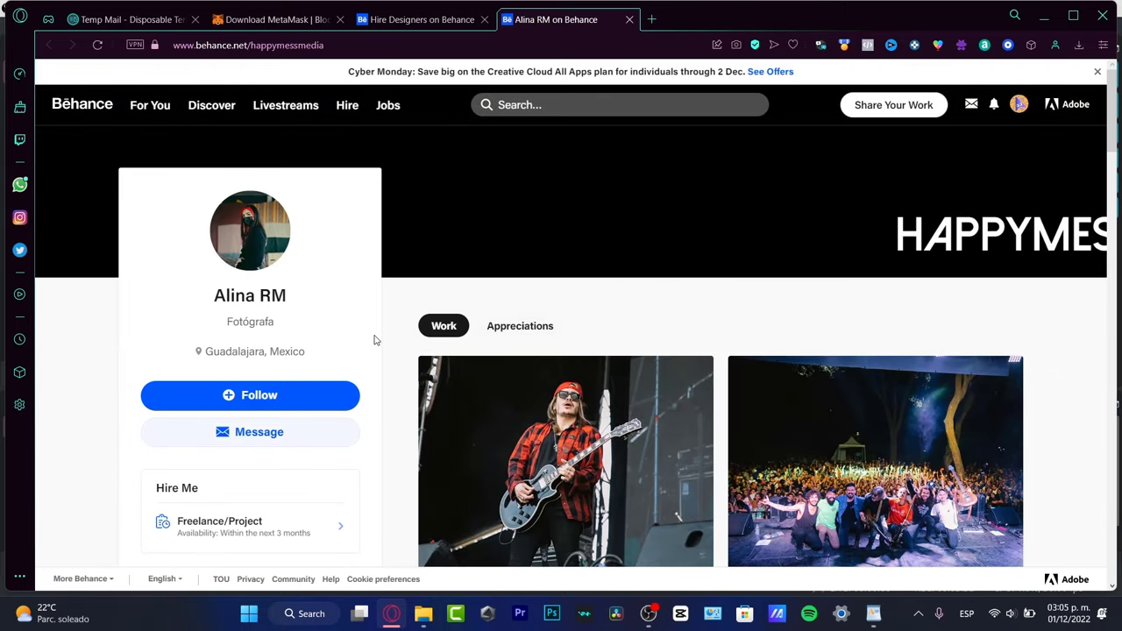
mouse_move(982, 183)
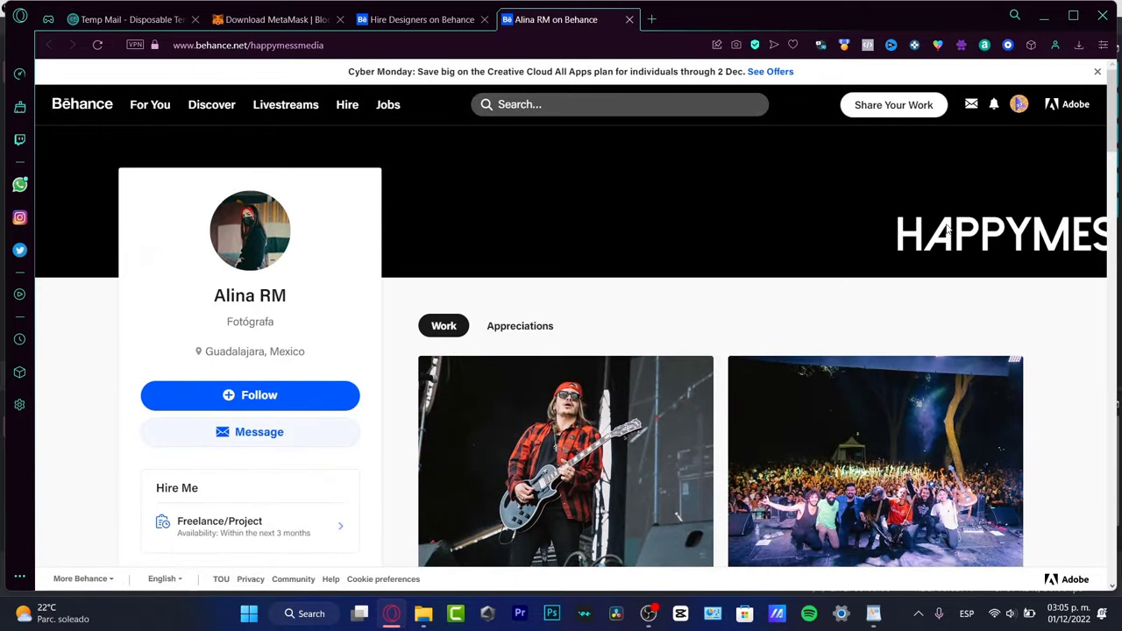
mouse_move(947, 195)
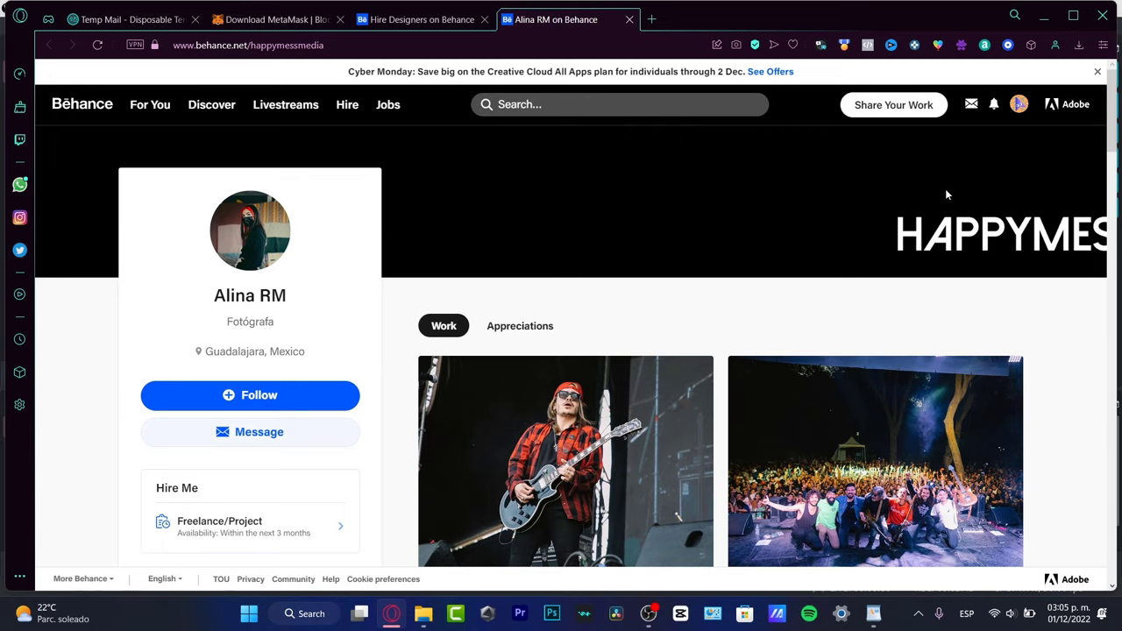
mouse_move(999, 183)
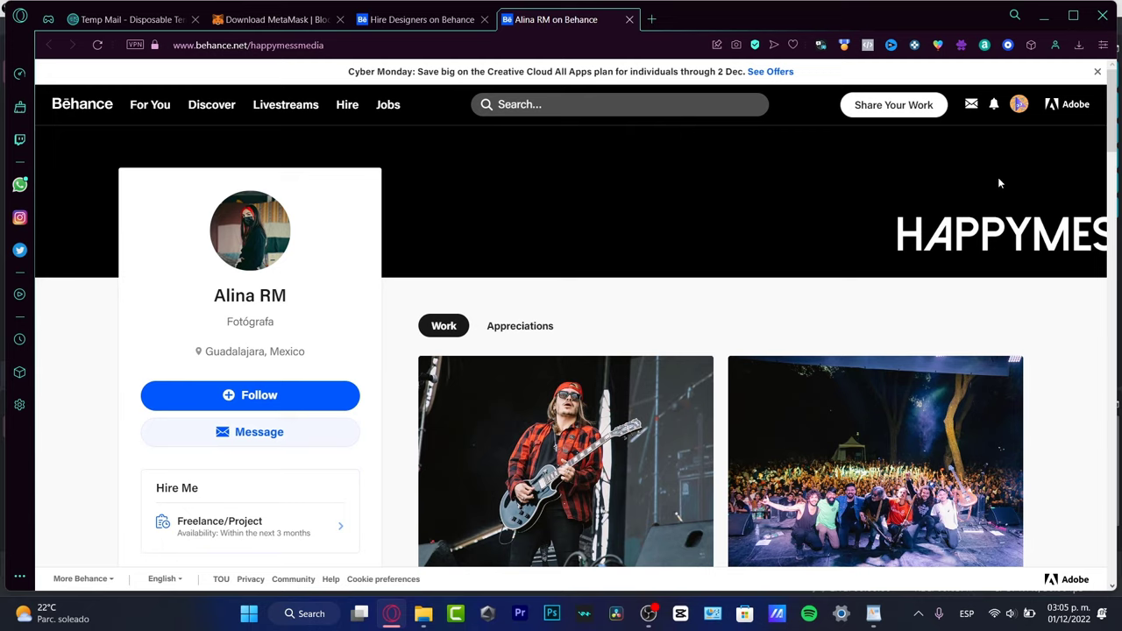
mouse_move(464, 326)
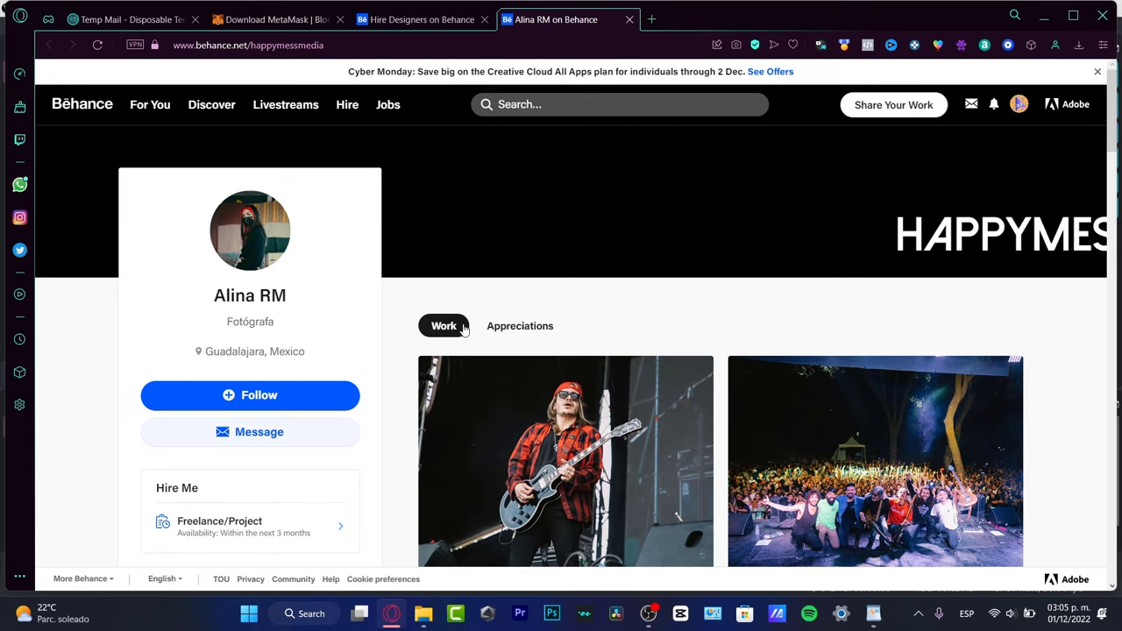
- Scroll through the Guadalajara photographer's Work in her profile tab
scroll(down, 3)
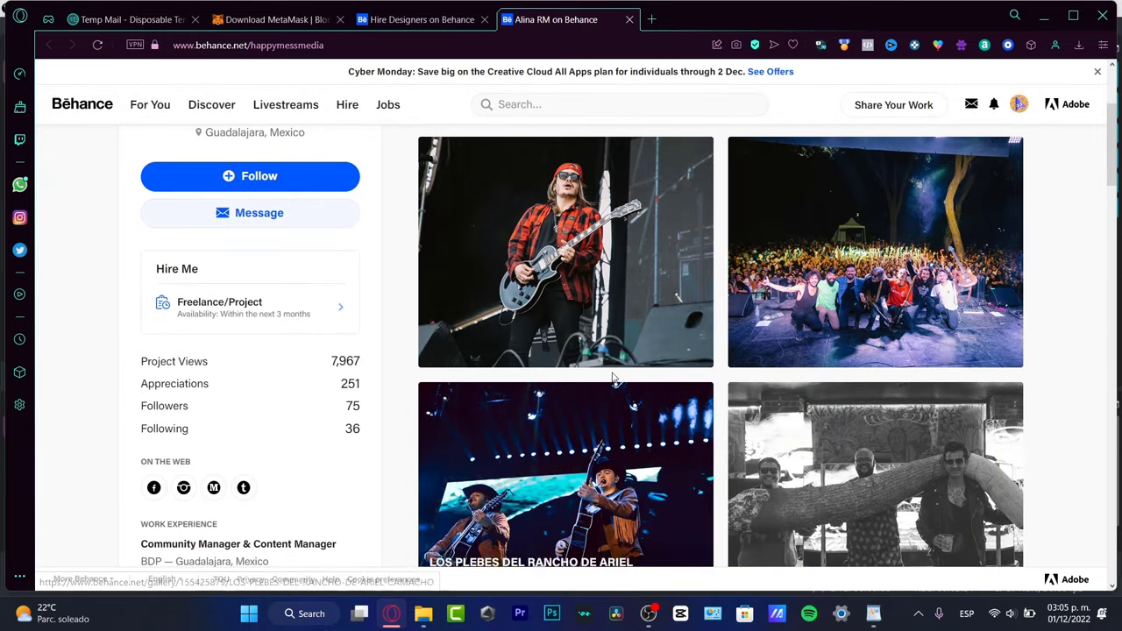
scroll(down, 3)
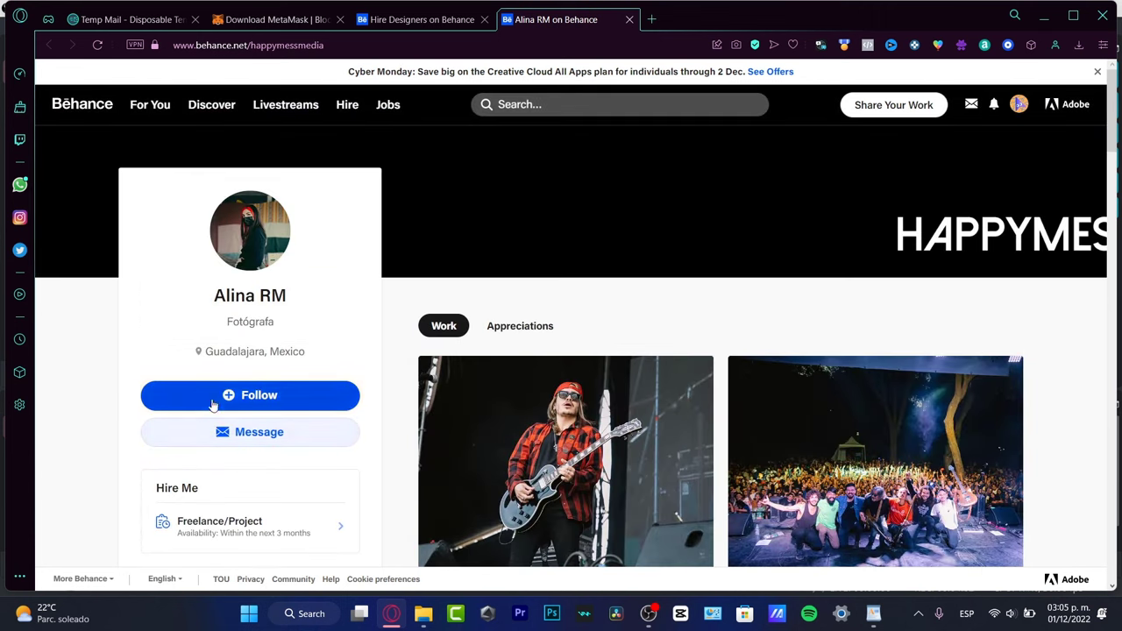
mouse_move(709, 401)
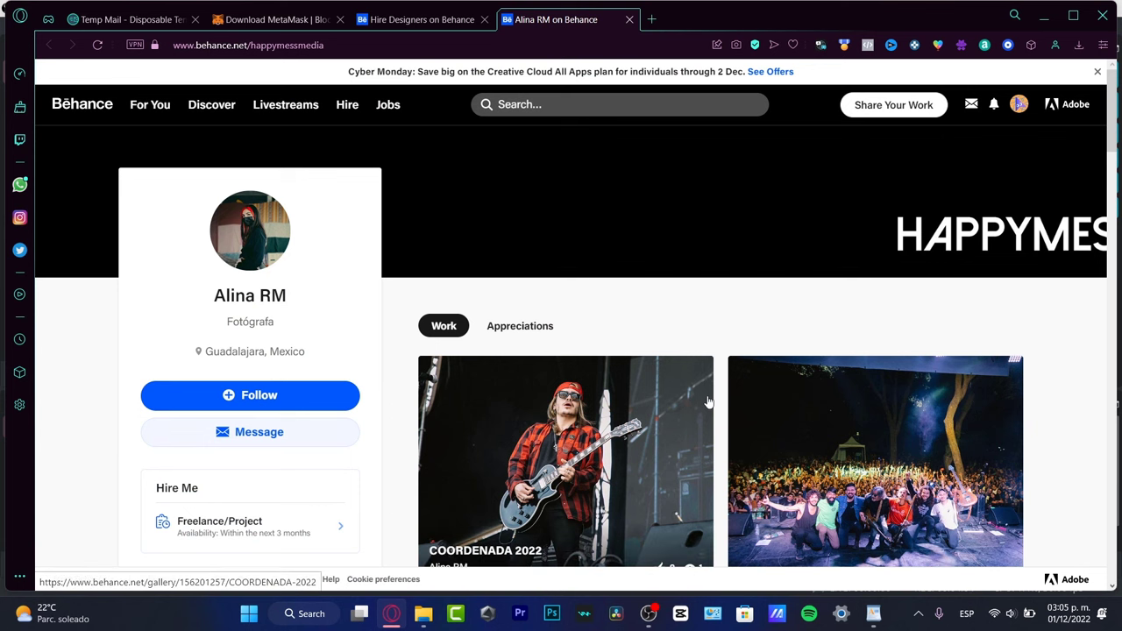
scroll(down, 3)
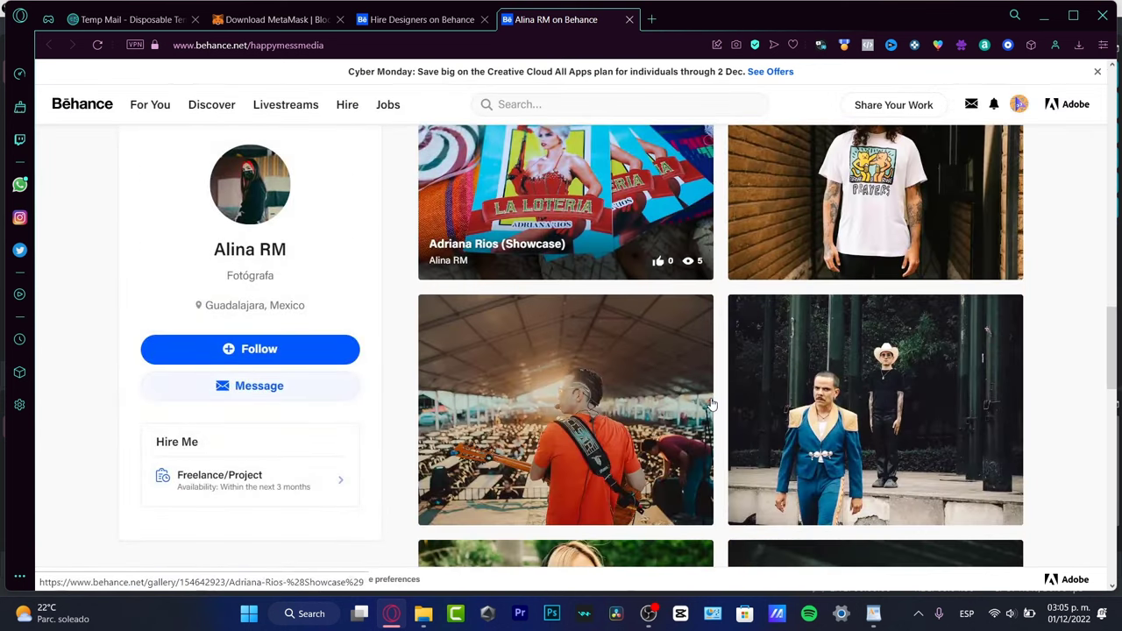
scroll(down, 3)
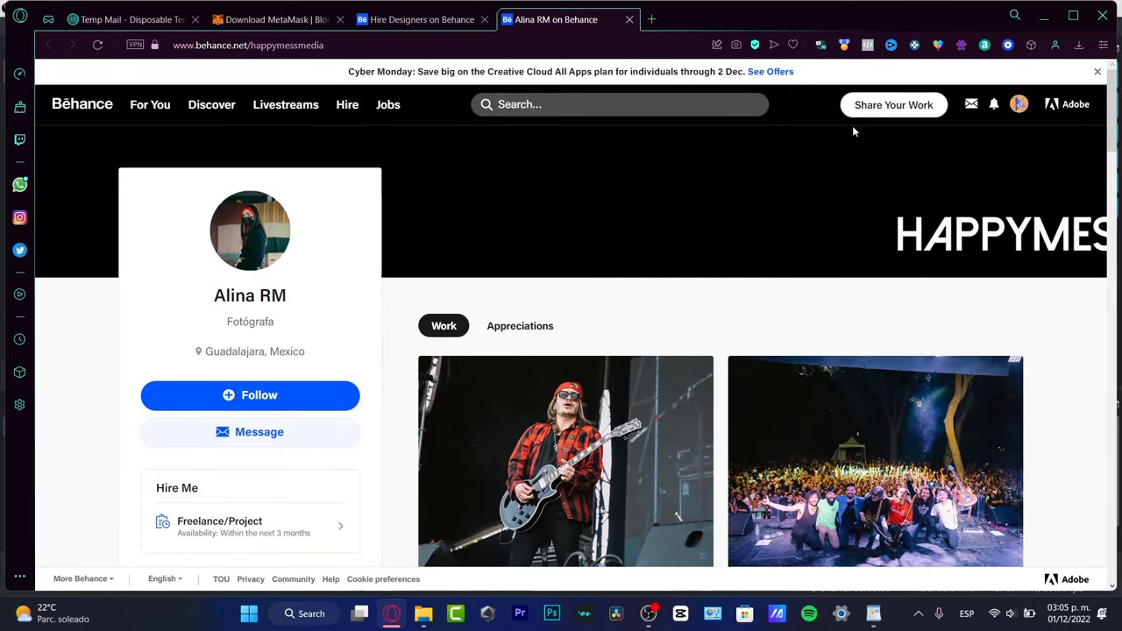
- Choose Project from the Share Your Work menu
click(894, 104)
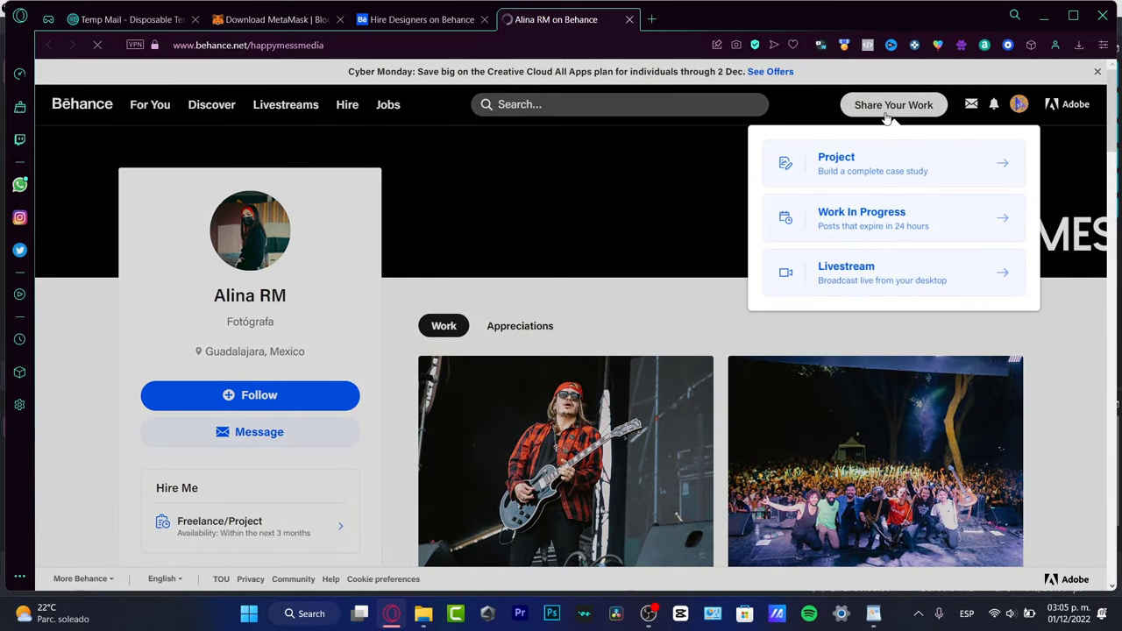
click(1018, 104)
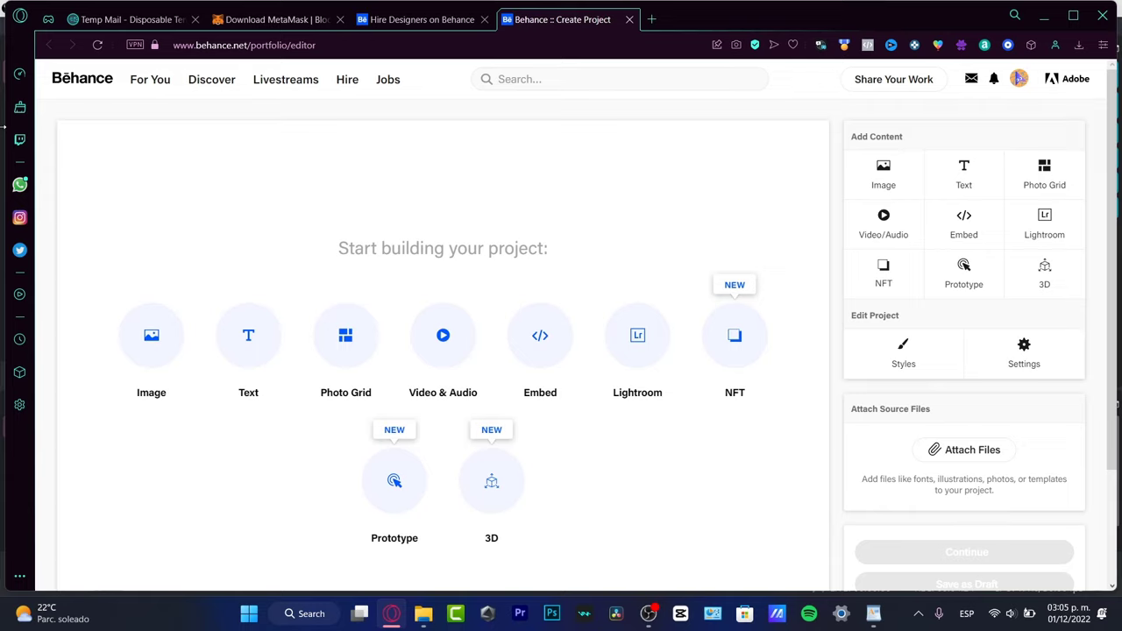
mouse_move(429, 141)
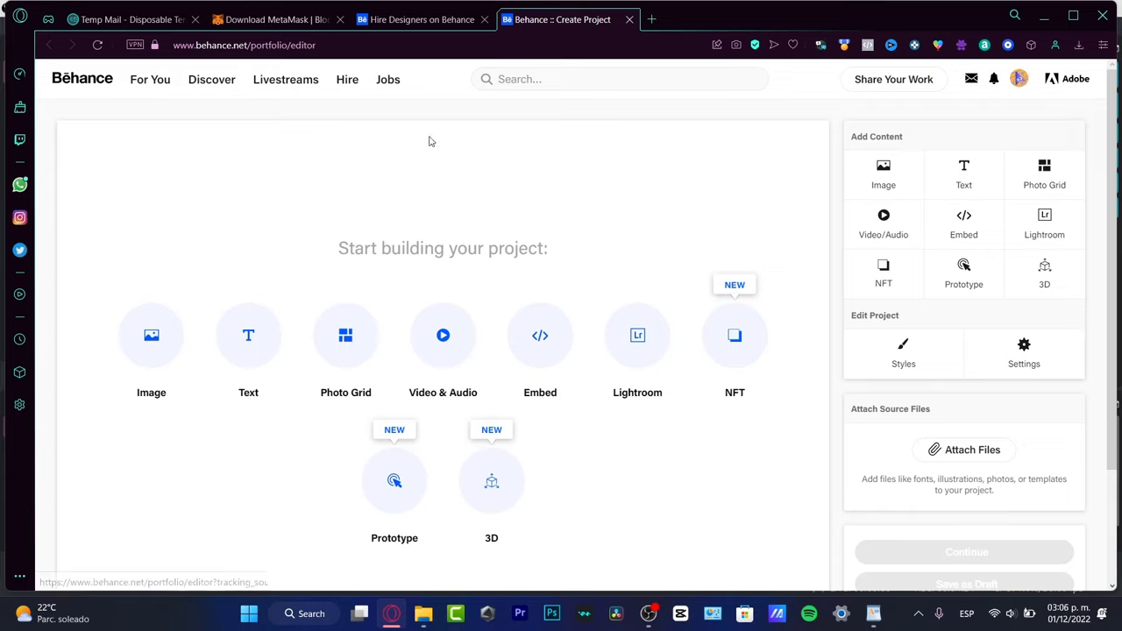
mouse_move(735, 398)
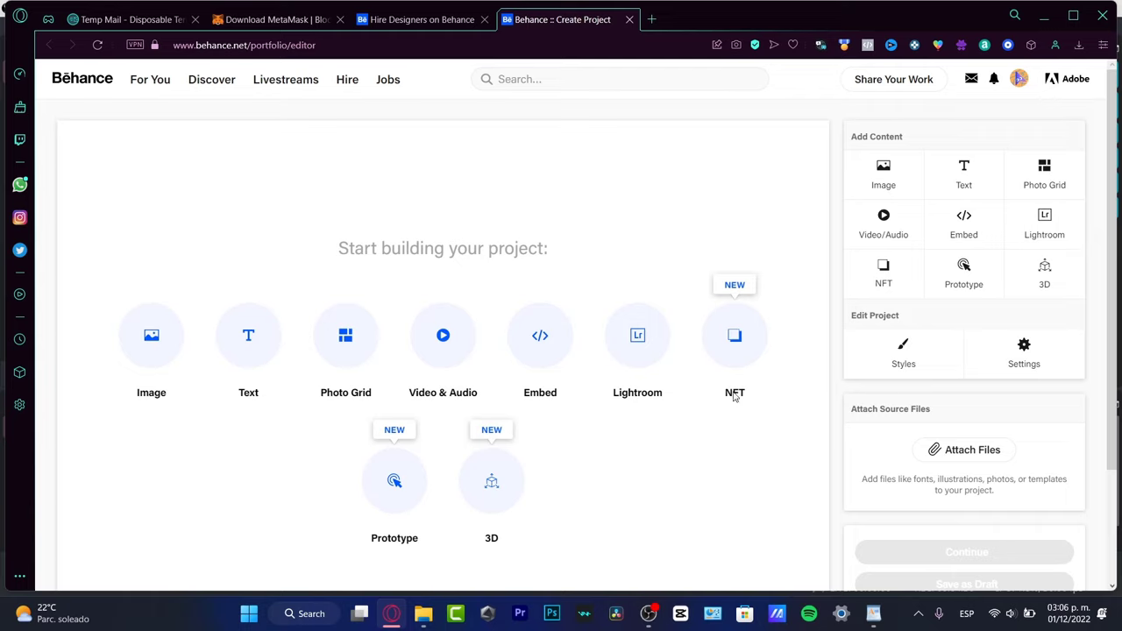
mouse_move(829, 401)
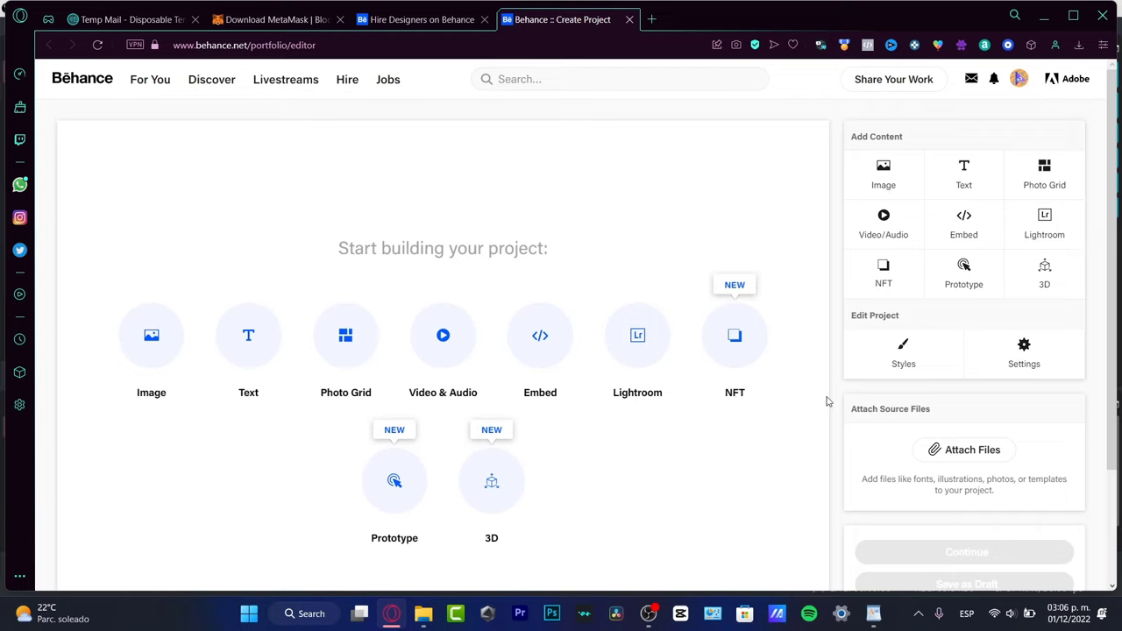
mouse_move(682, 226)
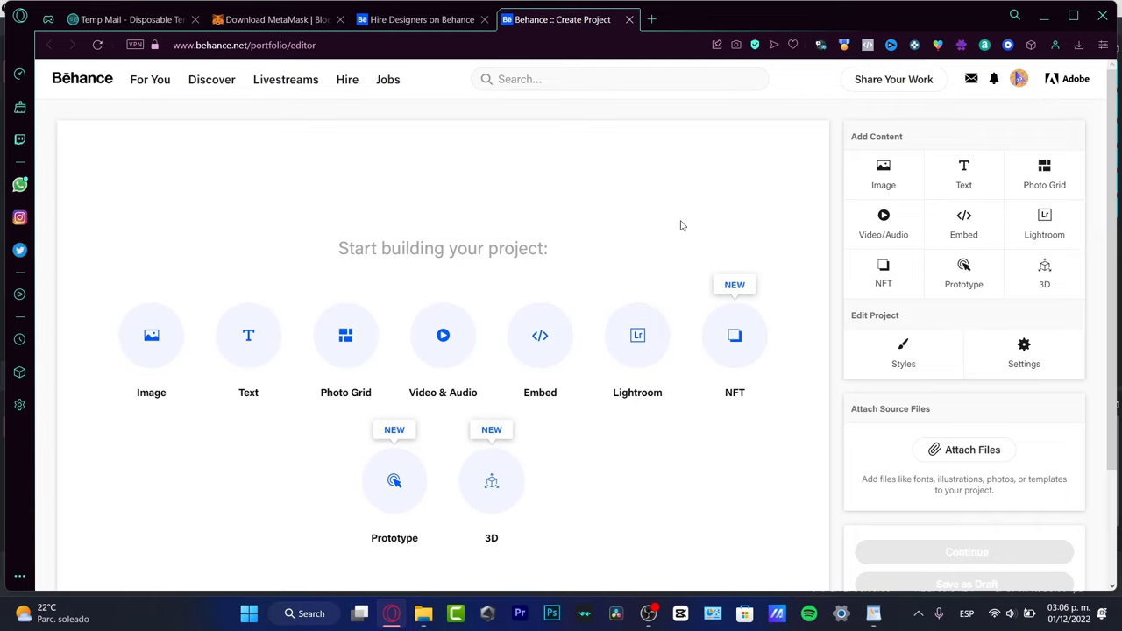
- Open Canva in a new tab, then add STAR1F.jpg to the Behance project
click(651, 19)
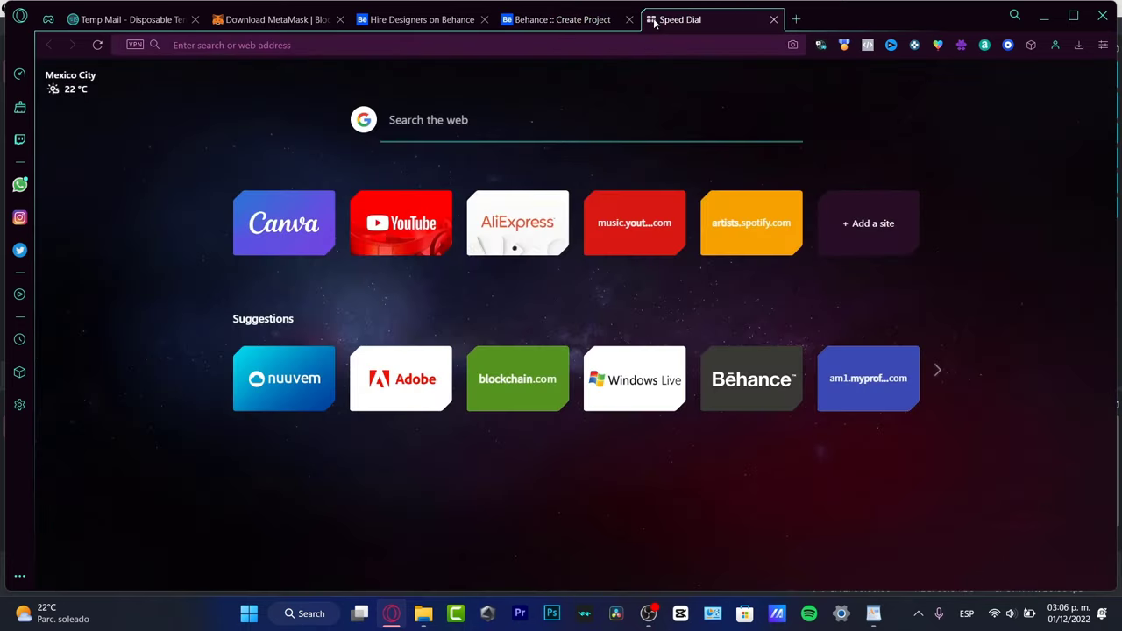
click(284, 223)
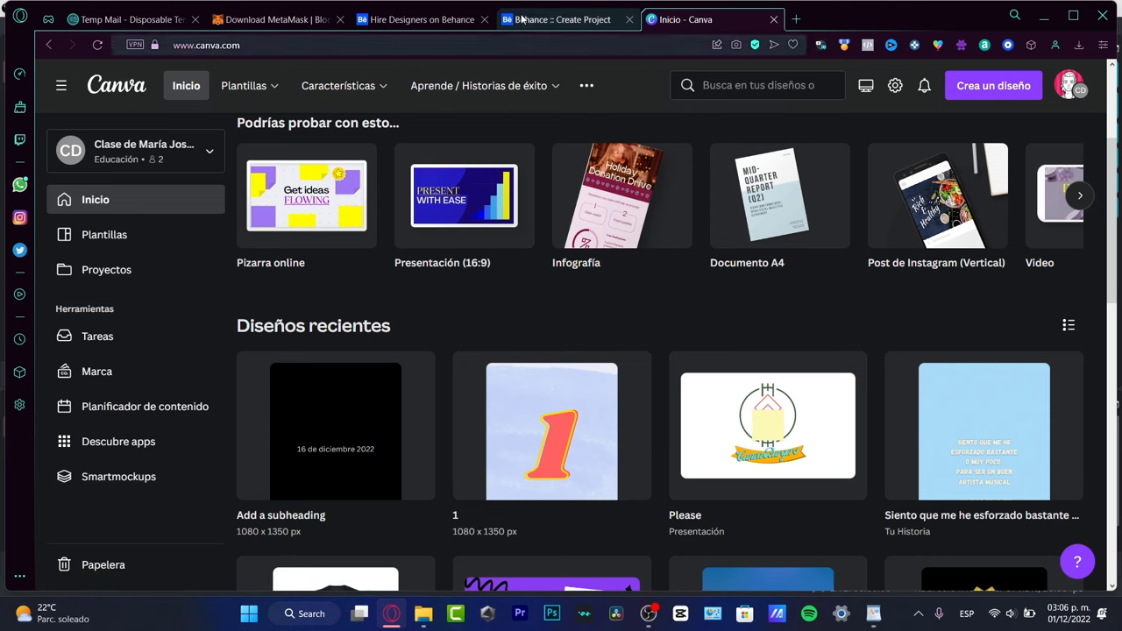
click(561, 19)
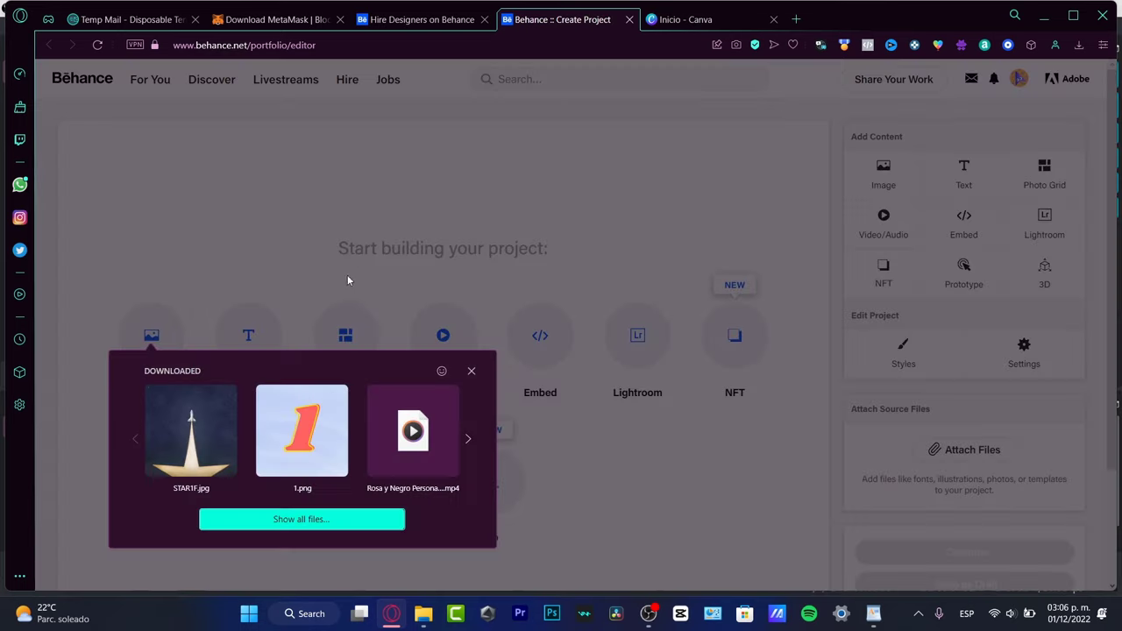
click(191, 430)
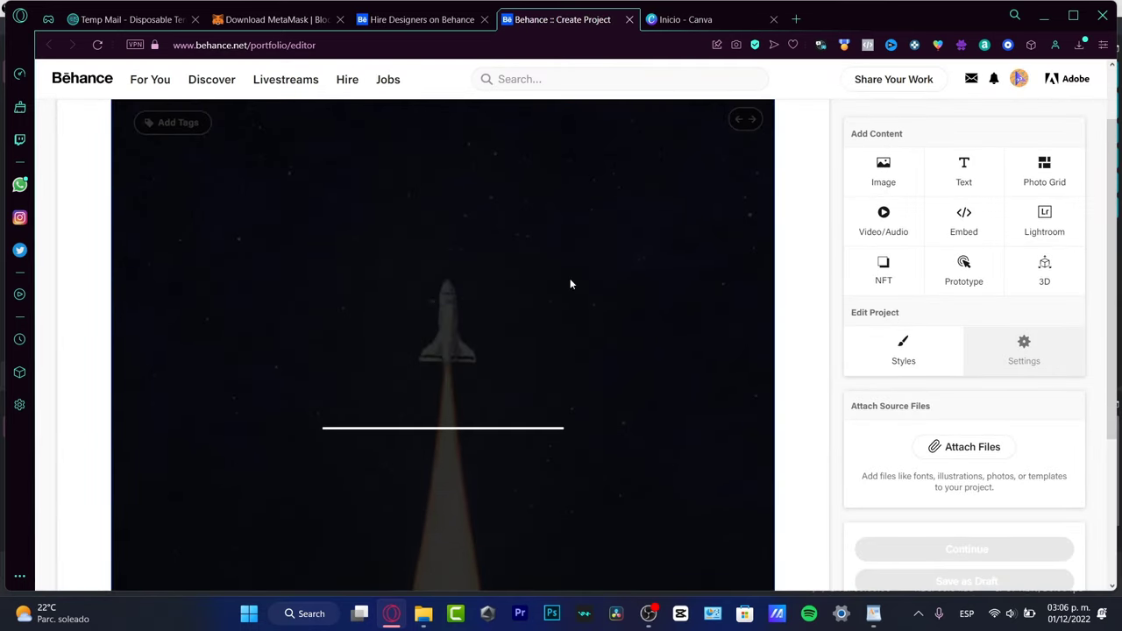
scroll(down, 3)
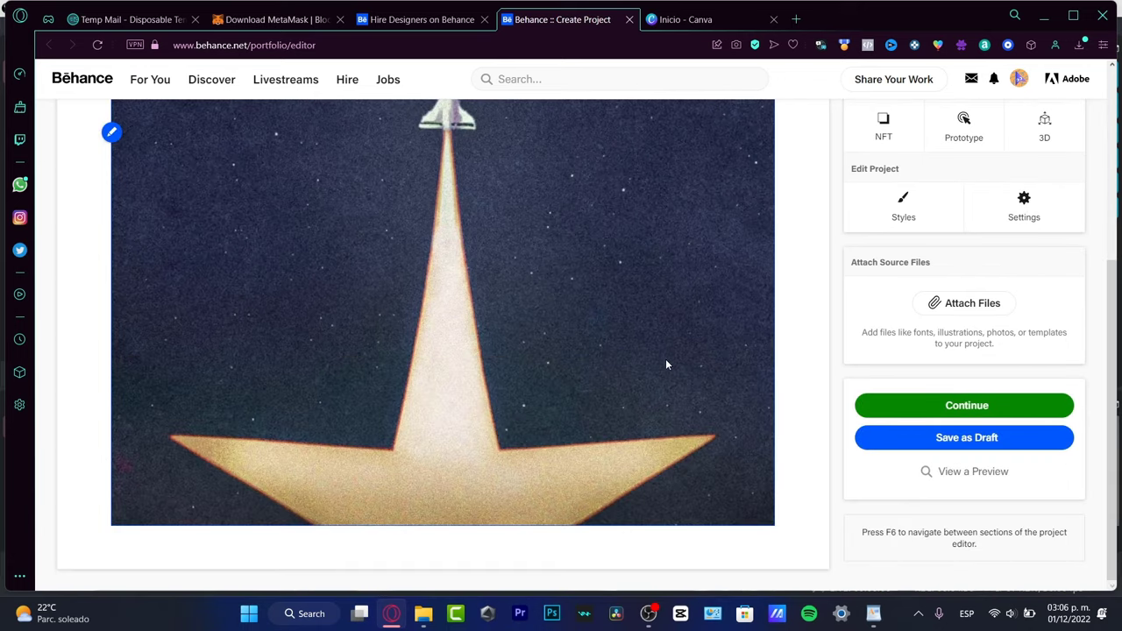
- Tag the rocket image: artwork, custom artwork, music artwork, artwork design
click(173, 206)
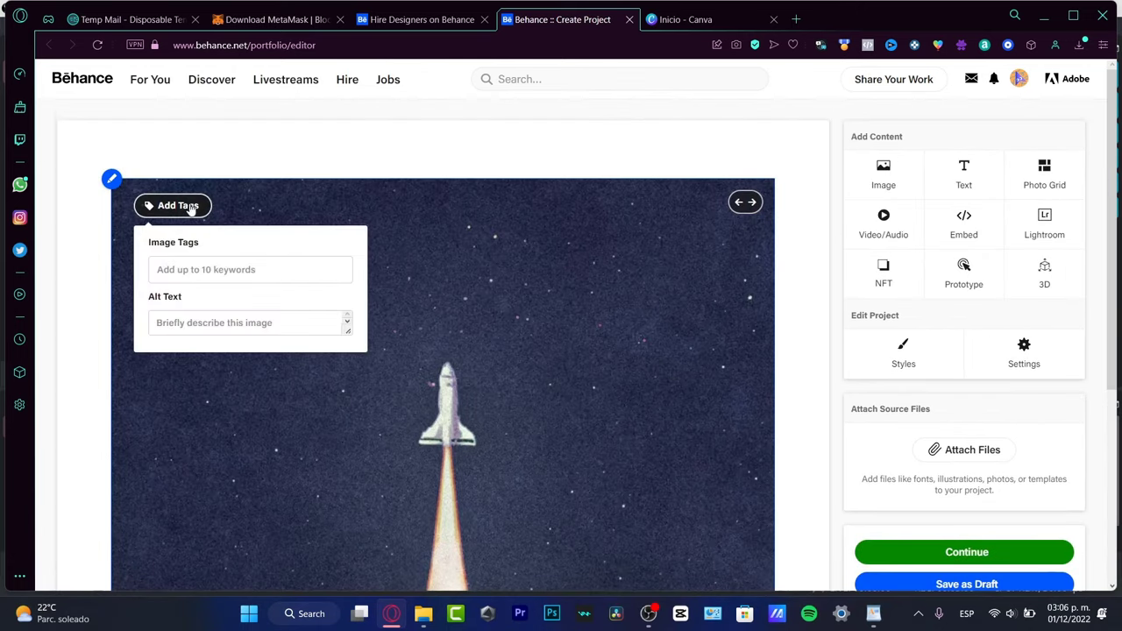
text(artwor)
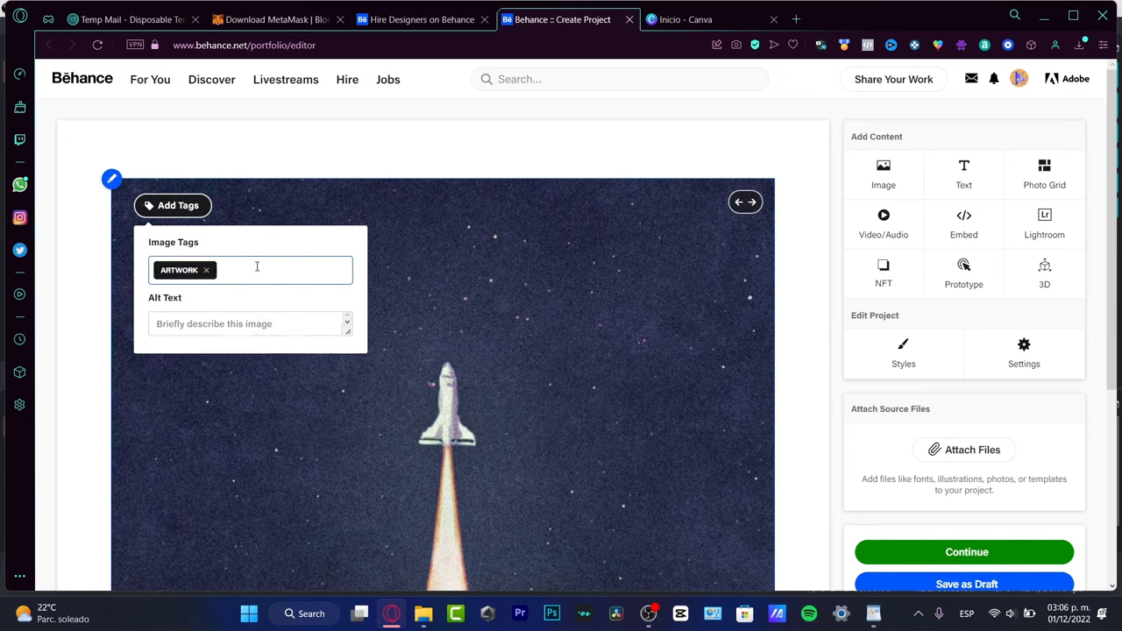
text(custom artwpr)
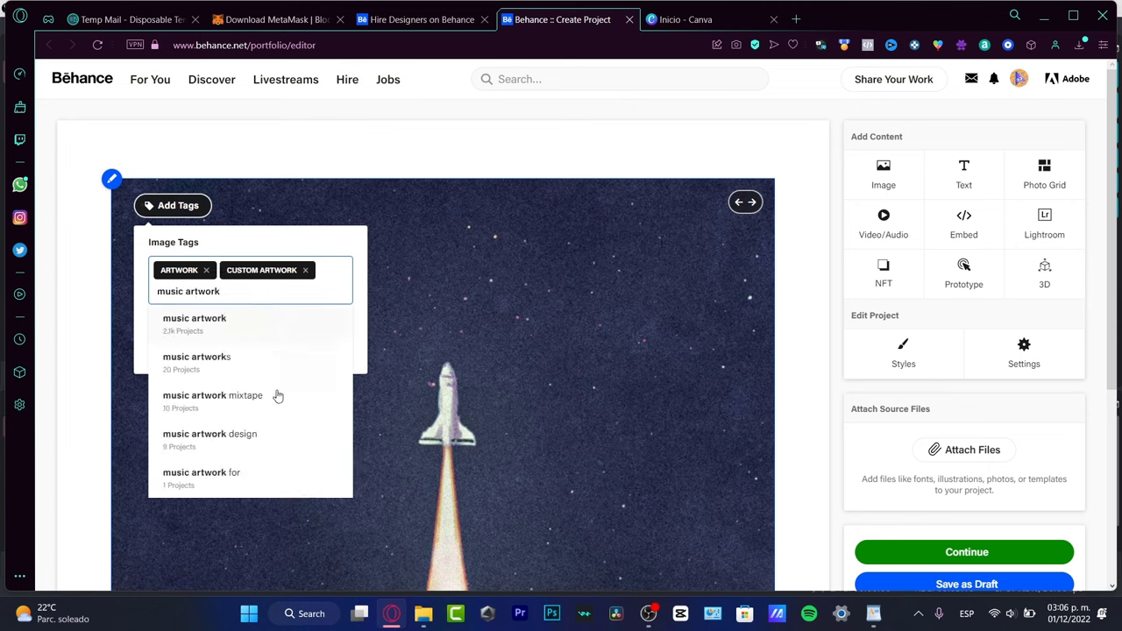
mouse_move(246, 324)
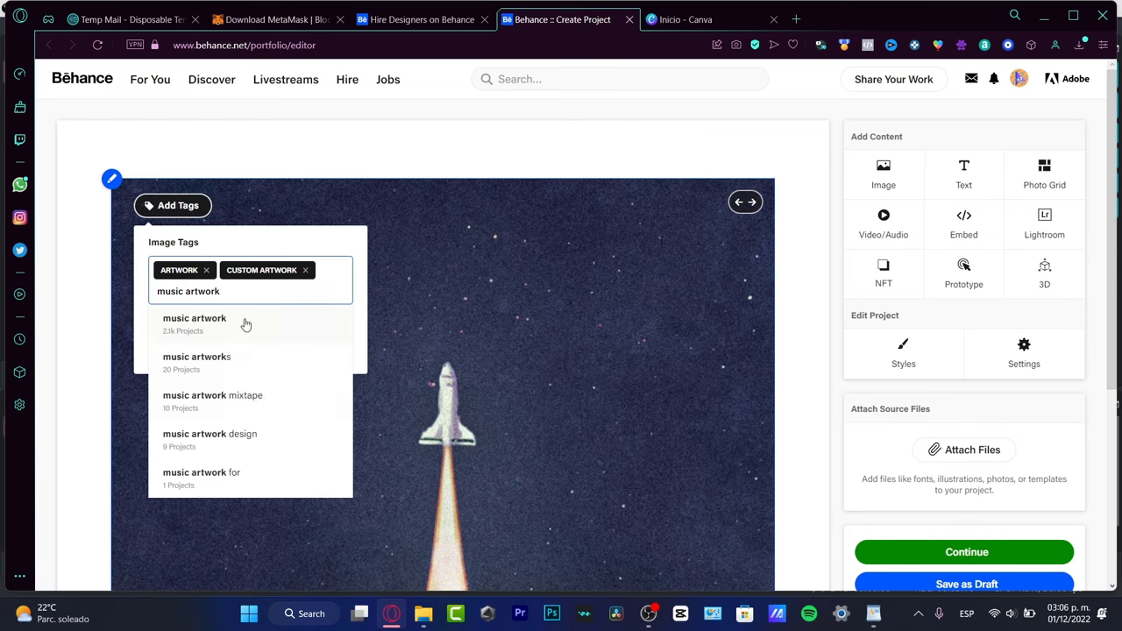
mouse_move(273, 452)
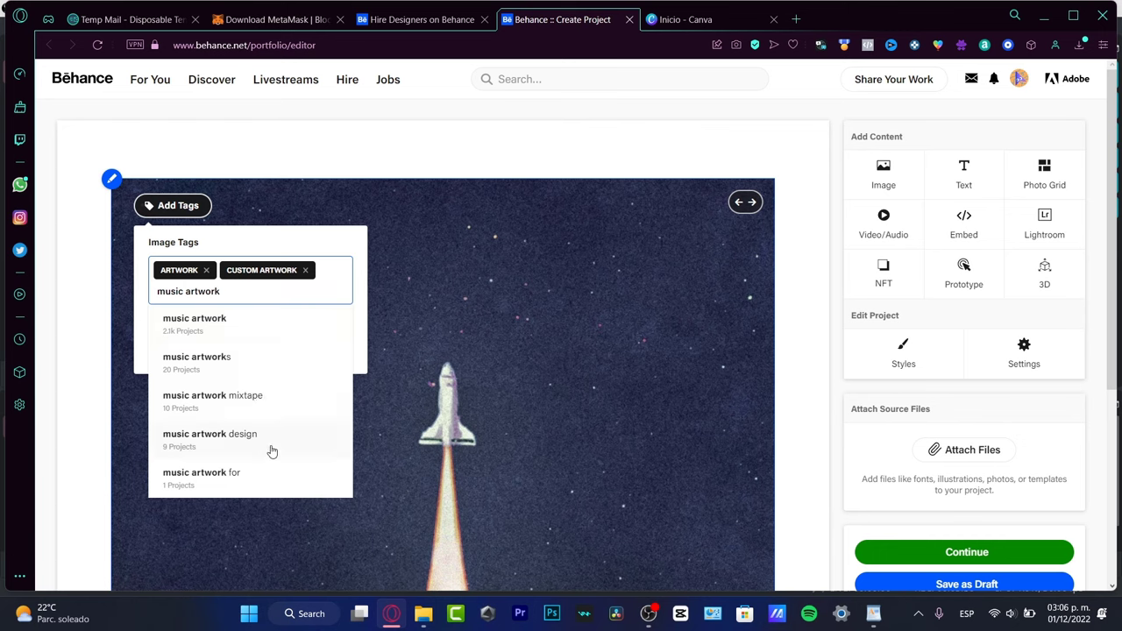
click(194, 318)
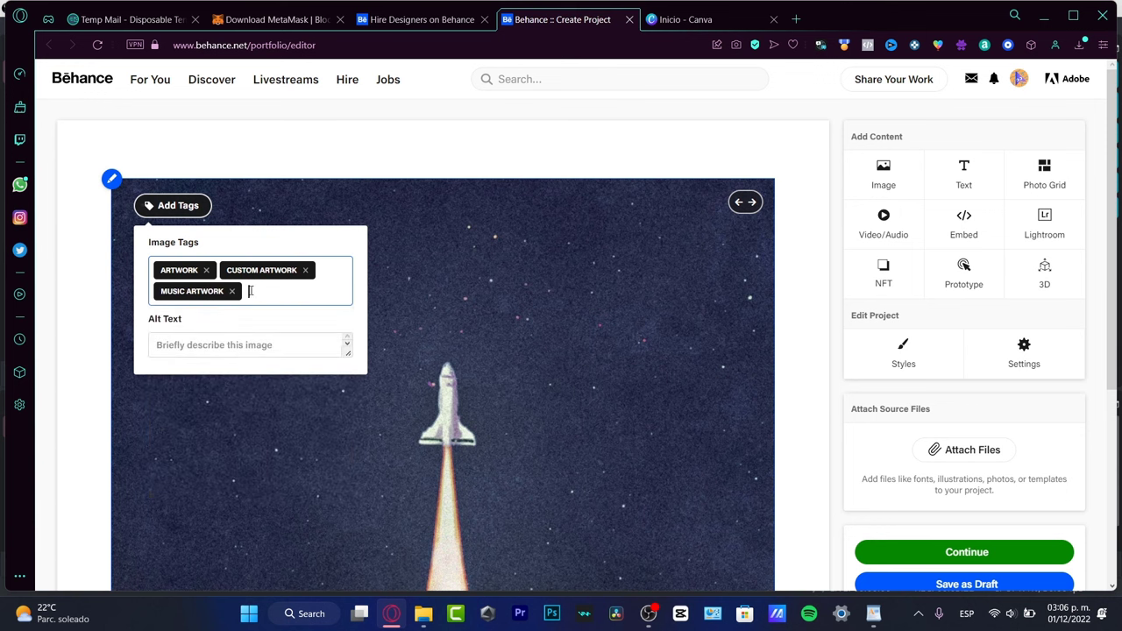
text(artwork design)
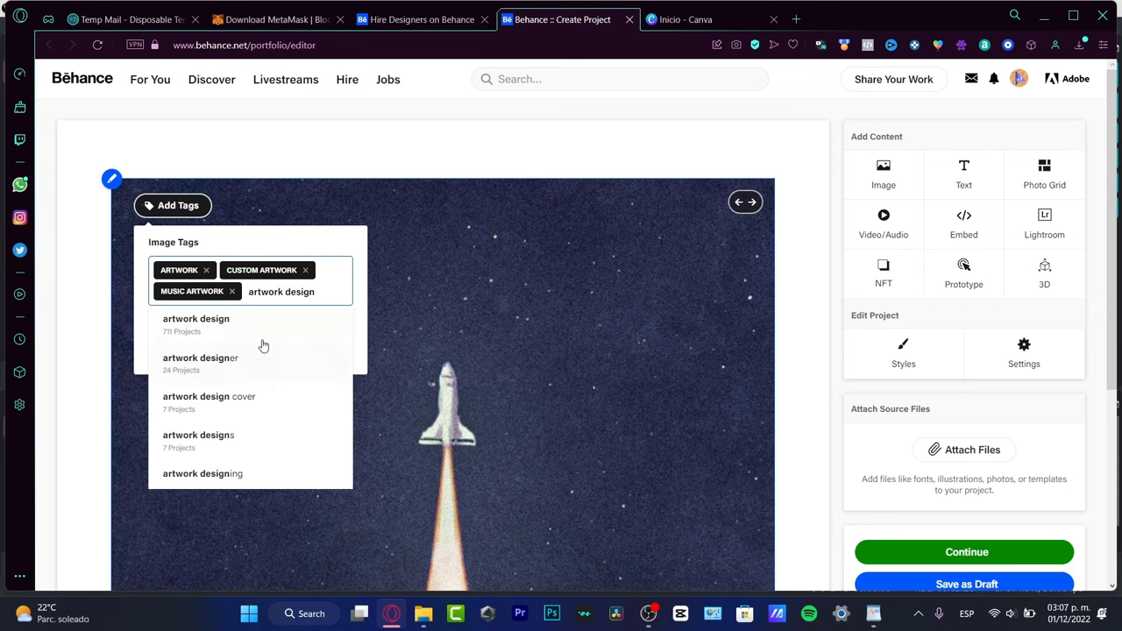
click(195, 318)
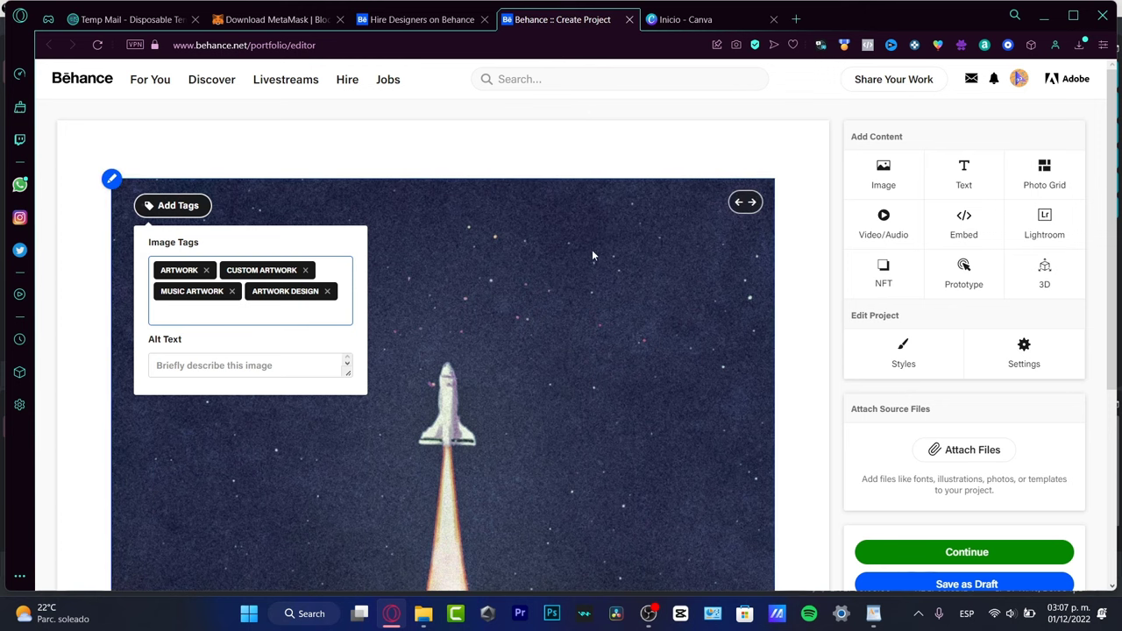
mouse_move(511, 251)
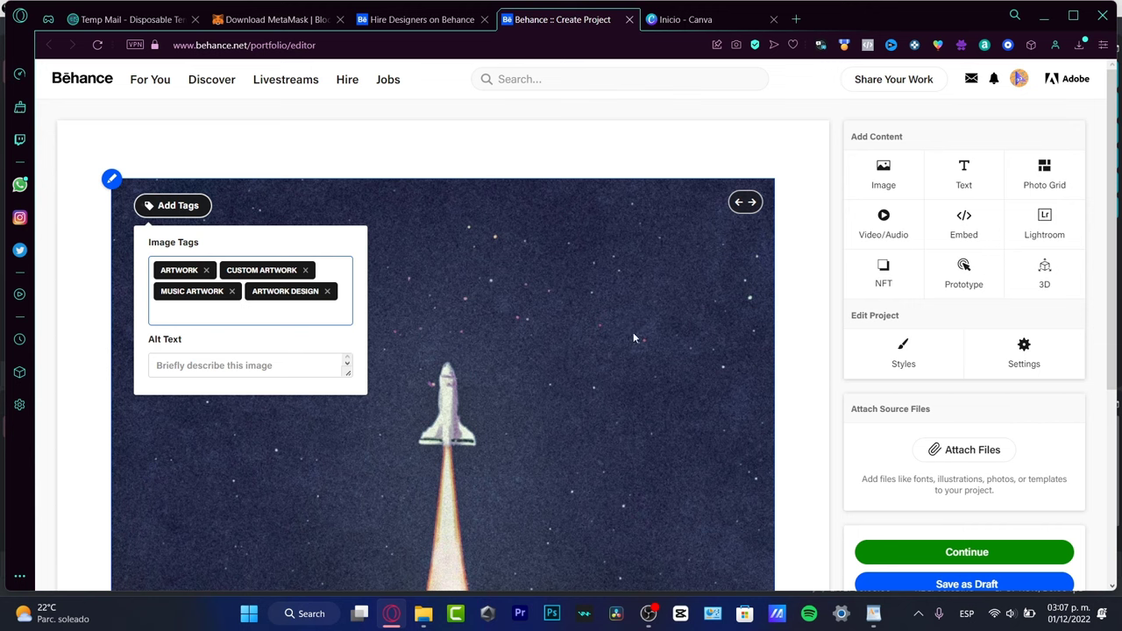
mouse_move(320, 308)
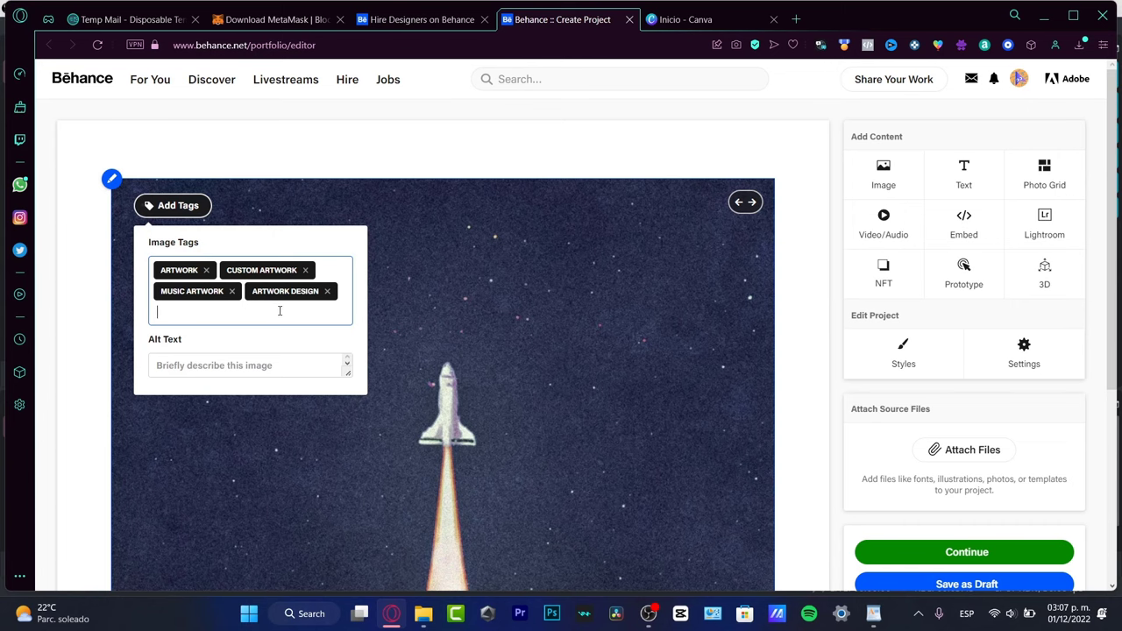
scroll(down, 3)
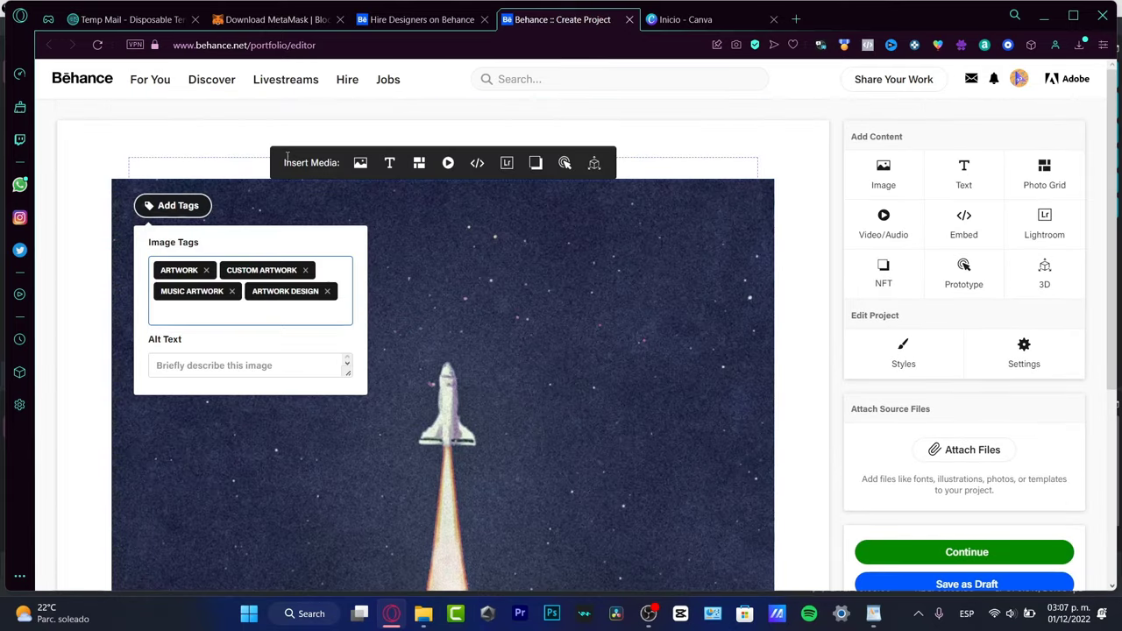
- Insert a text block above the image reading 'MY OWN ARTWORKS DESIGNS FOR SINGLES AND ALBUMS/EP'
click(674, 176)
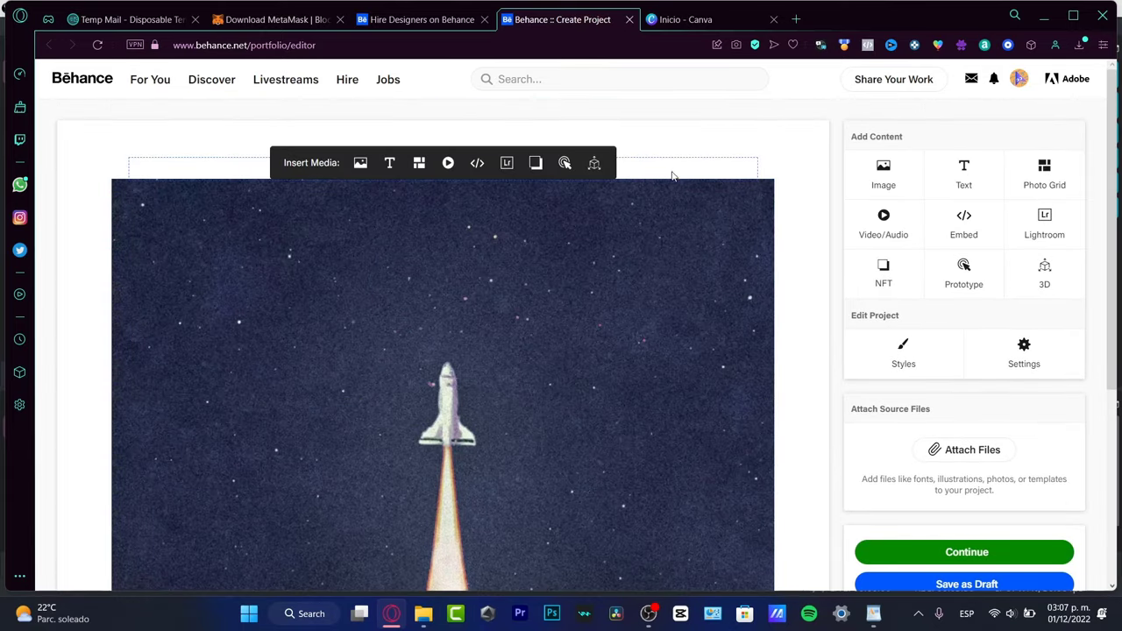
click(389, 162)
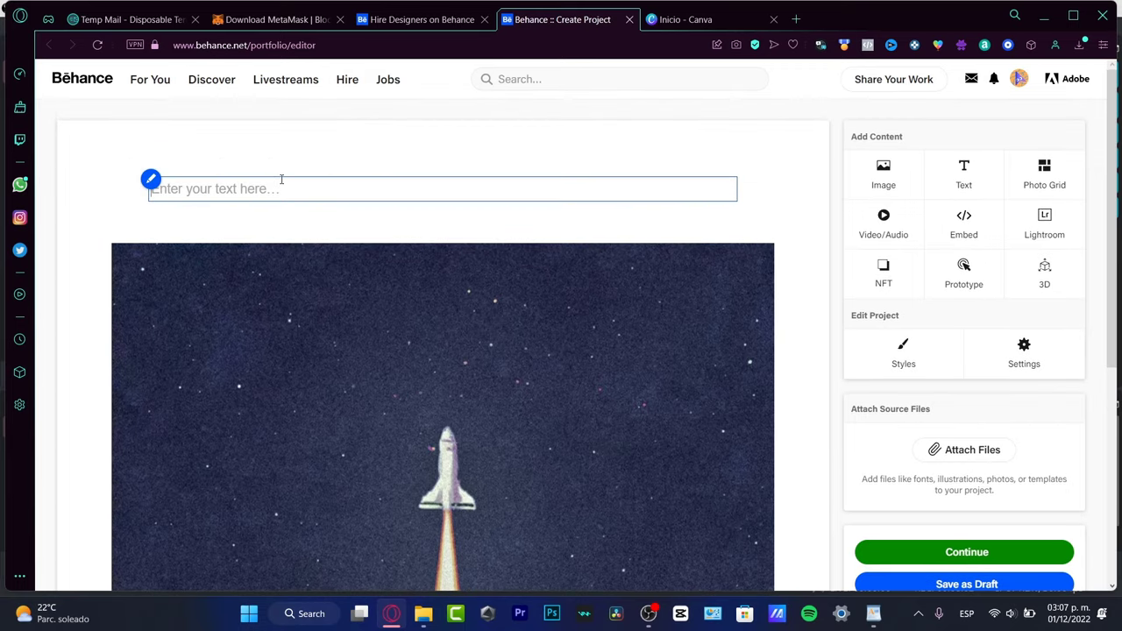
text(MY OWN)
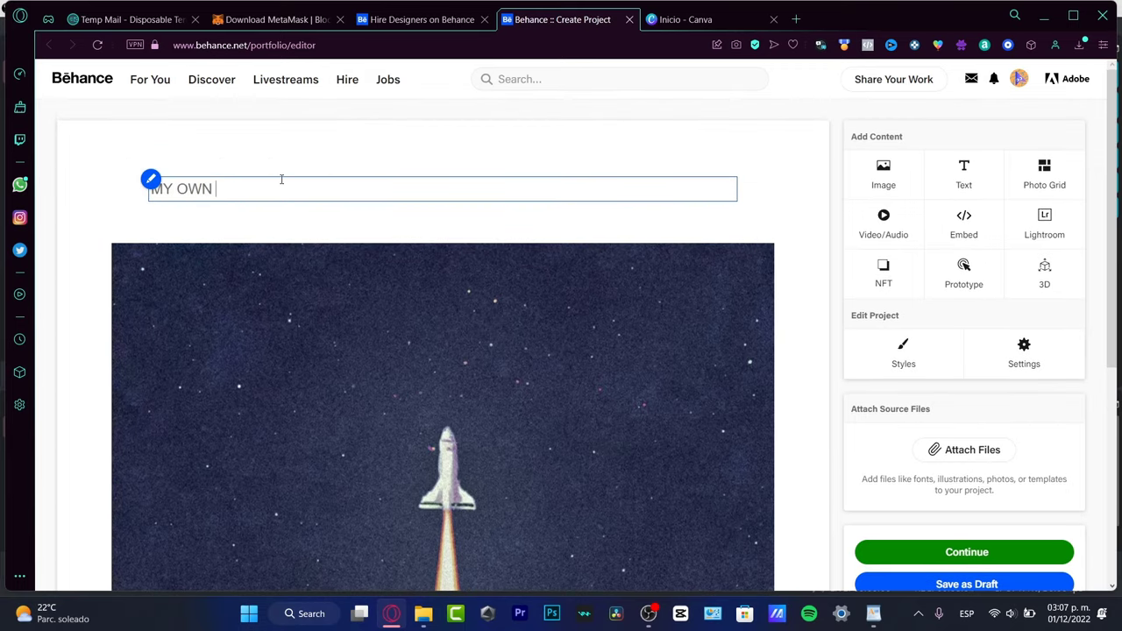
text(ARTWORKS DESIG)
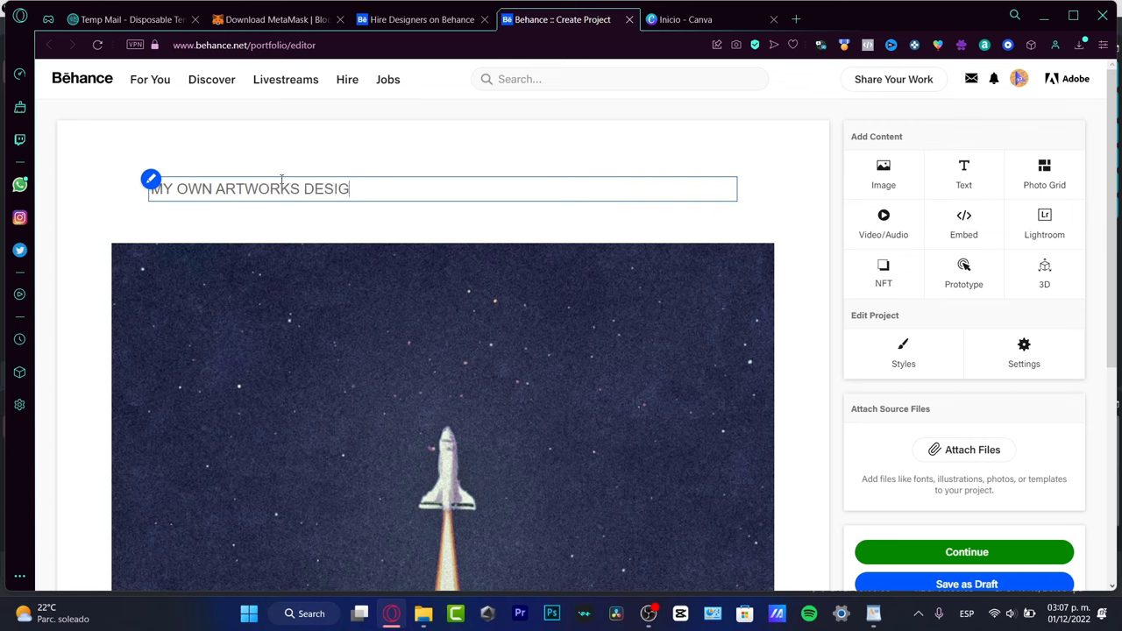
text(NS FOR SINGLES AND ALBUMS/E)
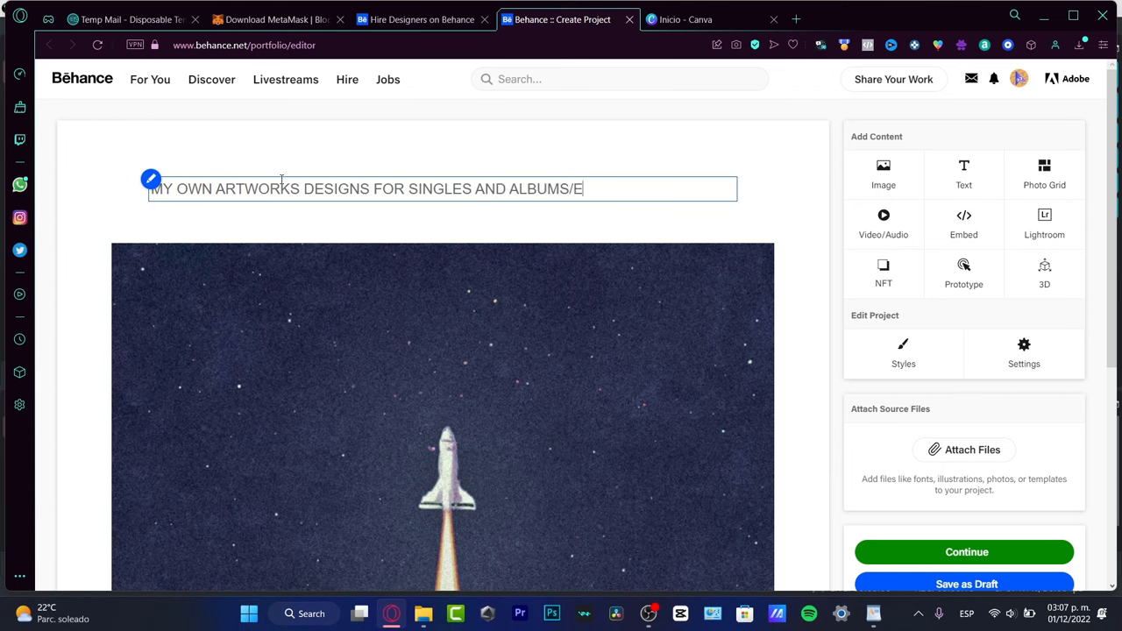
text(P)
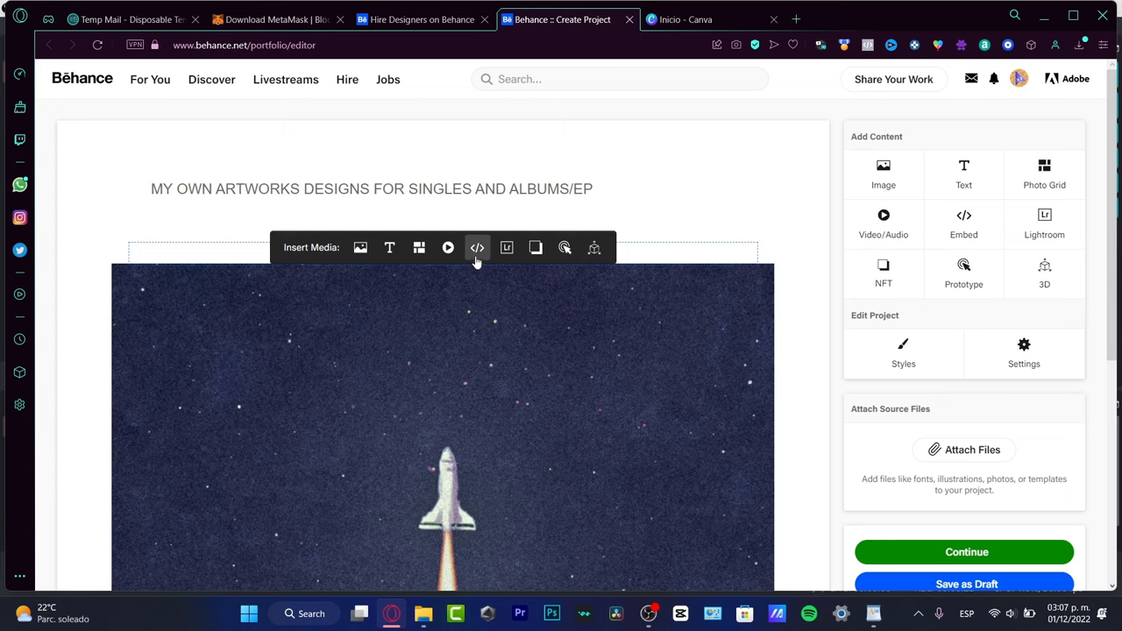
click(477, 247)
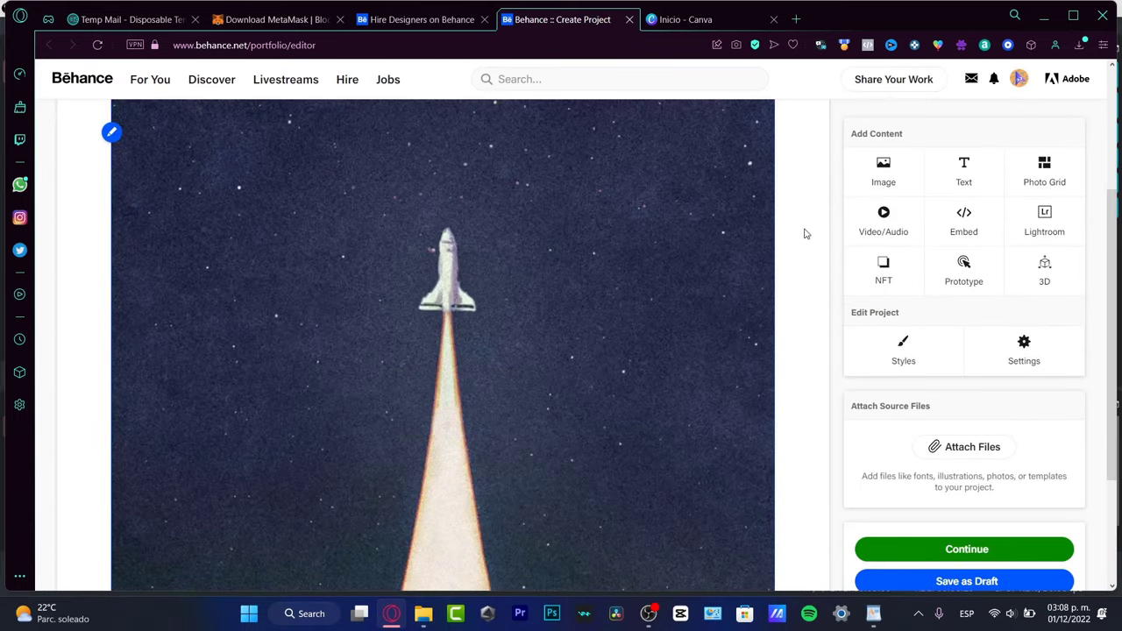
mouse_move(903, 351)
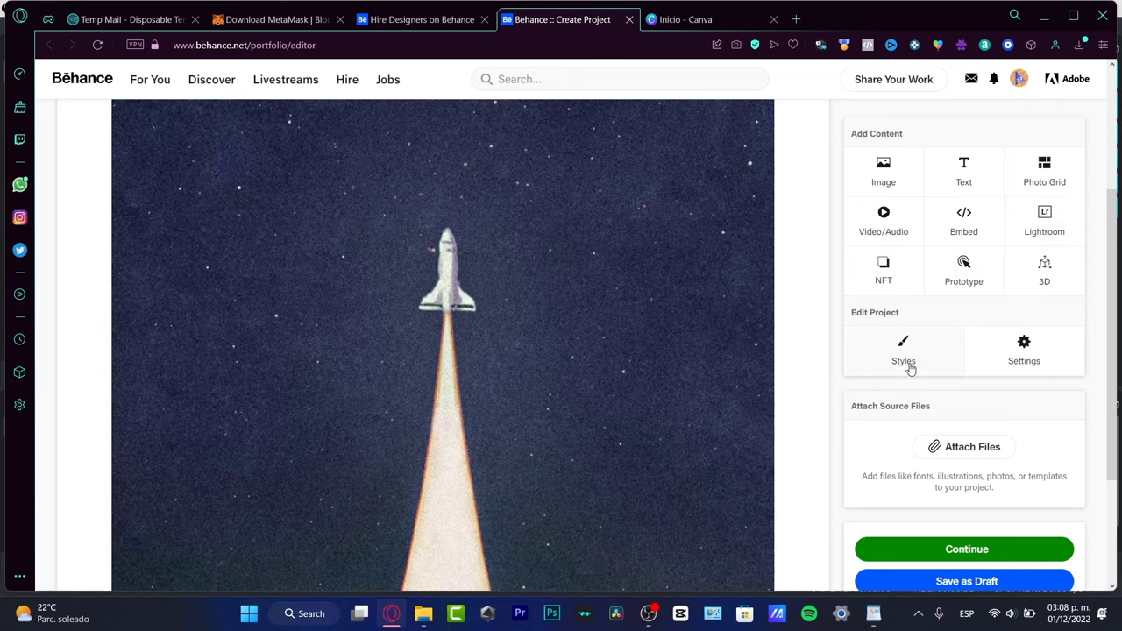
- Set the project Background Color to 000000 in Styles and save
click(903, 350)
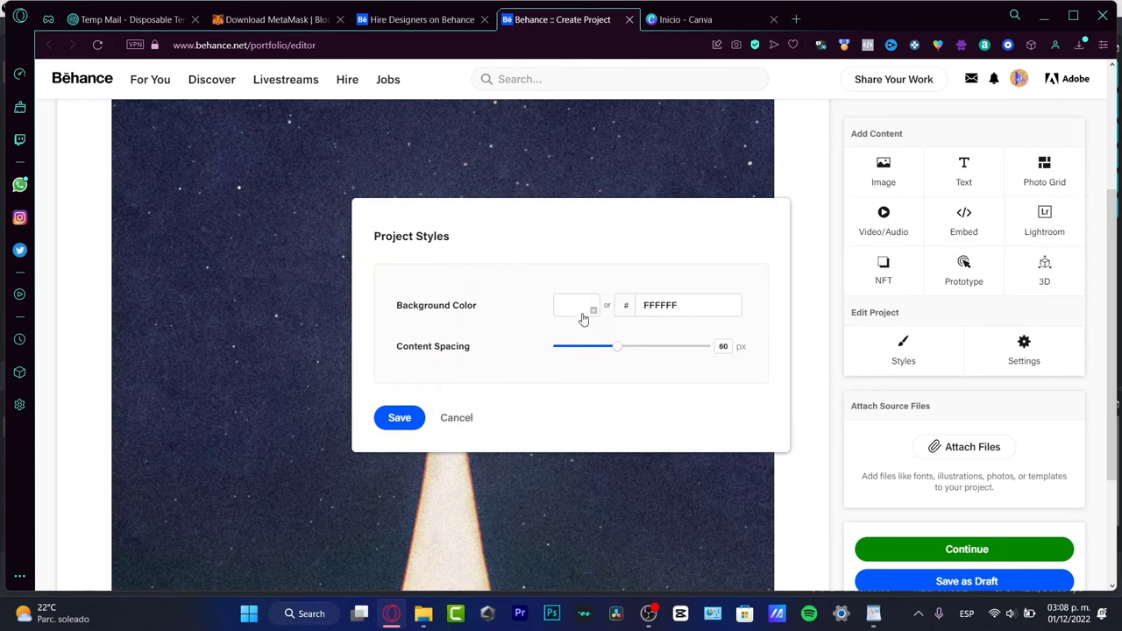
click(576, 305)
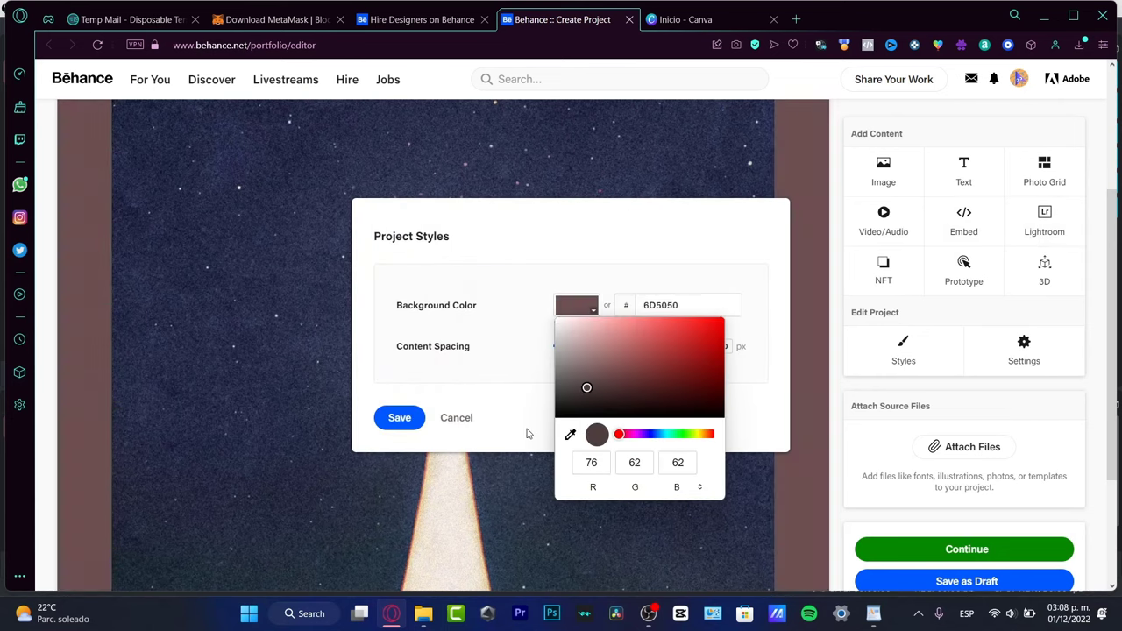
click(597, 436)
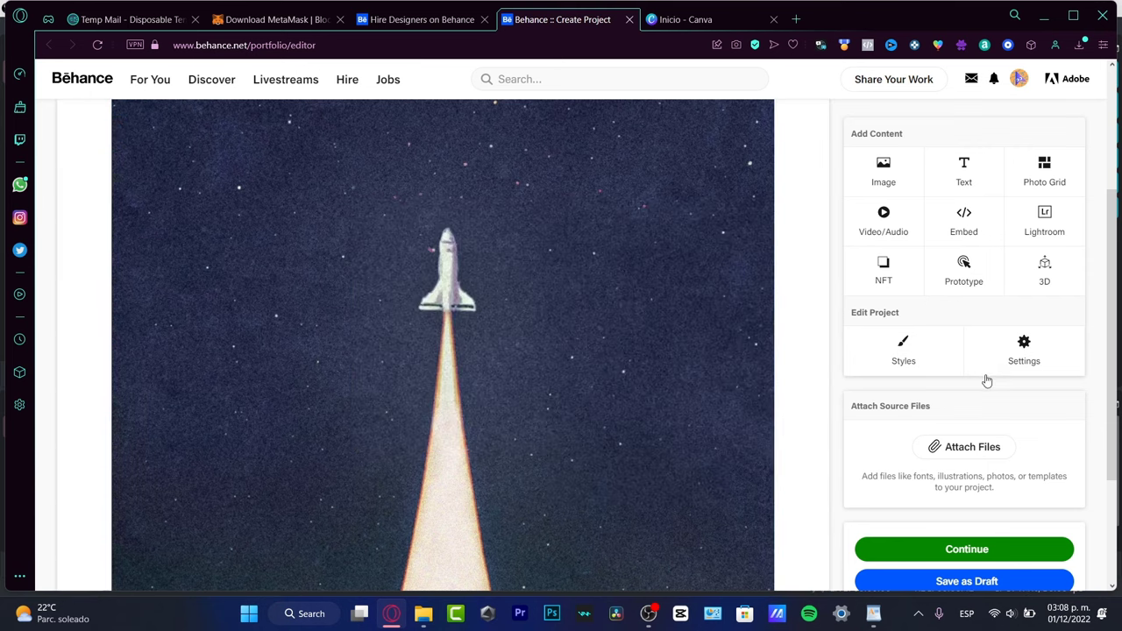
click(903, 349)
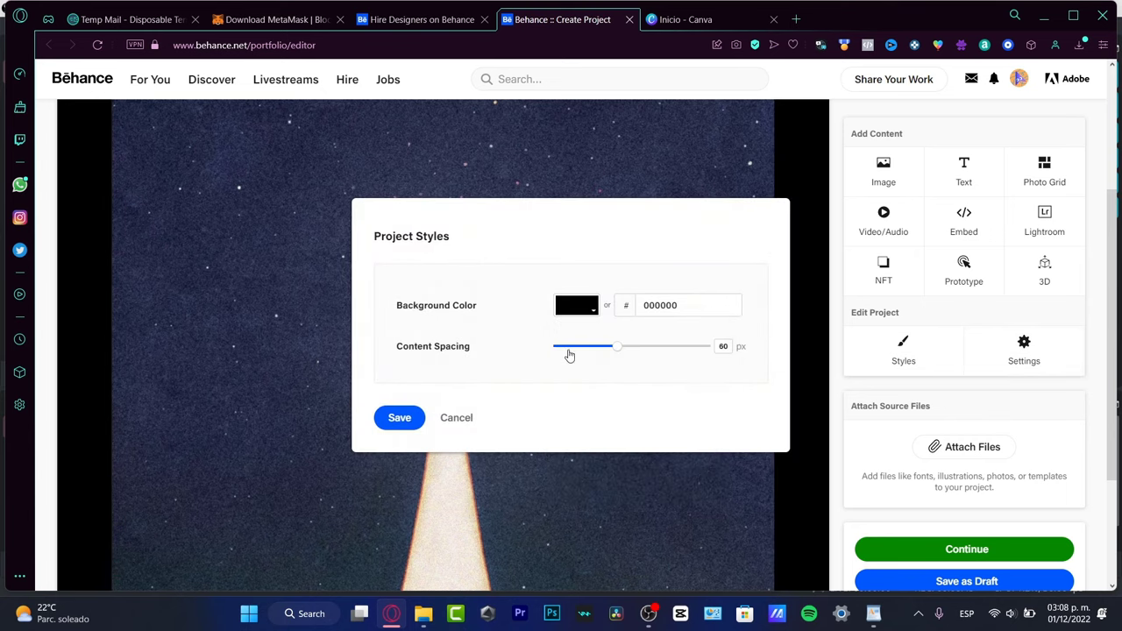
click(400, 417)
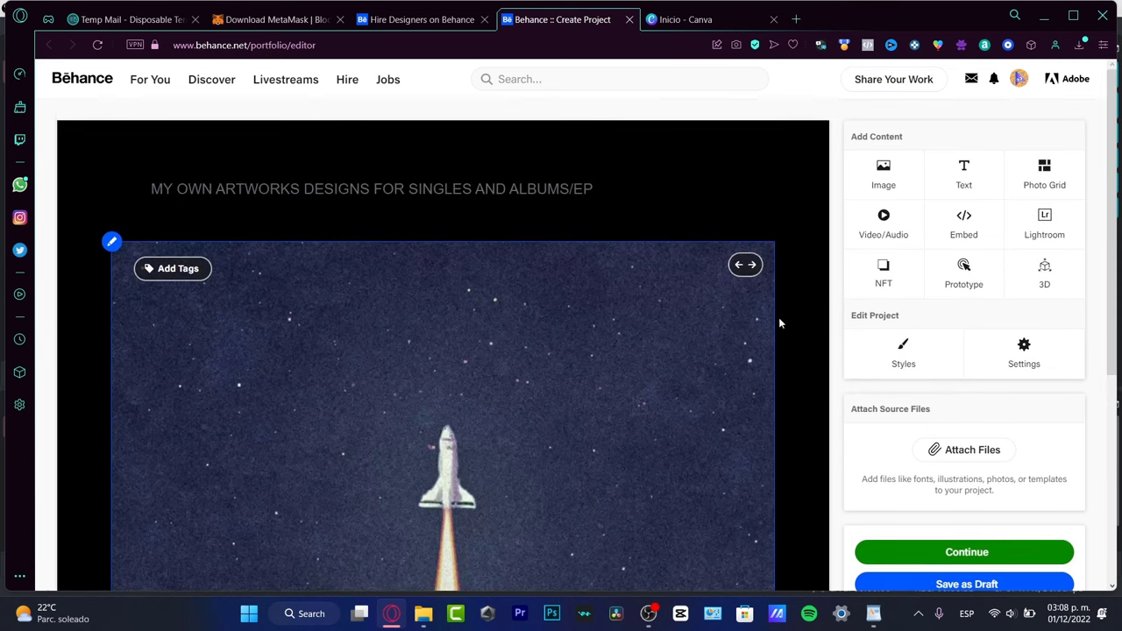
scroll(down, 3)
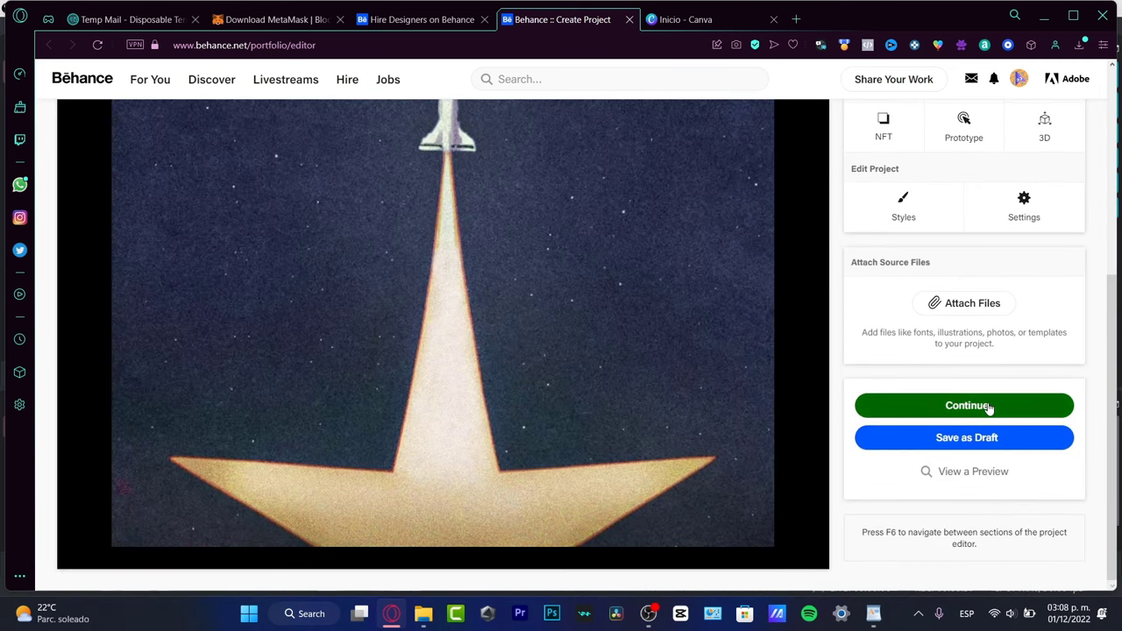
- Move on to the publishing details form and select the Project Tags field
click(963, 405)
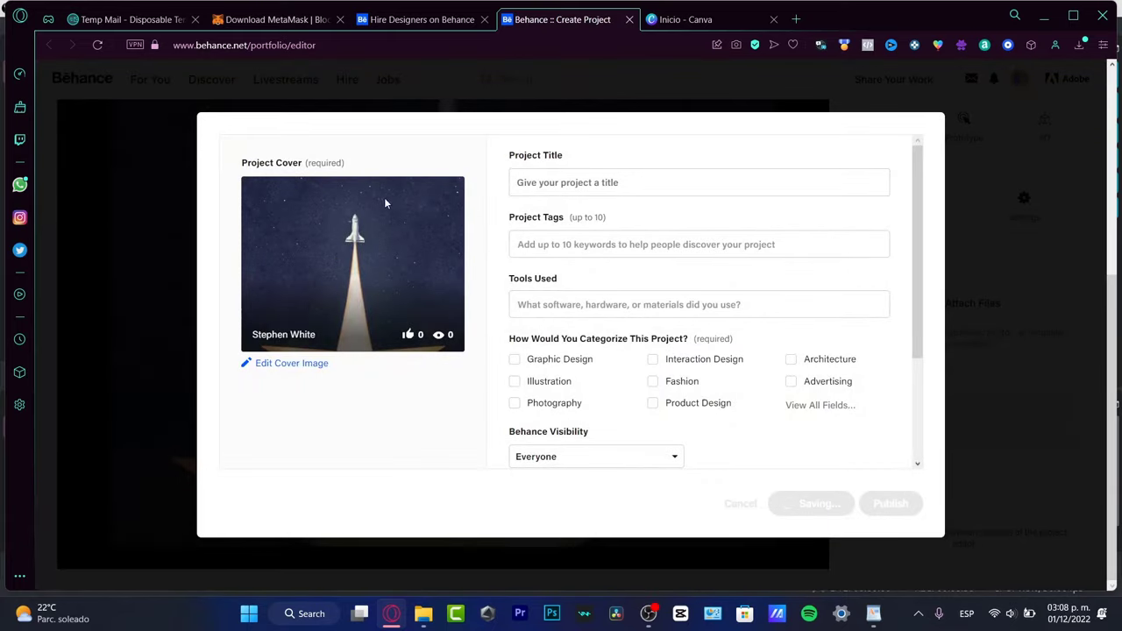
click(699, 183)
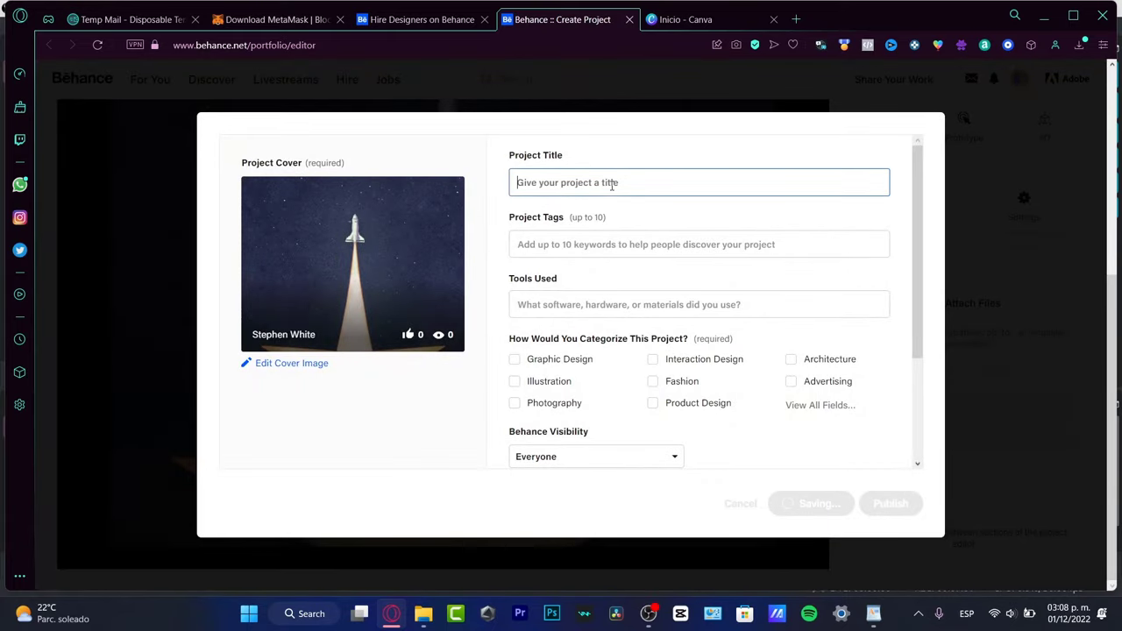
click(699, 243)
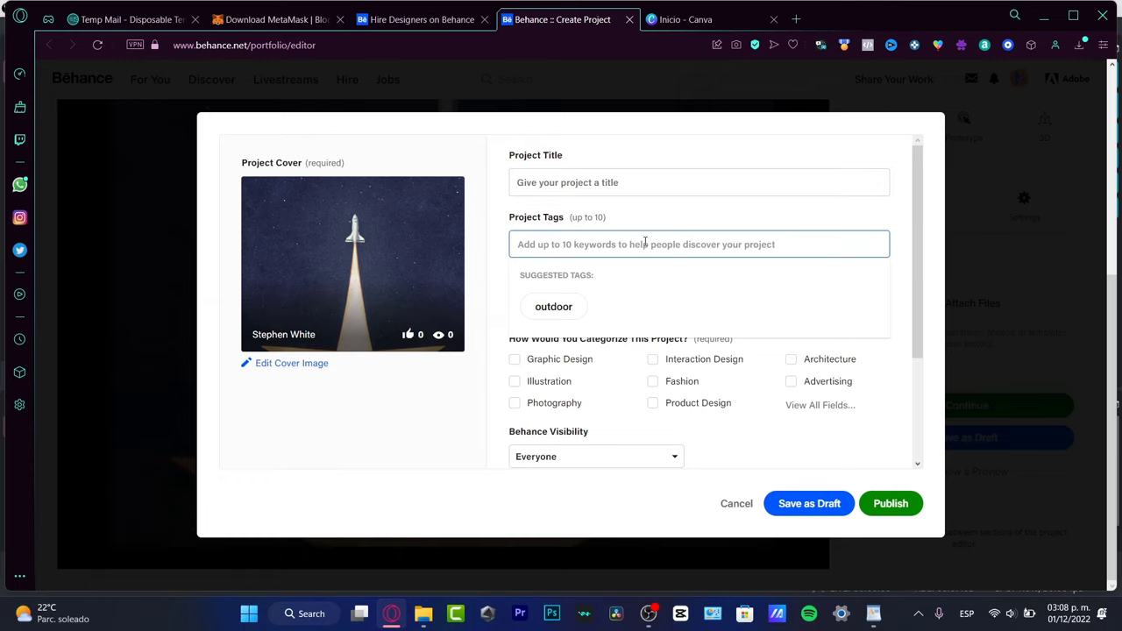
click(699, 243)
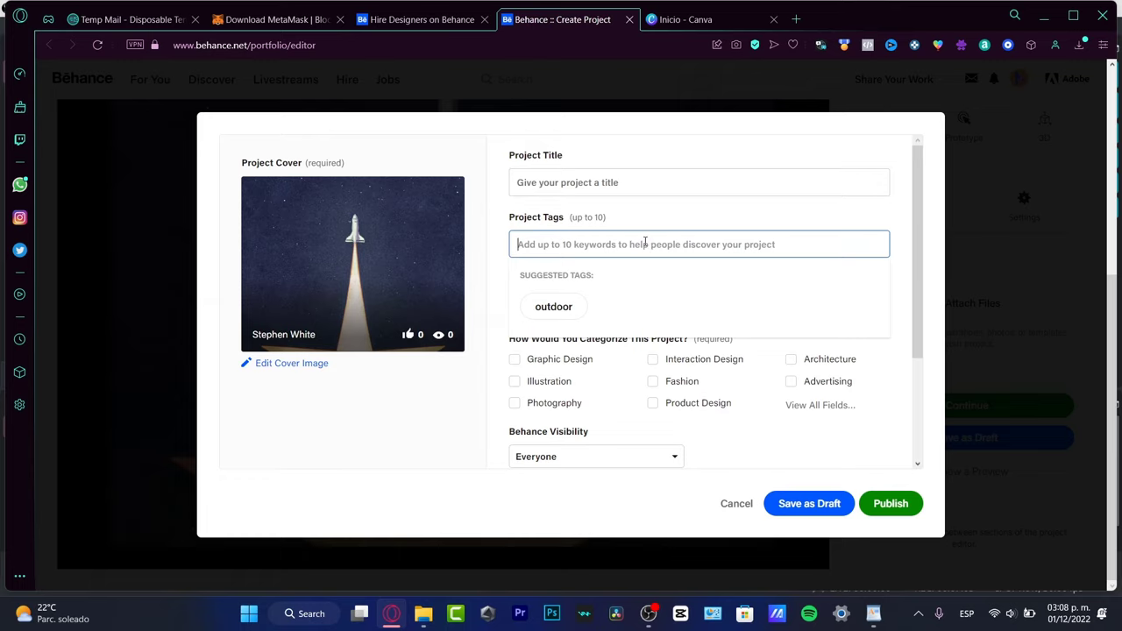
- Enter the artwork tags, ending with 'custom artwork' as a new tag
text(A)
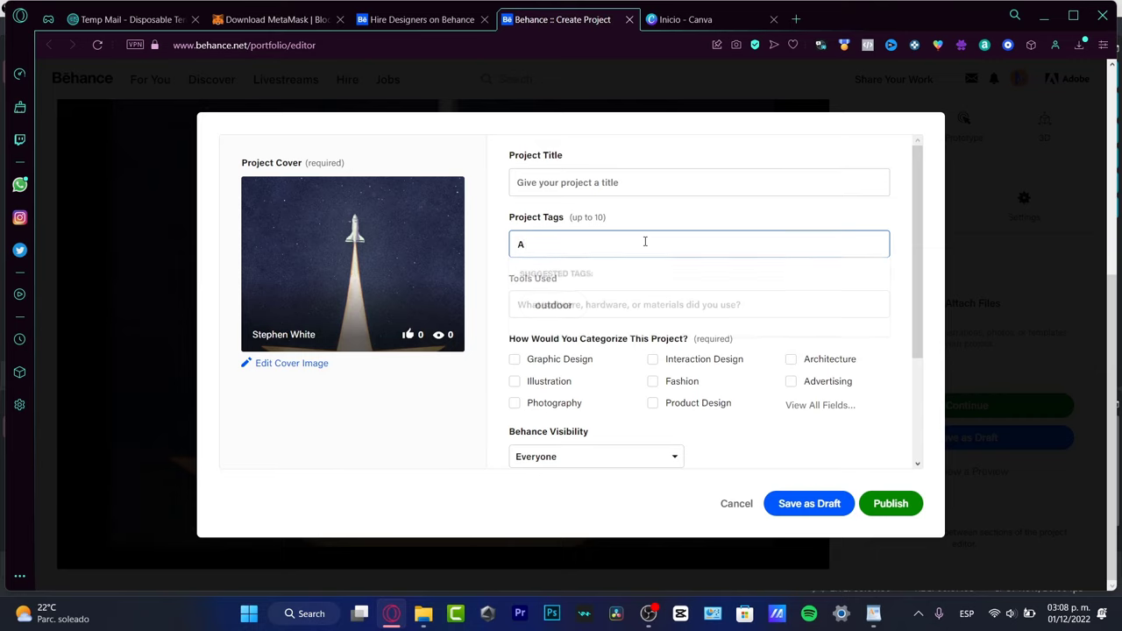
text(artwork)
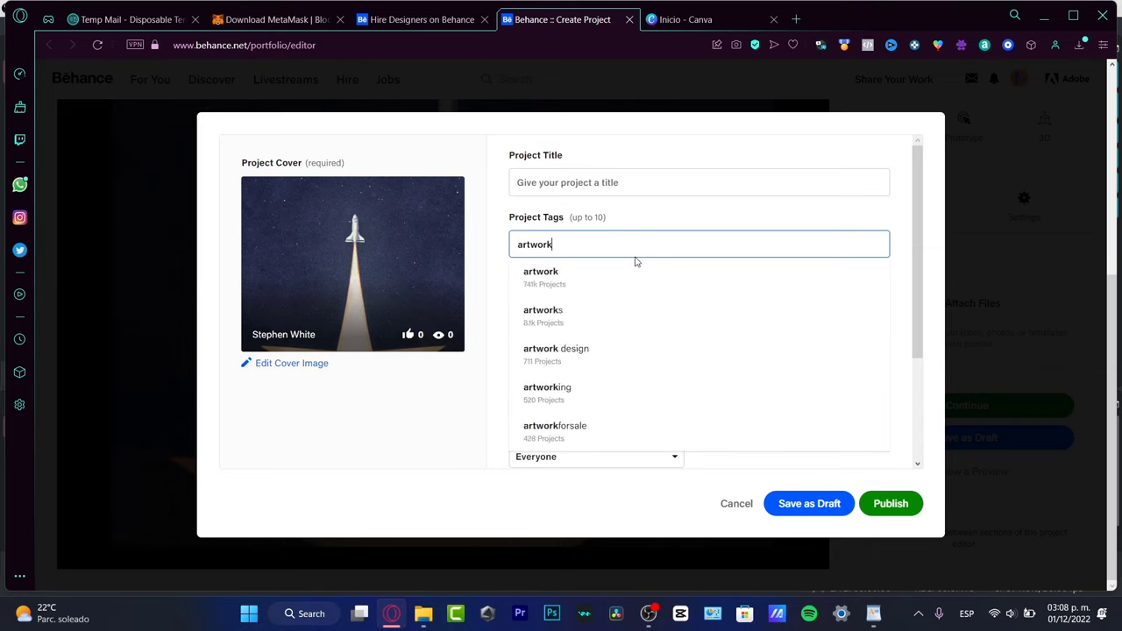
text(music)
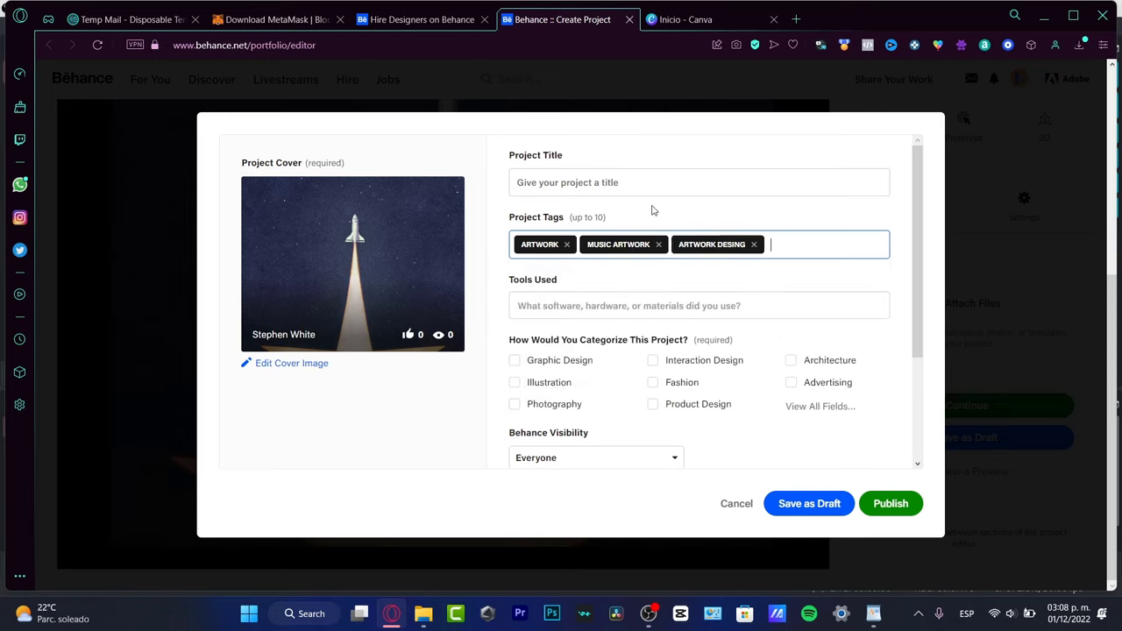
double_click(711, 244)
text(G)
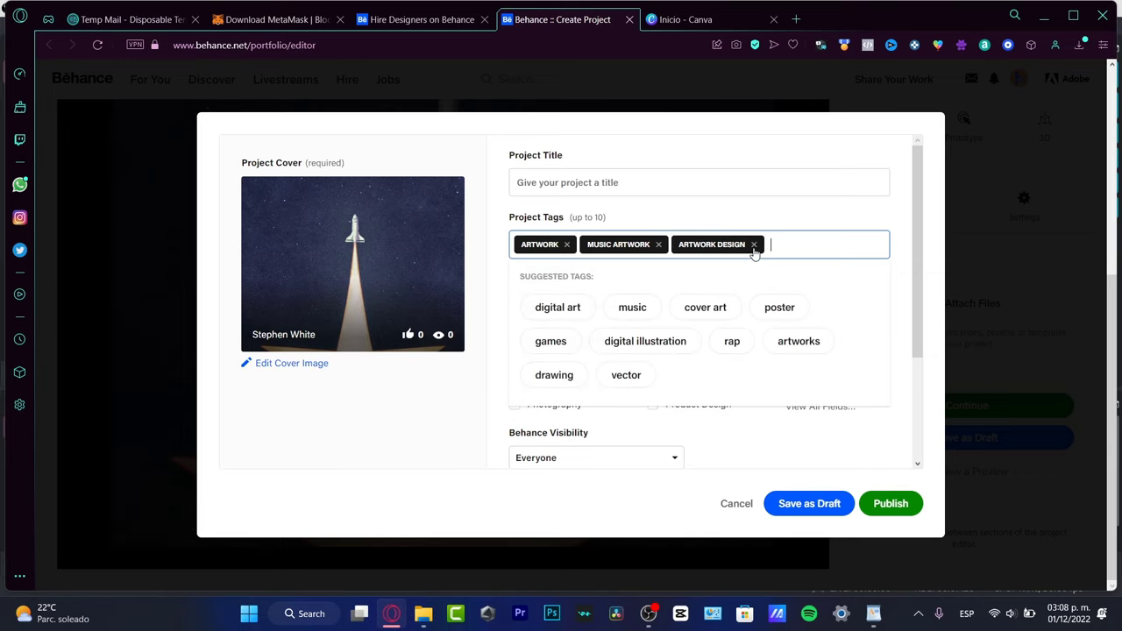
text(custom artwork)
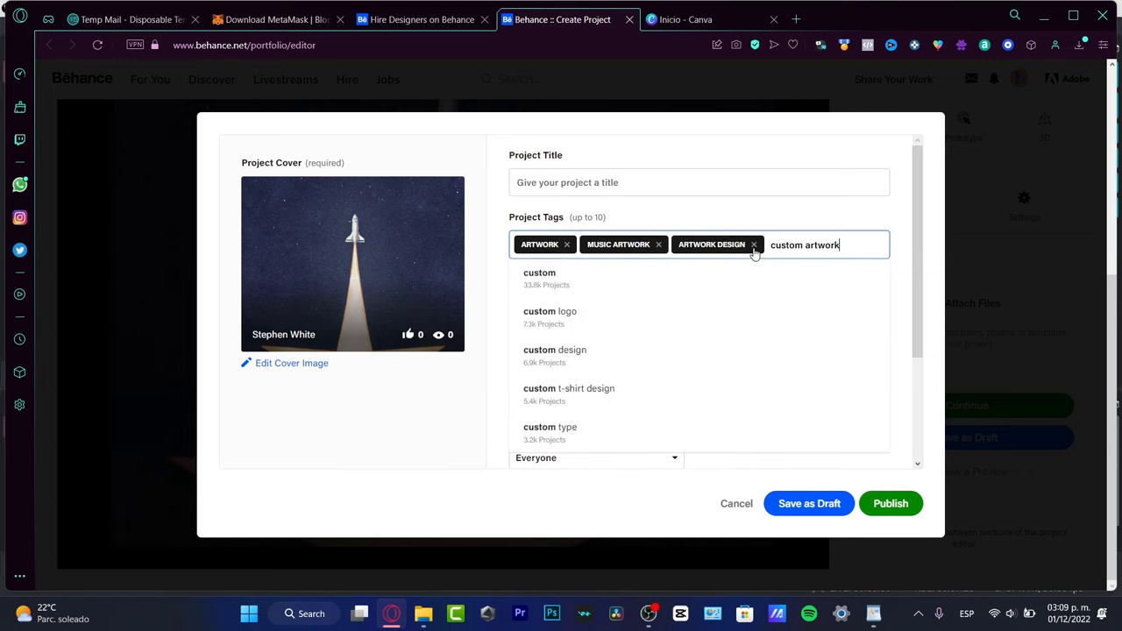
key(enter)
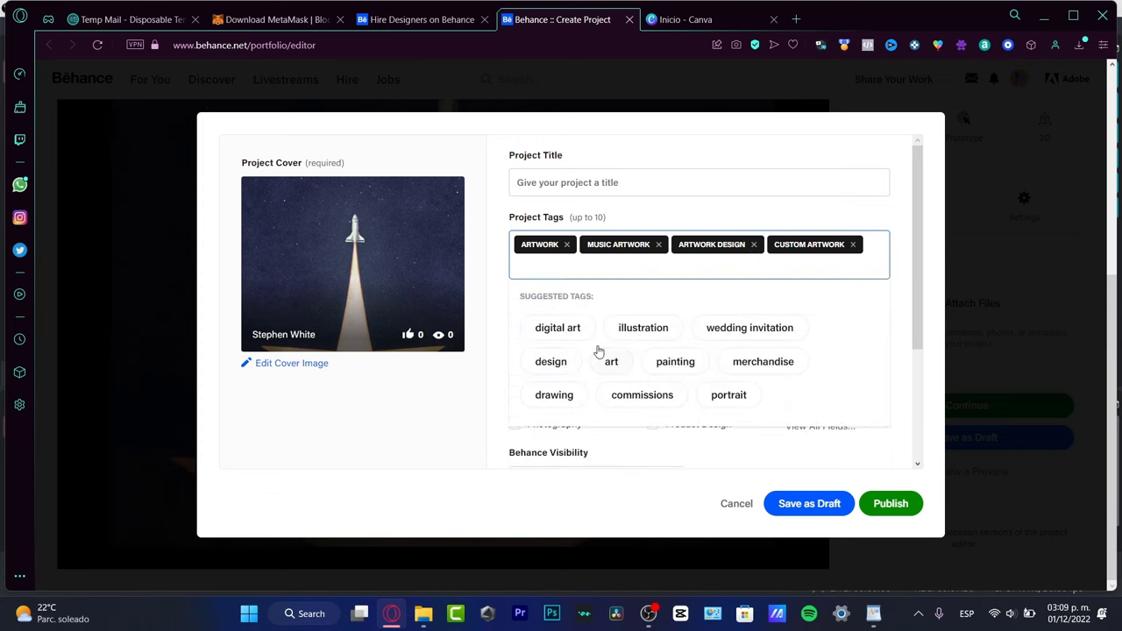
mouse_move(545, 307)
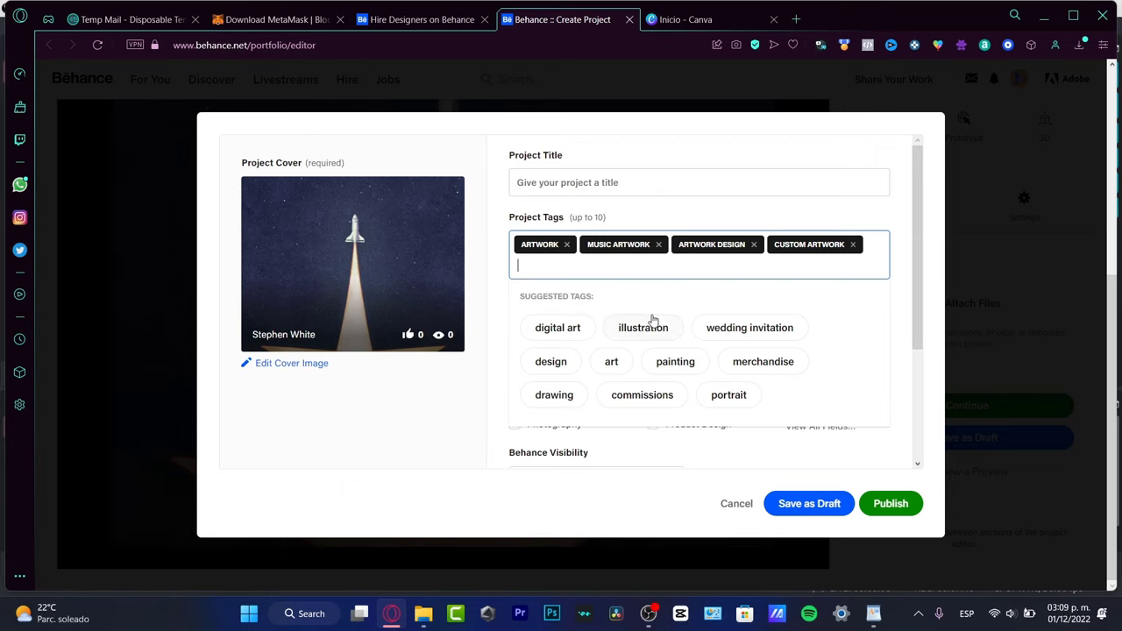
mouse_move(759, 384)
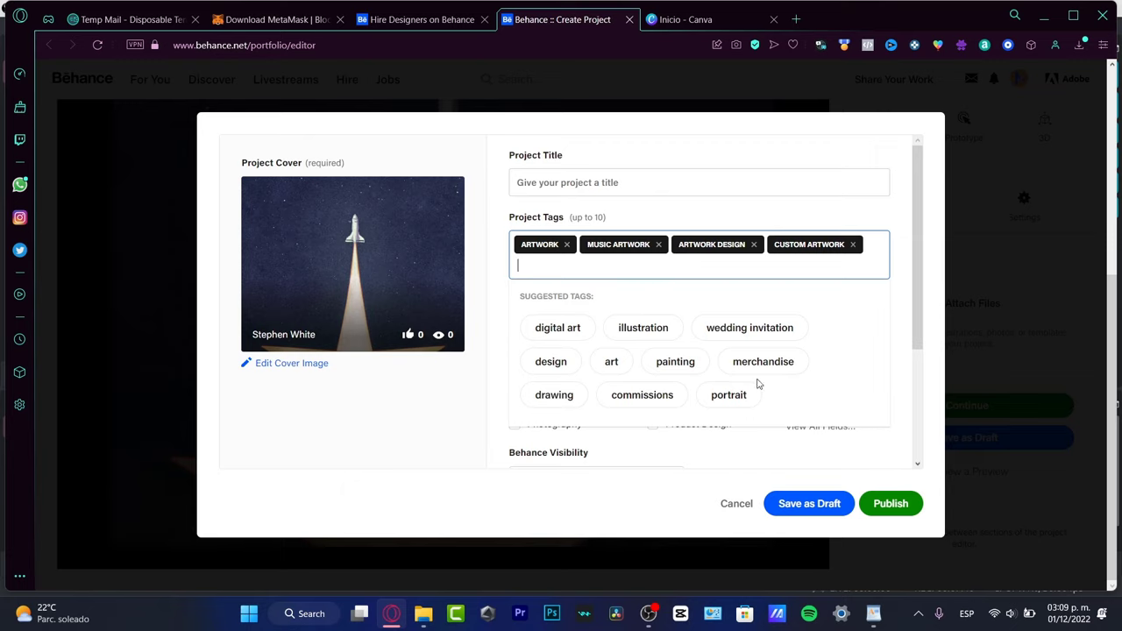
mouse_move(721, 381)
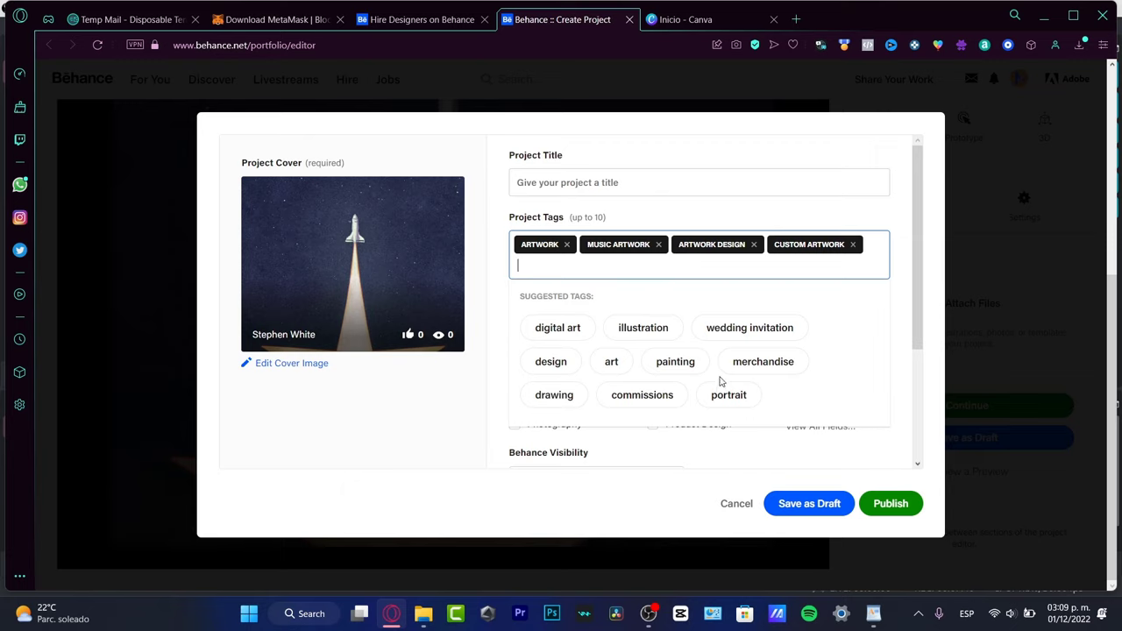
mouse_move(704, 337)
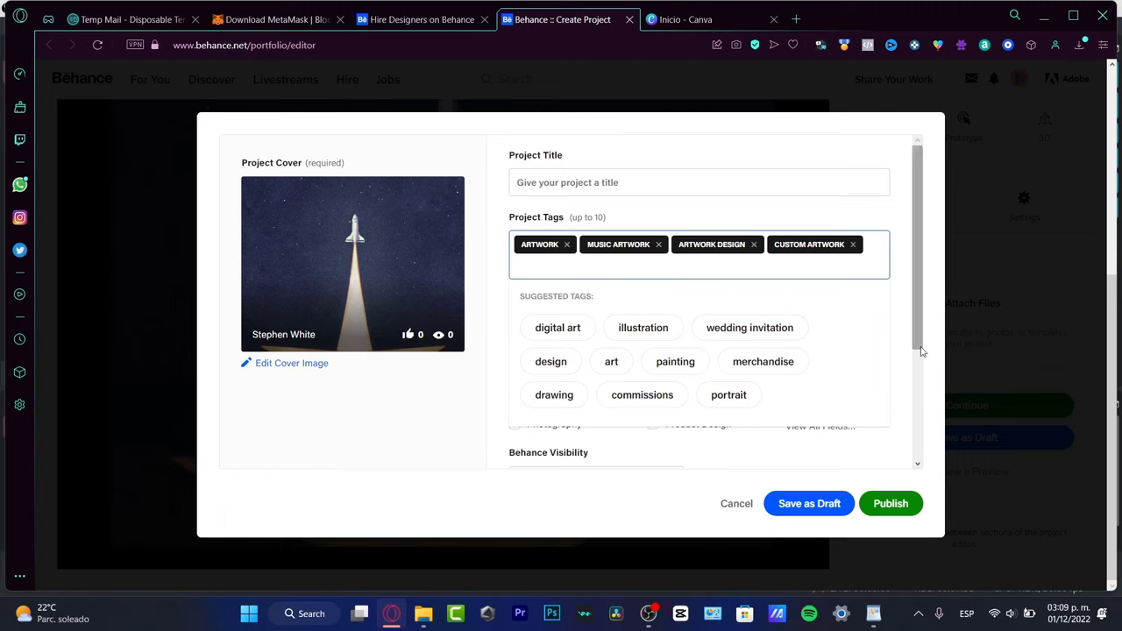
- Credit Adobe Photoshop in Tools Used by searching 'photo'
scroll(down, 3)
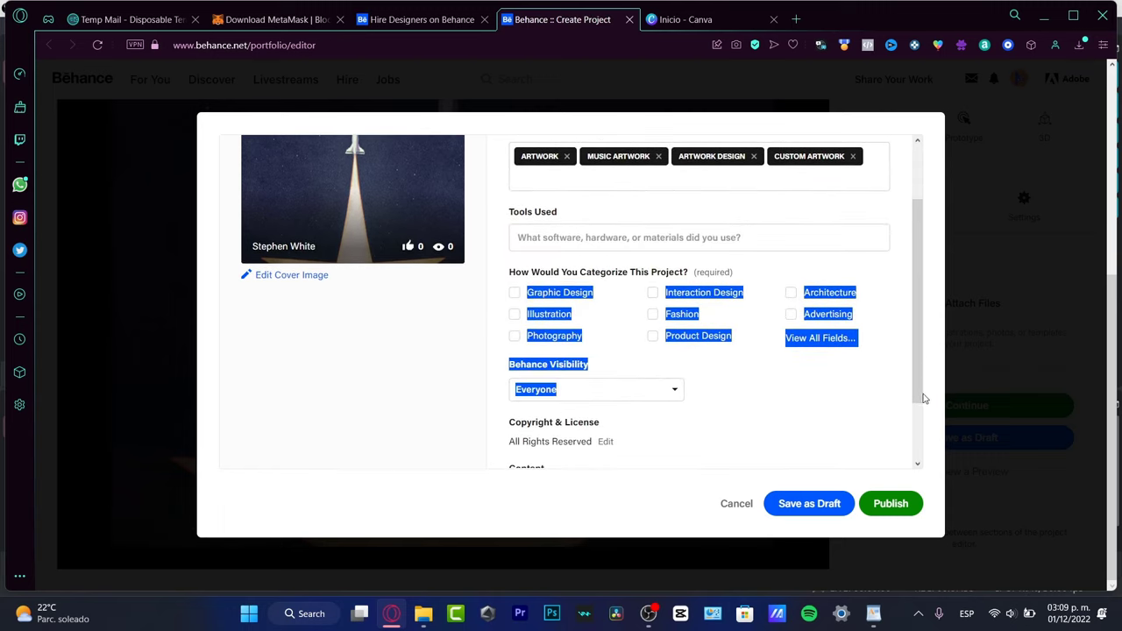
click(699, 236)
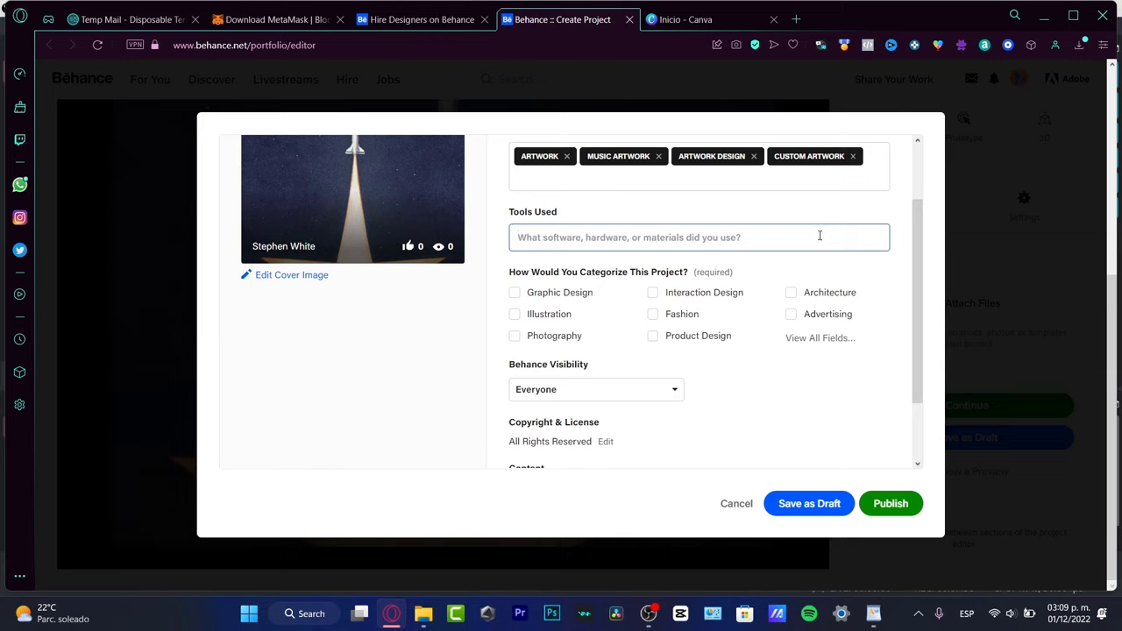
text(photo)
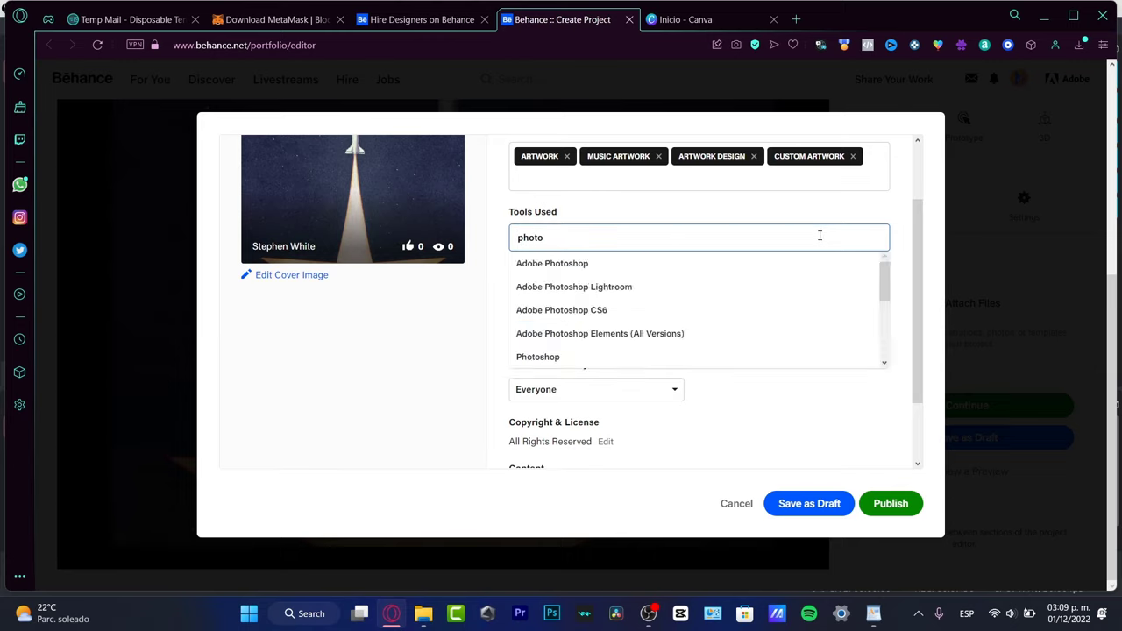
click(553, 263)
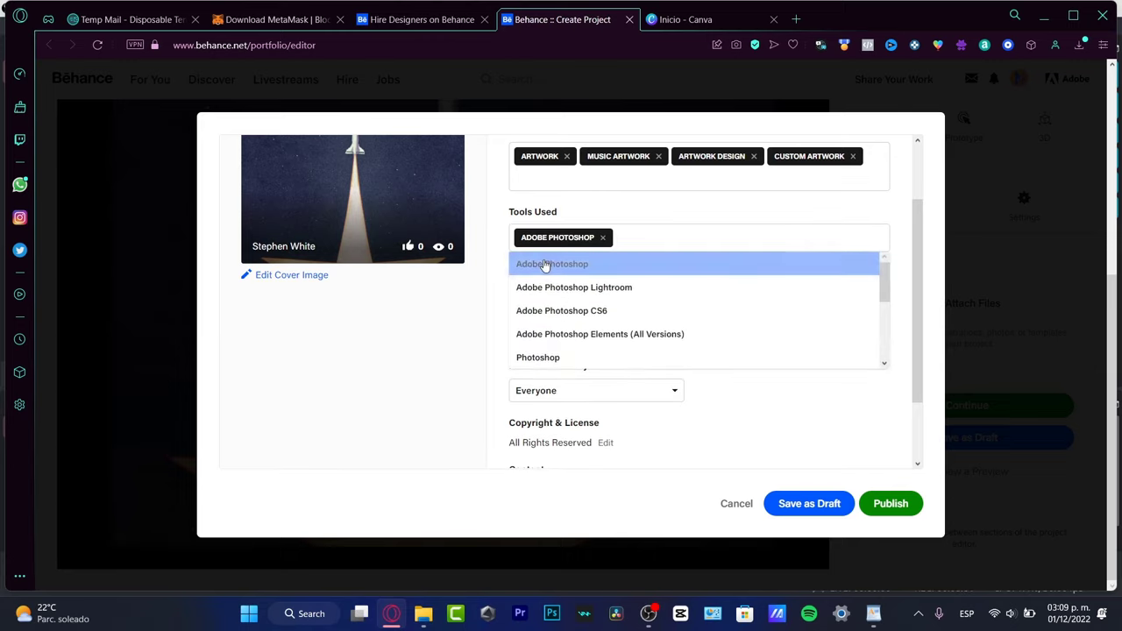
click(553, 263)
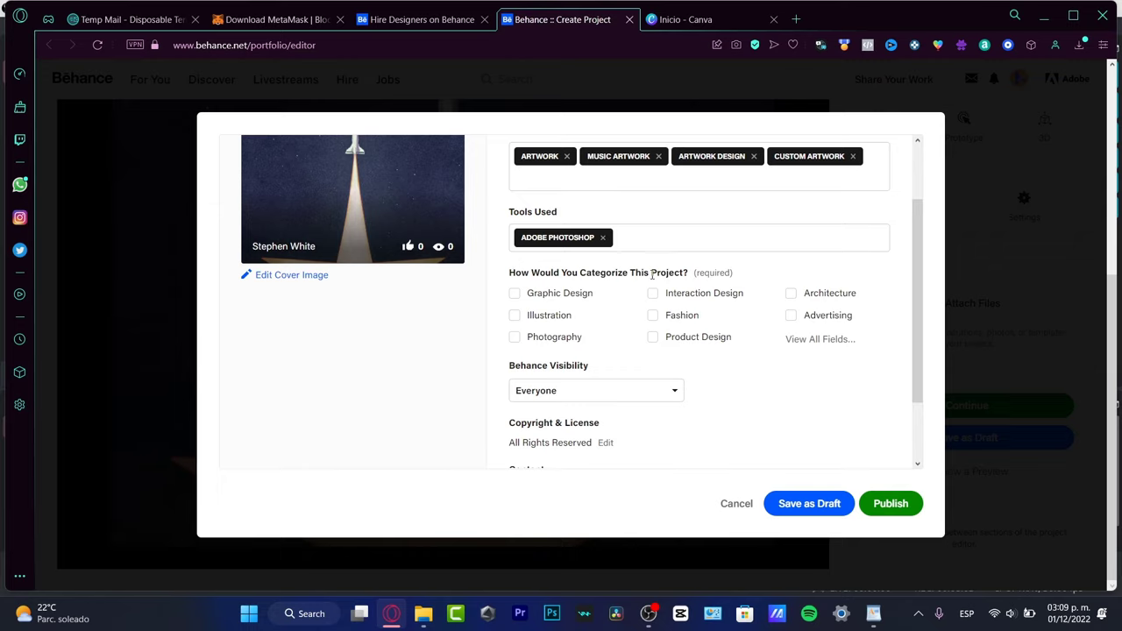
- Tick Graphic Design, keep visibility on Everyone, and publish the project
click(514, 293)
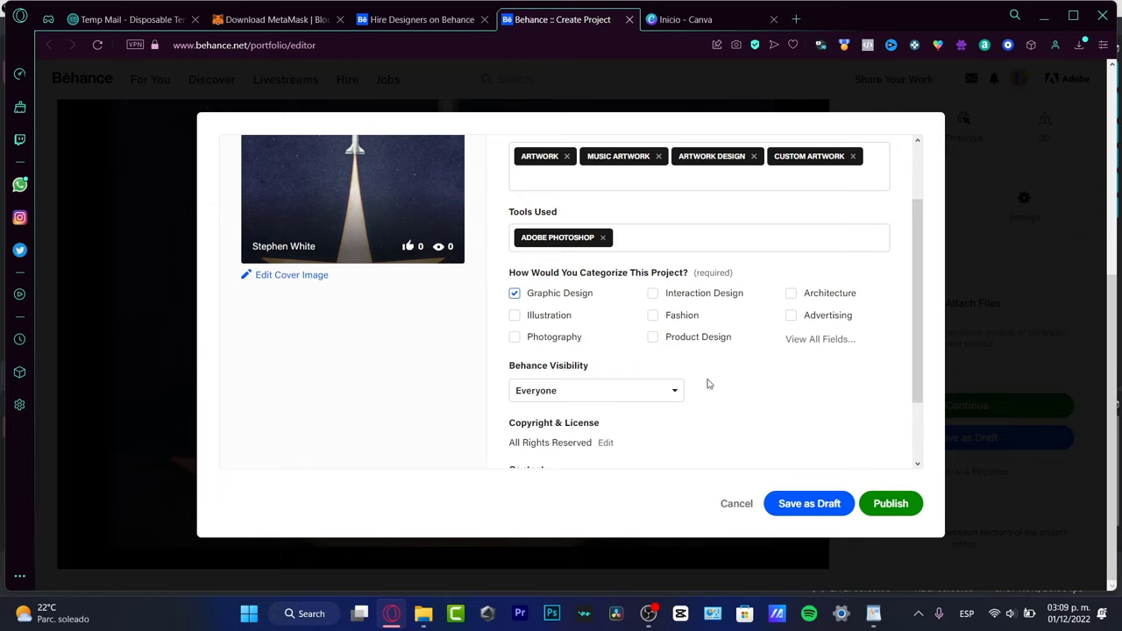
click(596, 390)
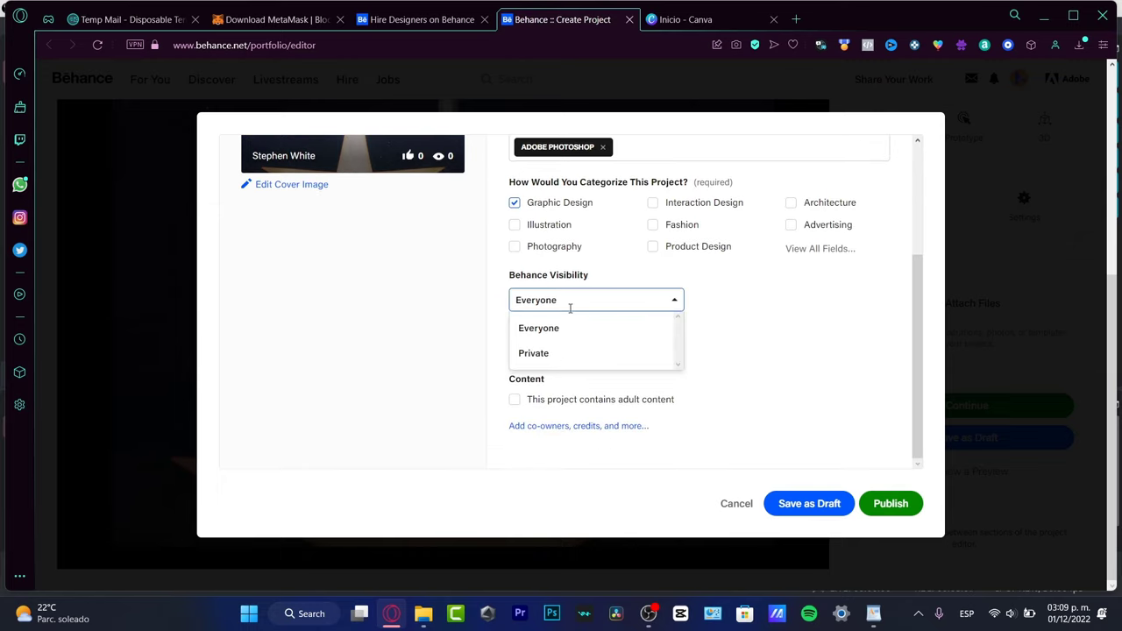
click(890, 503)
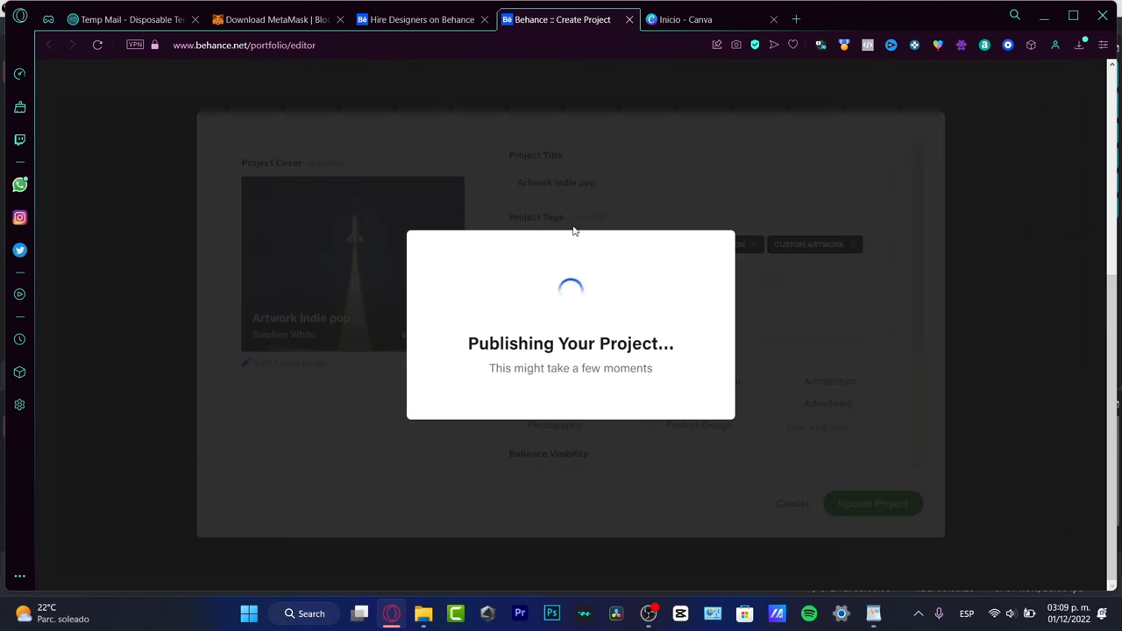
- Open the avatar menu and choose Behance Profile
click(873, 503)
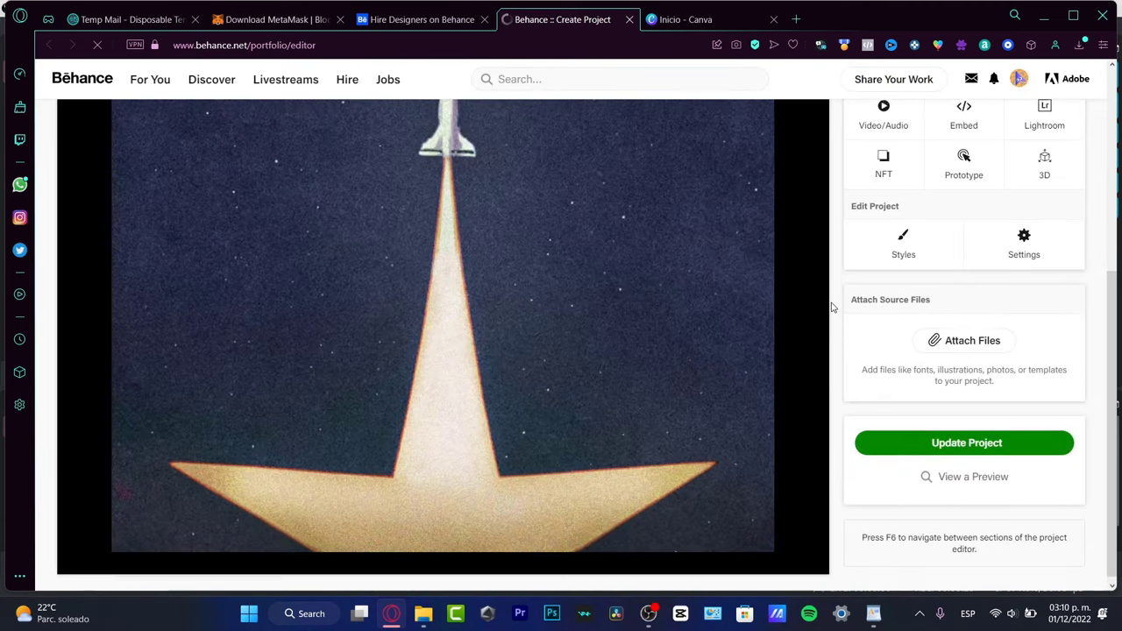
click(1019, 79)
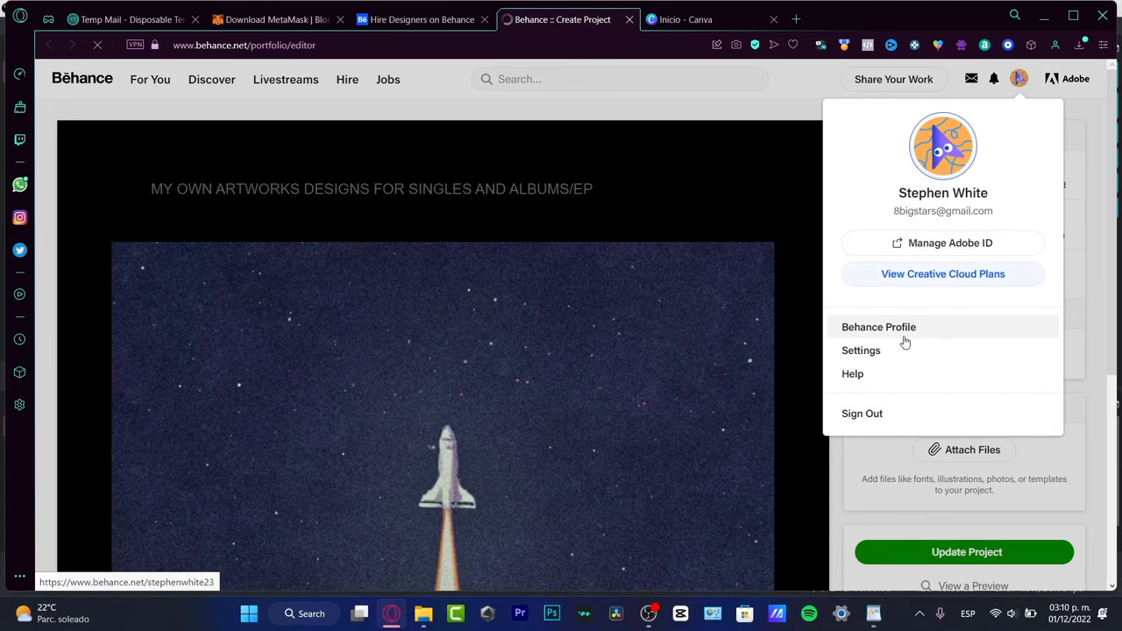
click(878, 327)
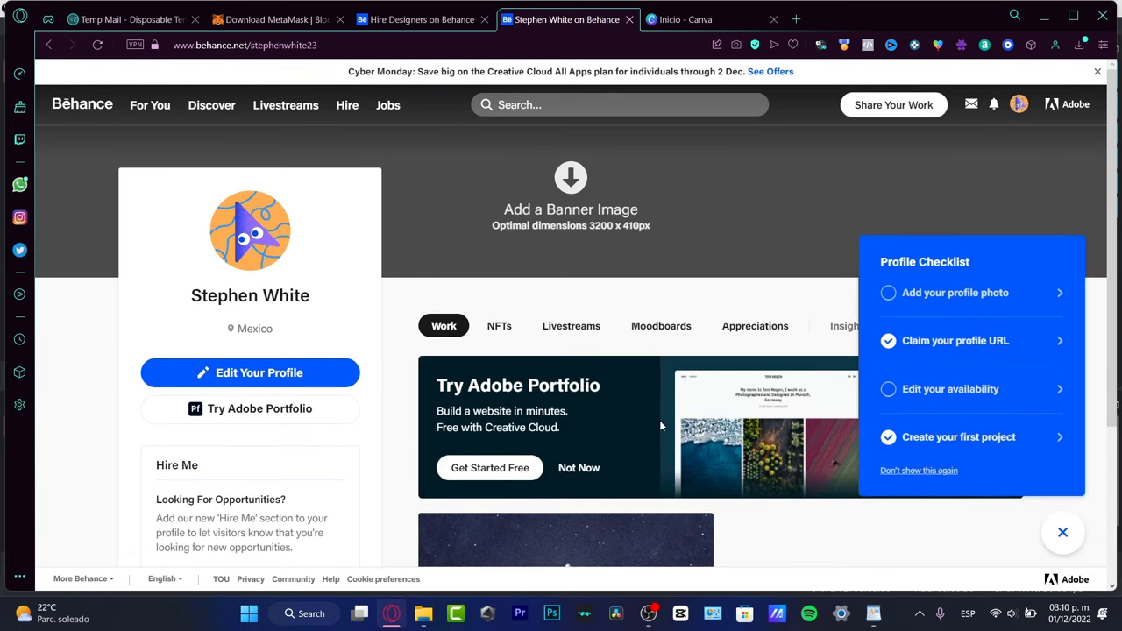
mouse_move(813, 406)
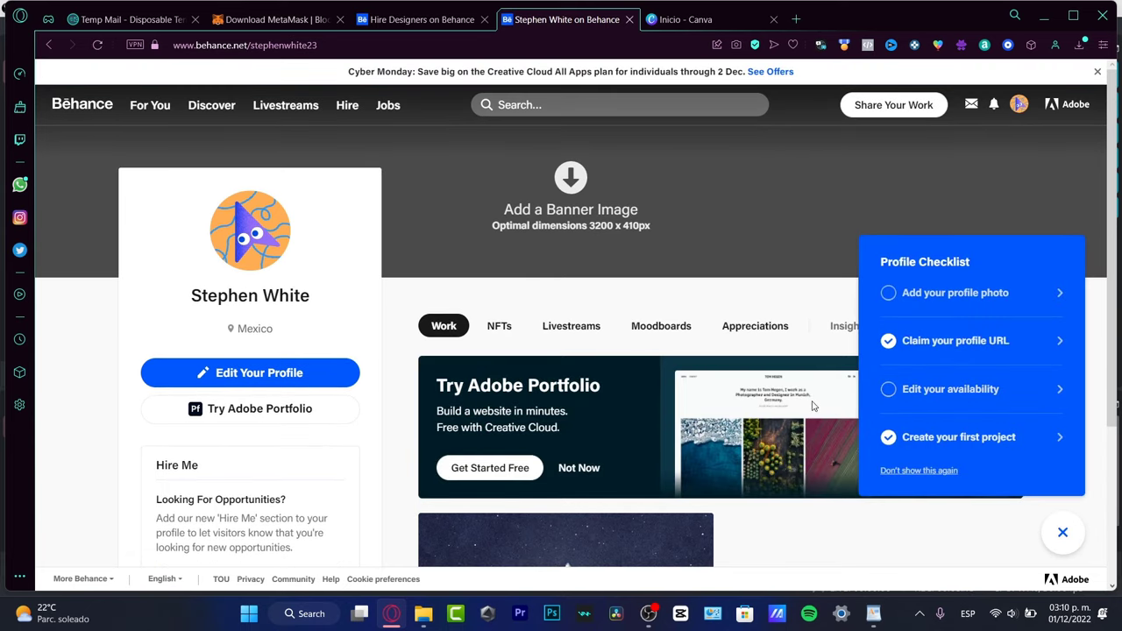
mouse_move(950, 389)
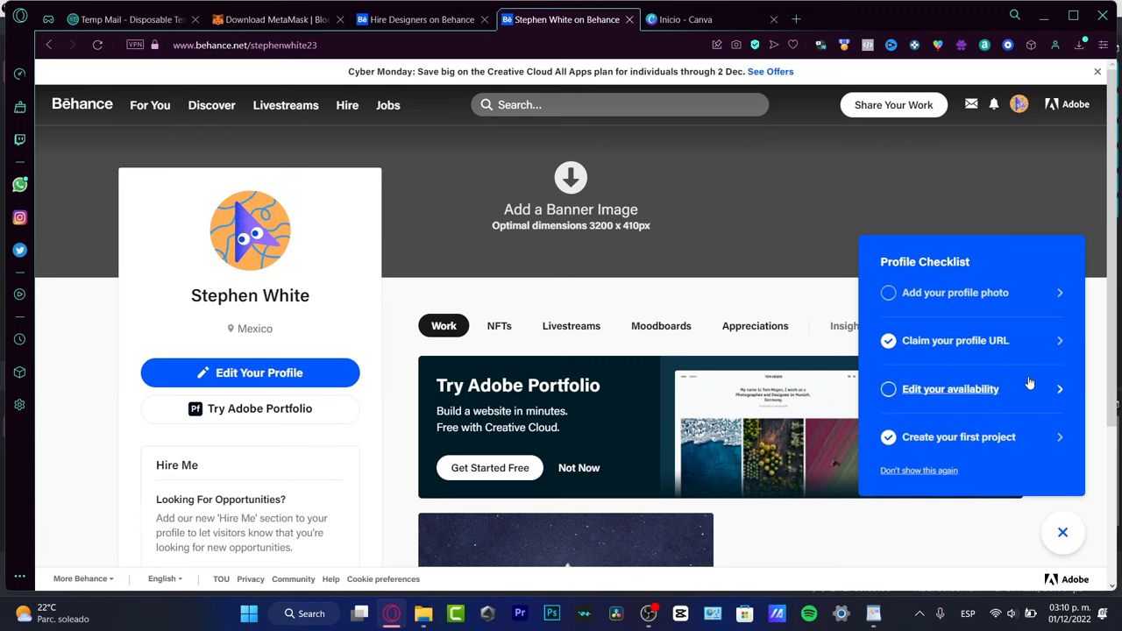
mouse_move(955, 292)
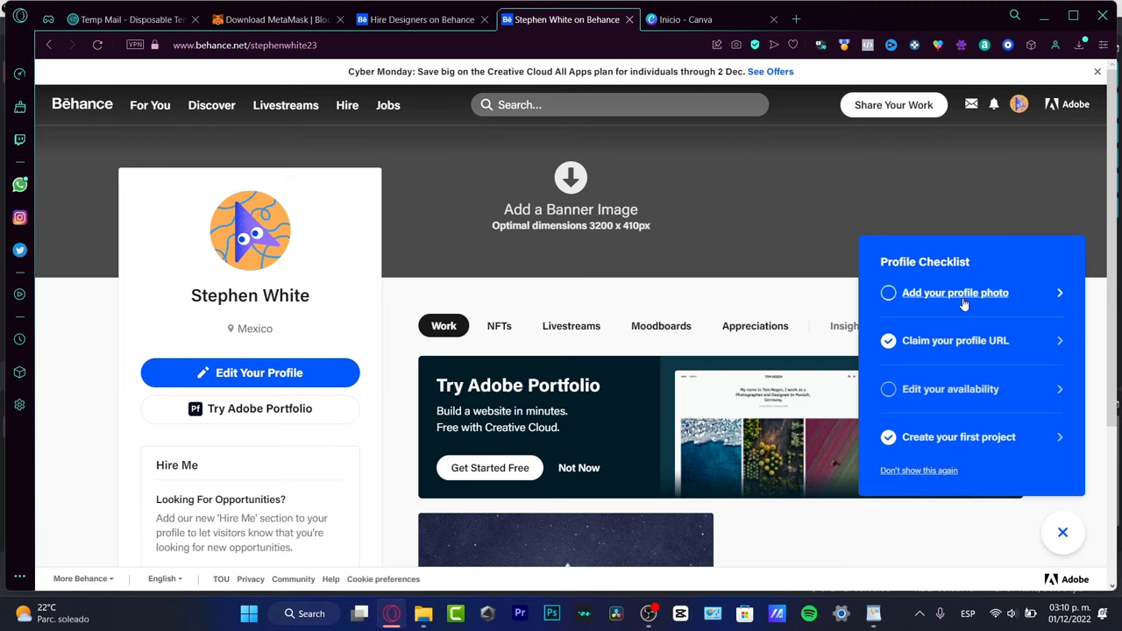
mouse_move(320, 246)
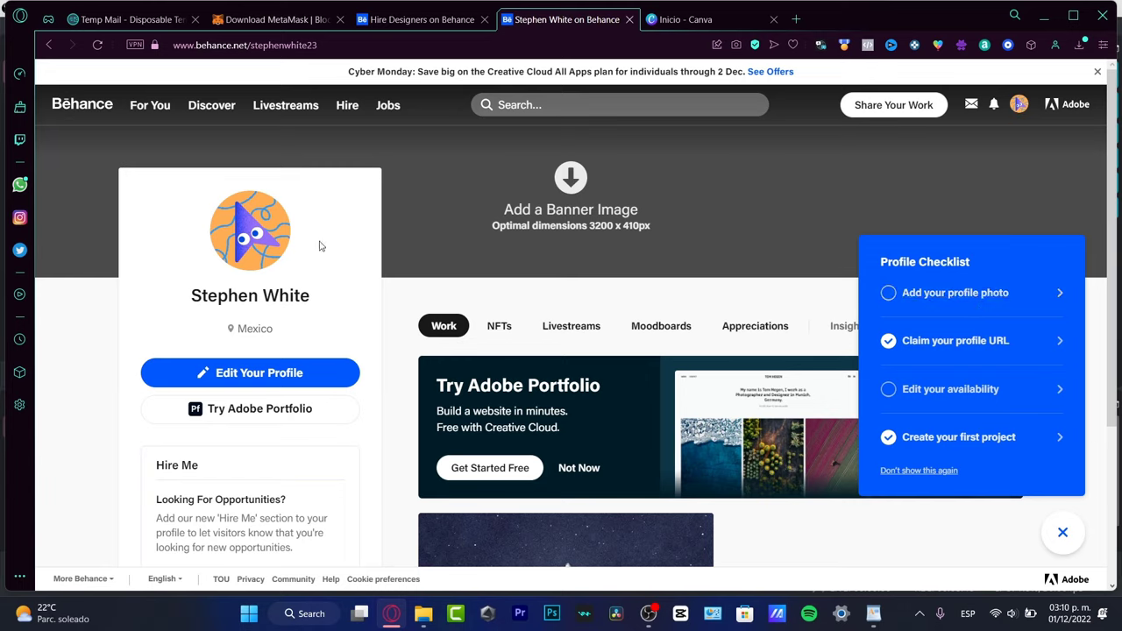
mouse_move(702, 413)
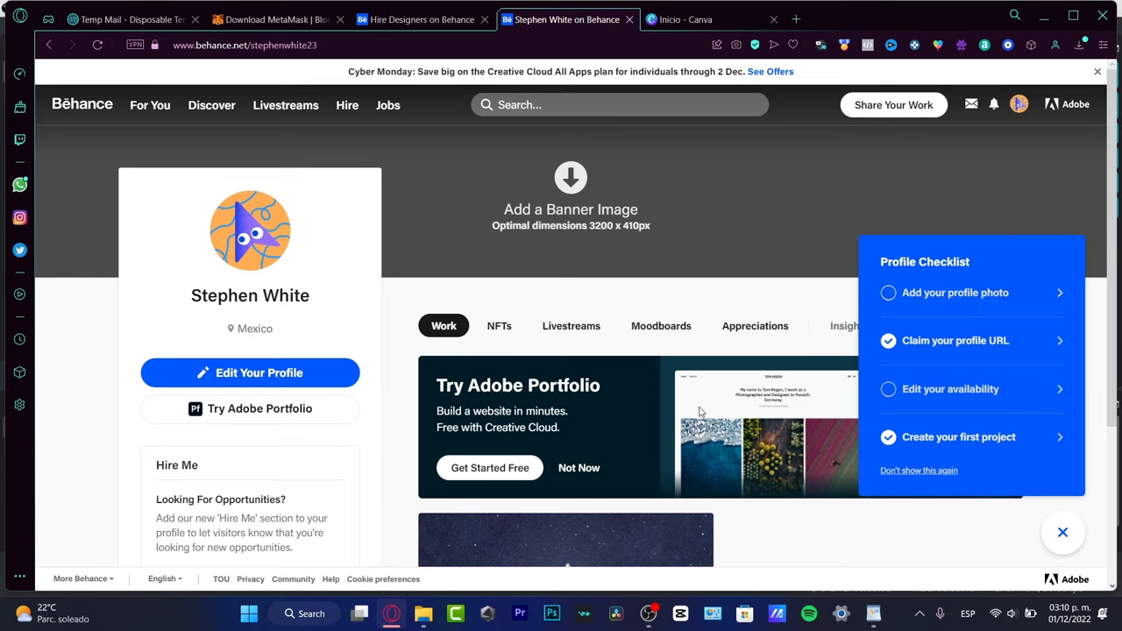
- Scroll to see the rocket project under Work, then open the Appreciations tab
scroll(down, 3)
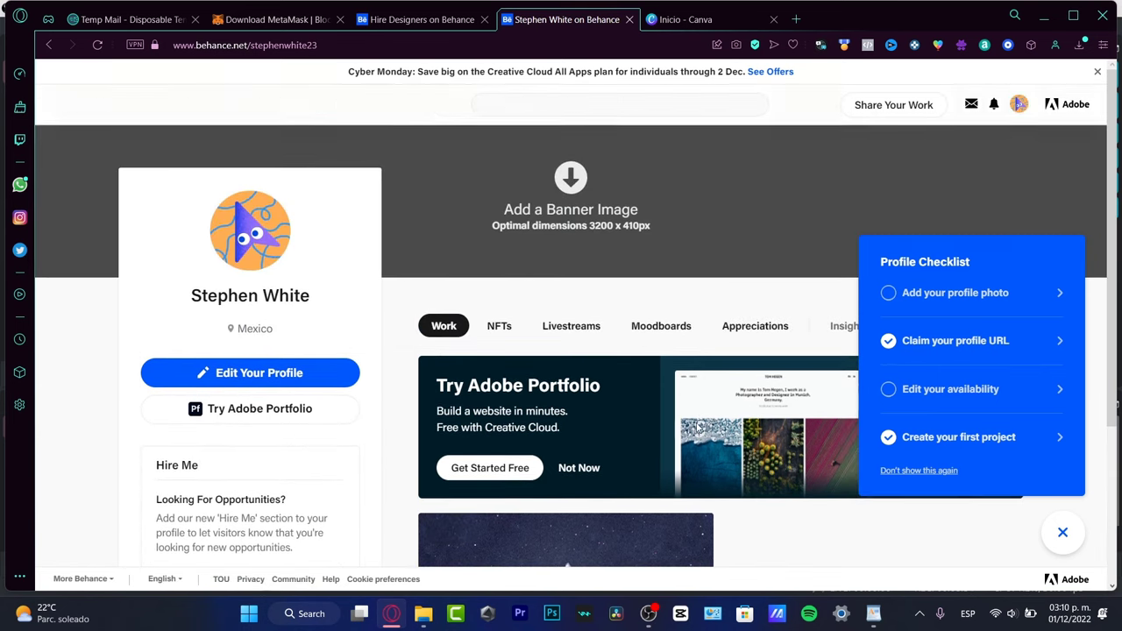
scroll(down, 3)
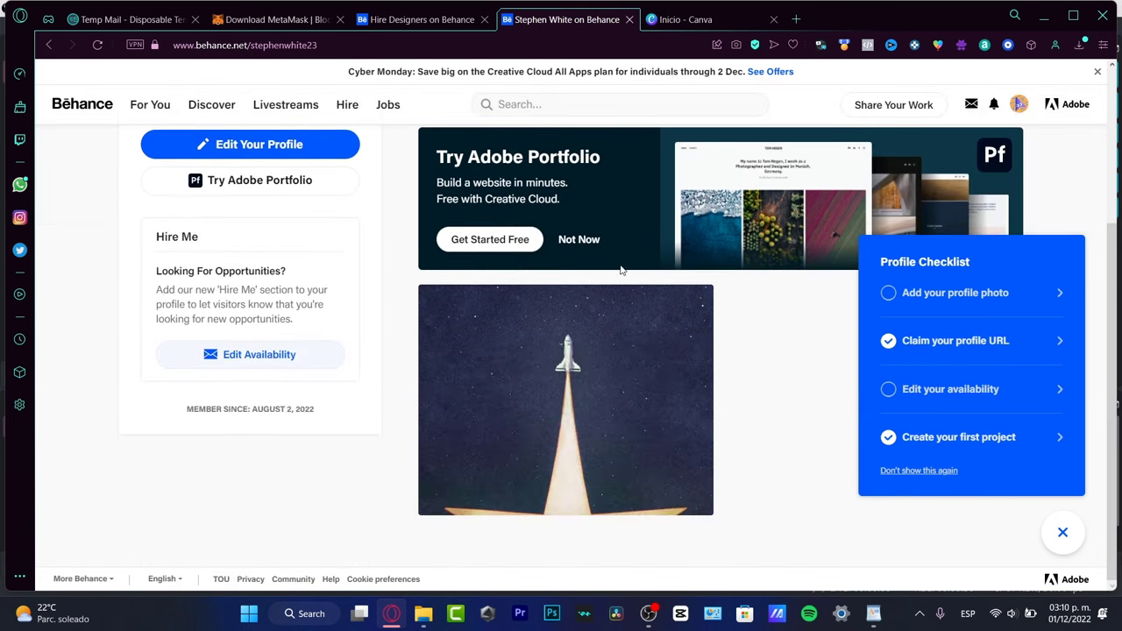
click(578, 239)
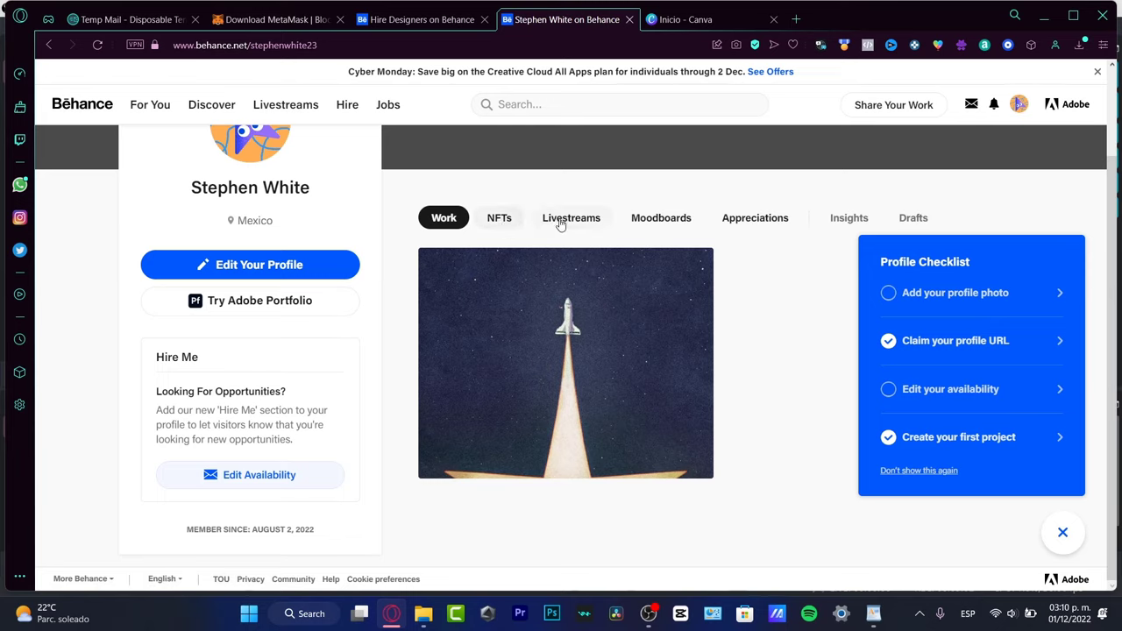
click(755, 218)
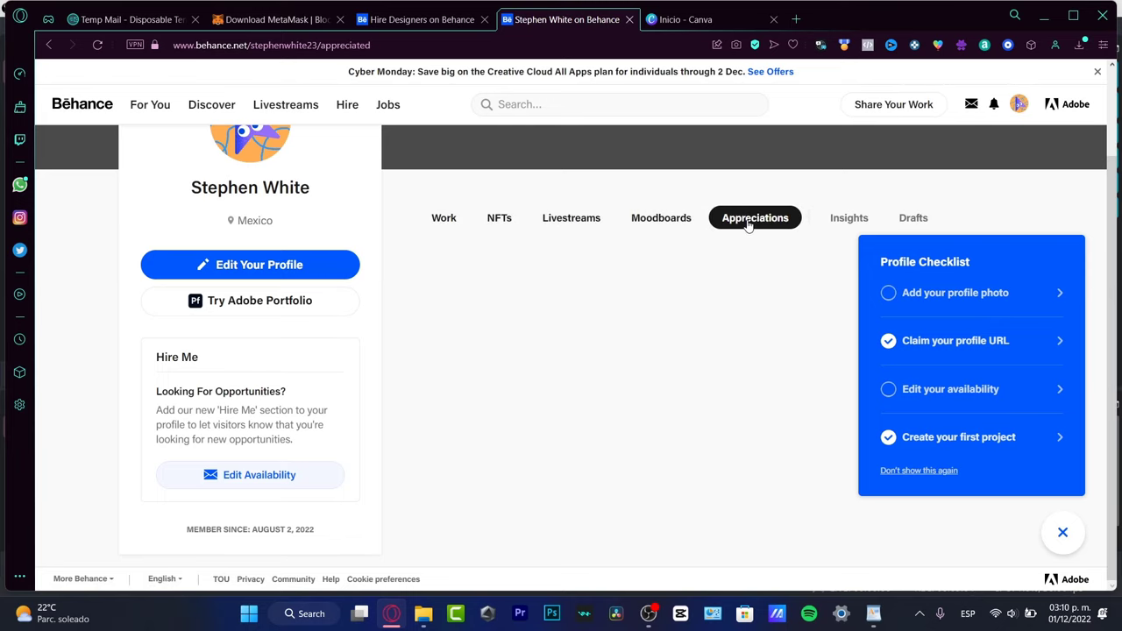
click(755, 217)
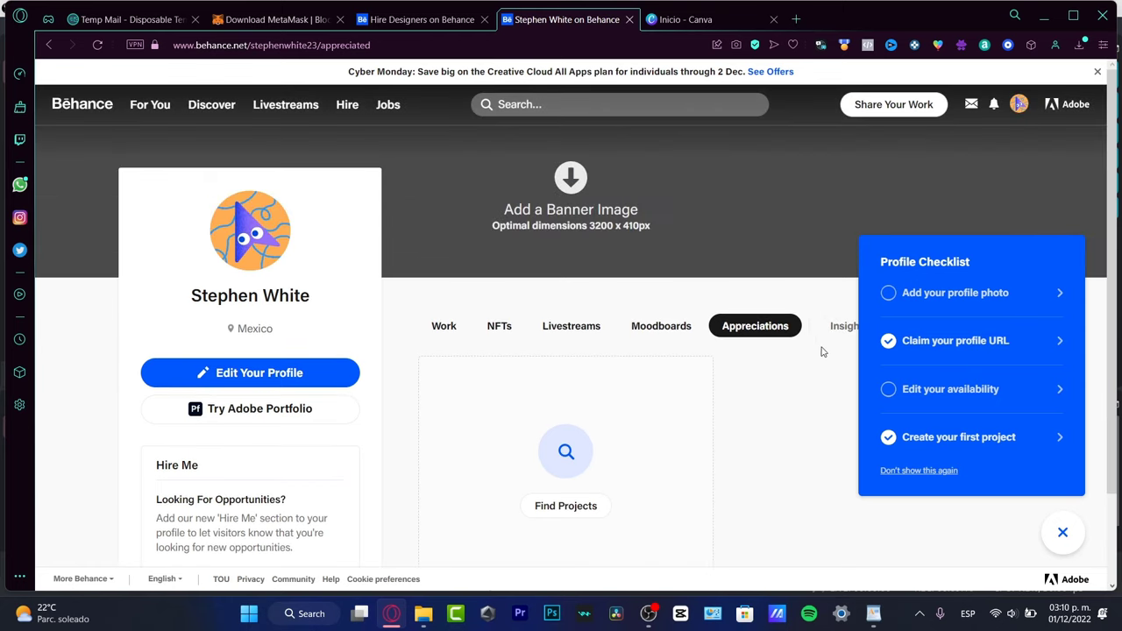
mouse_move(815, 342)
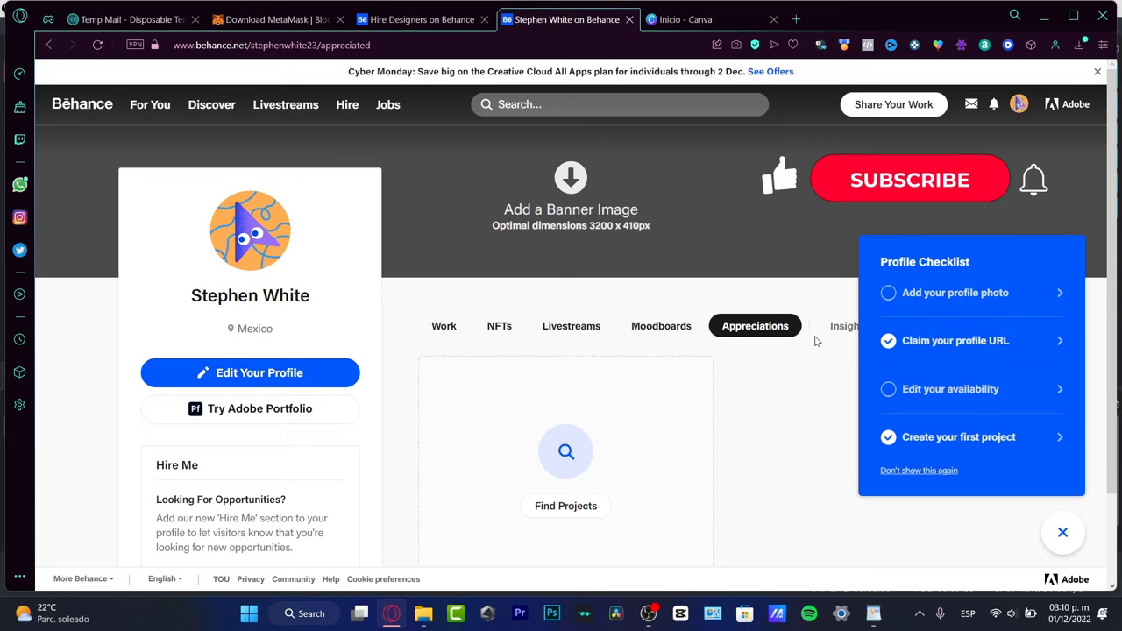
click(909, 179)
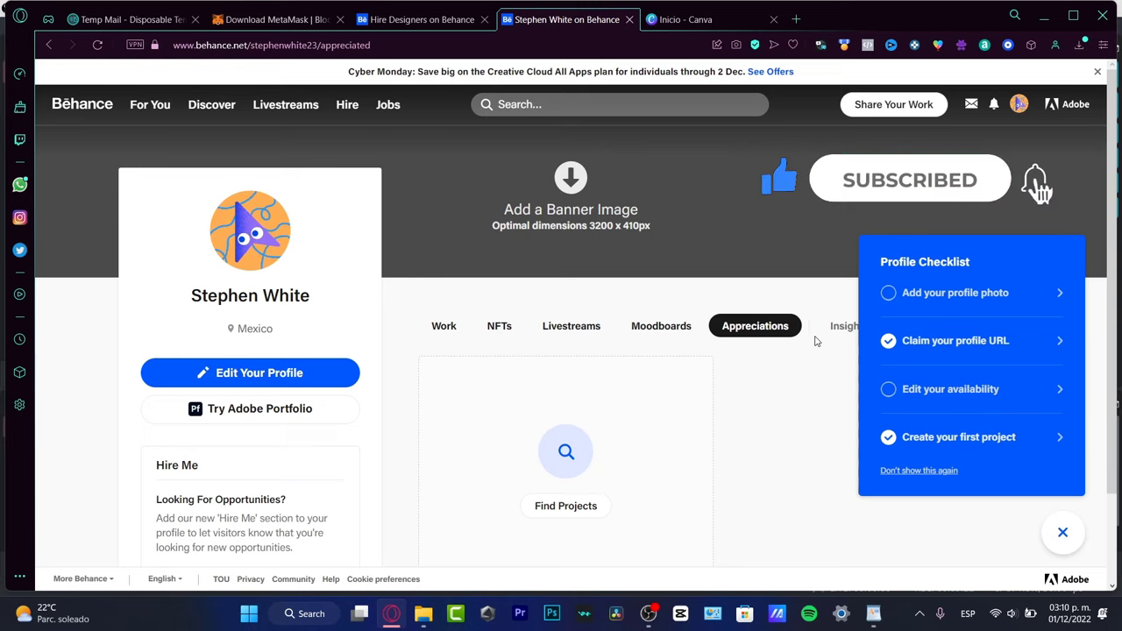